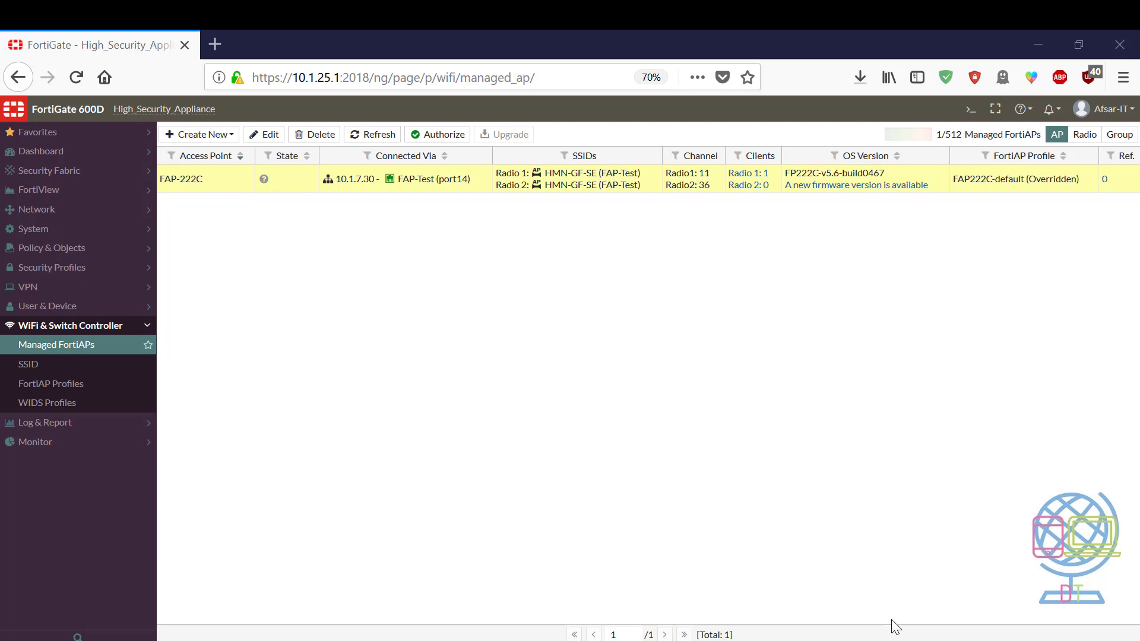
mouse_move(229, 381)
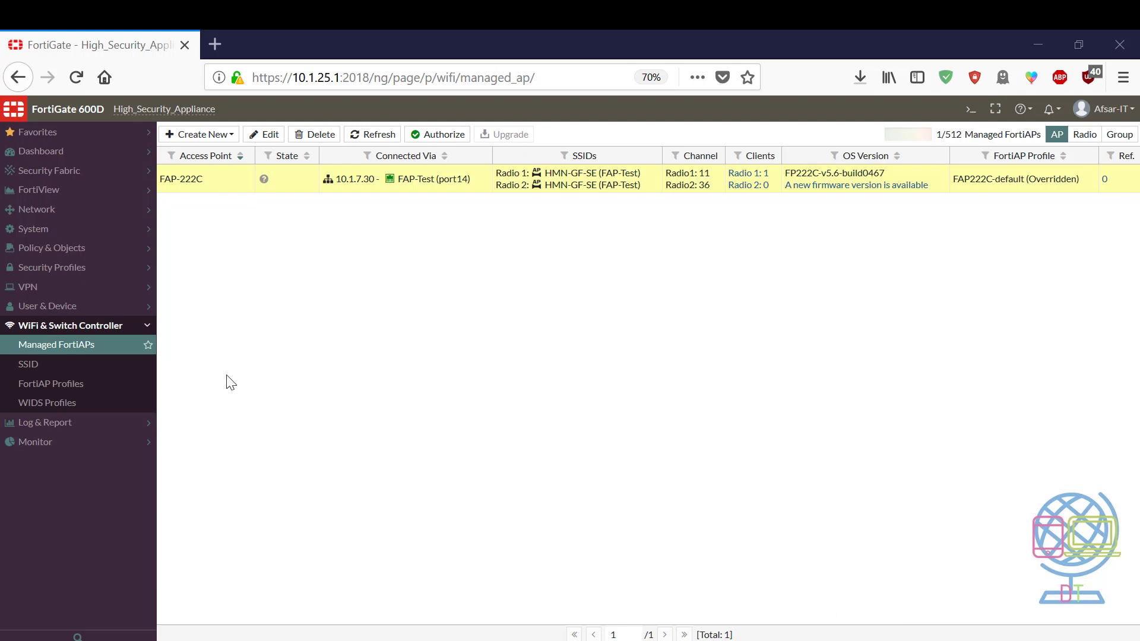
mouse_move(51, 215)
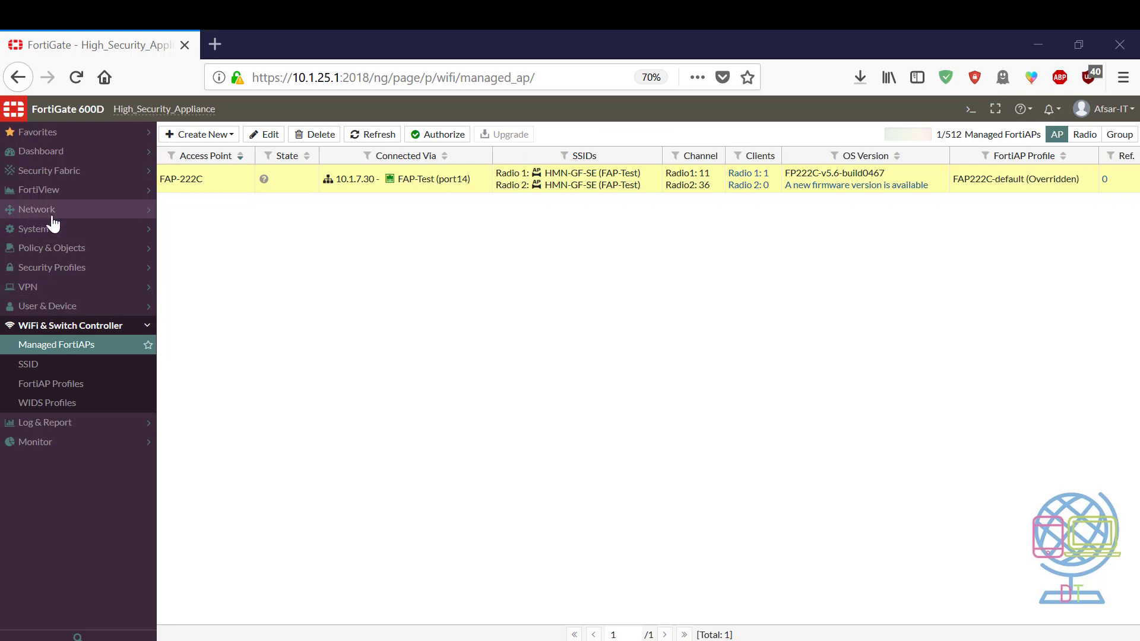
Expand the Network menu to show its settings pages beside the managed FortiAP list.
click(37, 209)
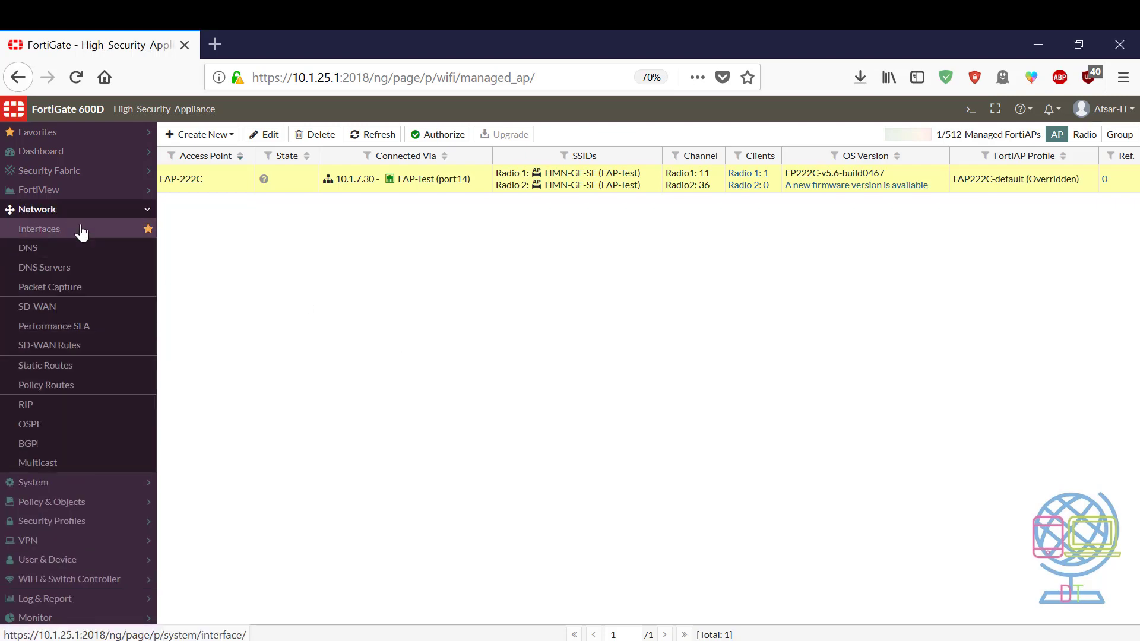
From Network > Interfaces, select port14 (FAP-Test) and bring up its edit form.
click(39, 228)
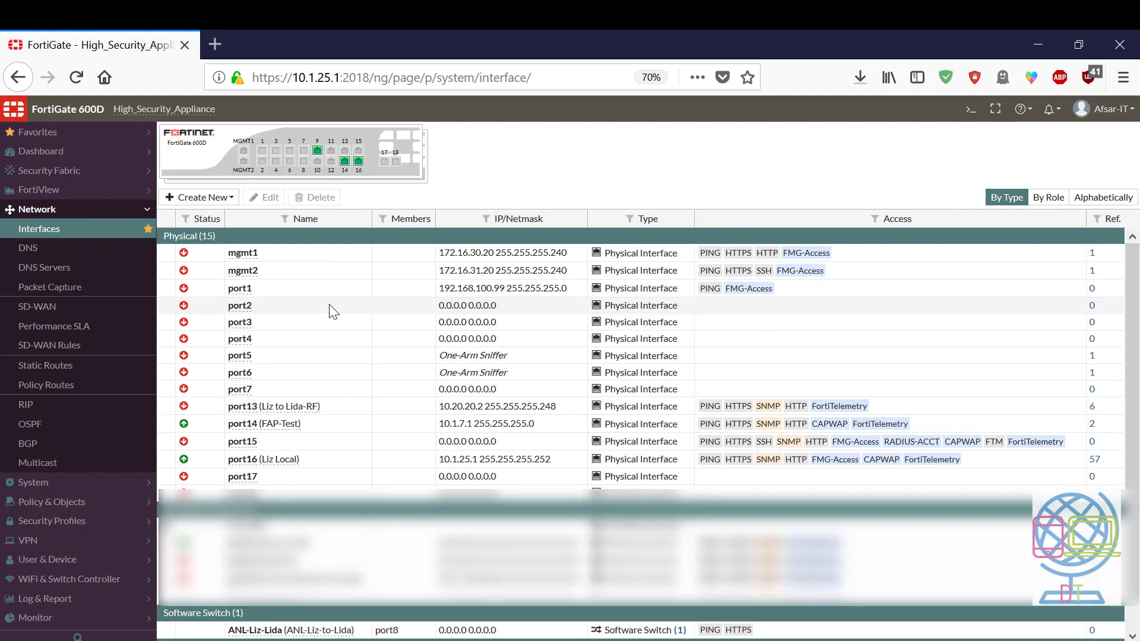
mouse_move(312, 428)
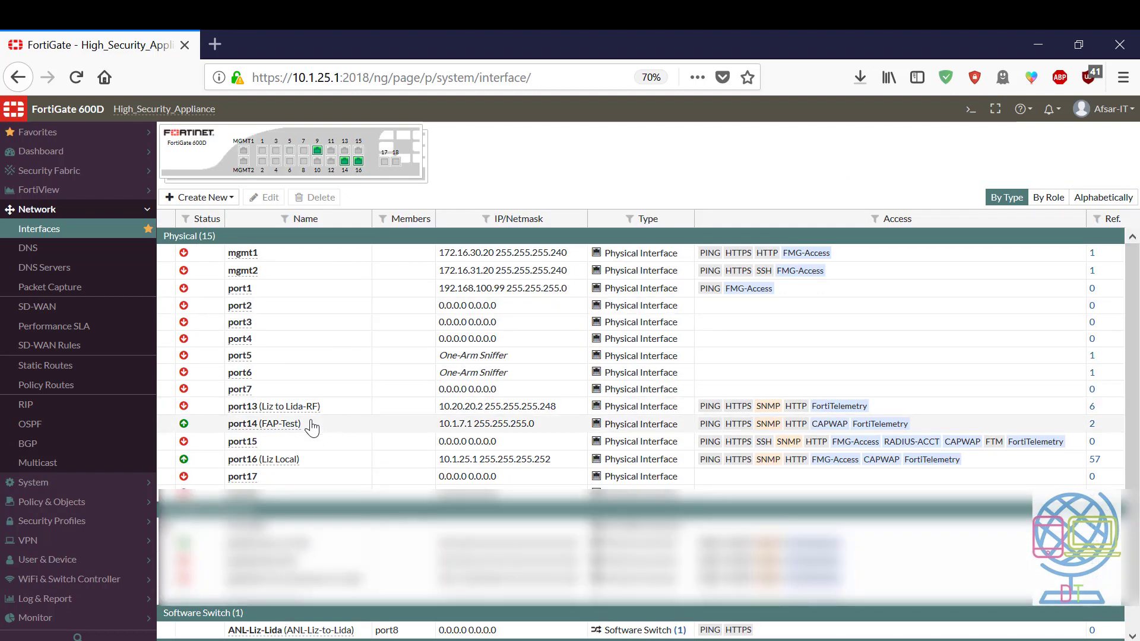
click(263, 422)
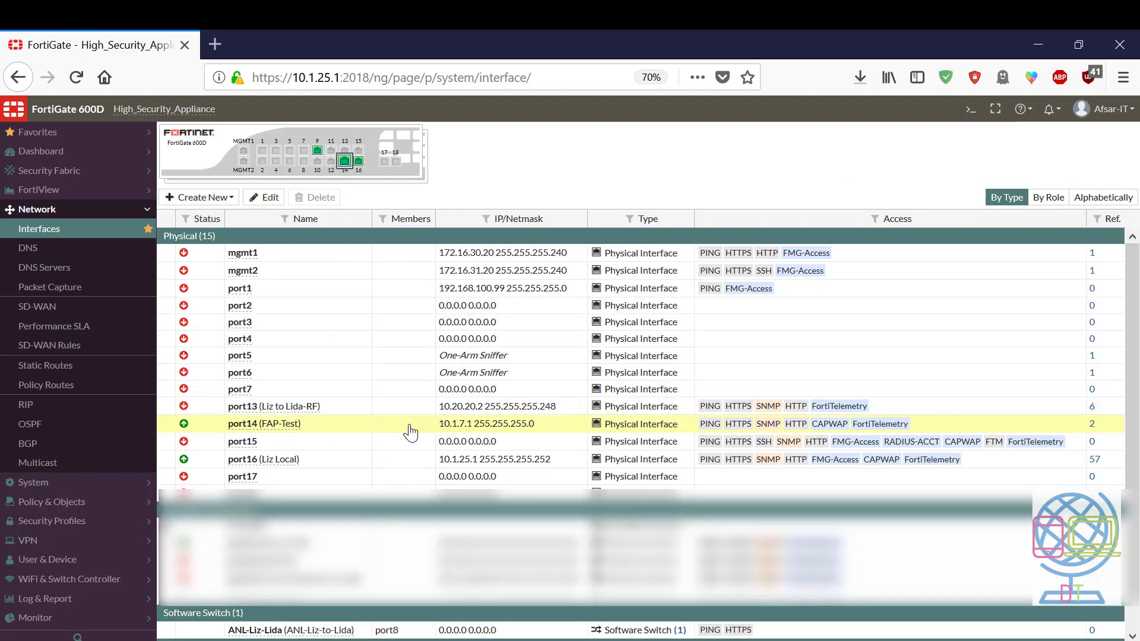
click(76, 77)
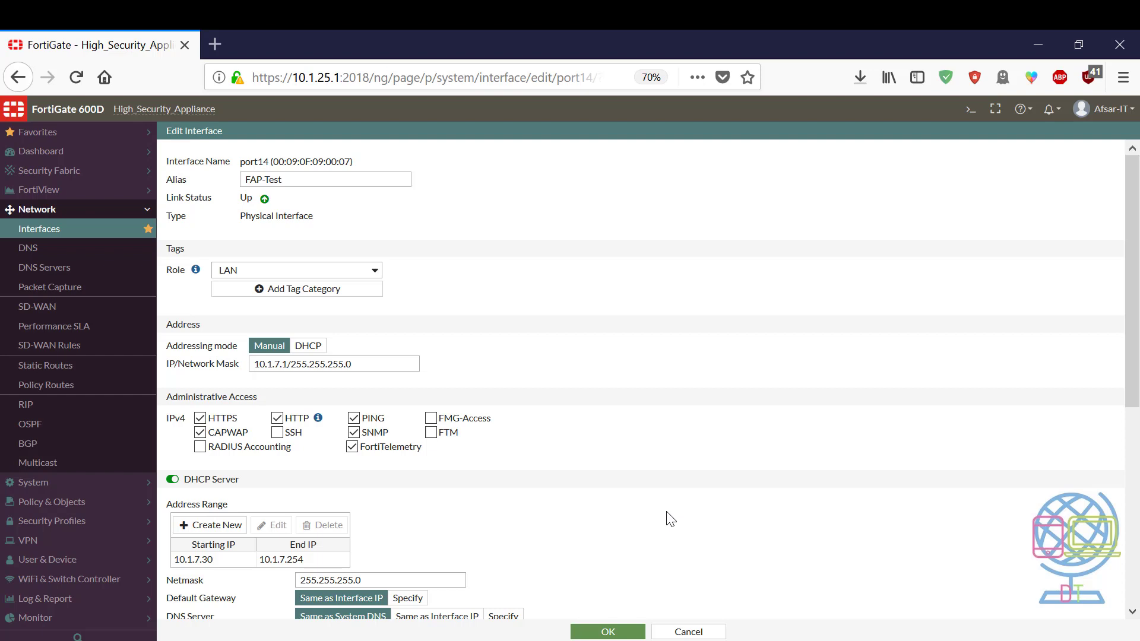
mouse_move(582, 383)
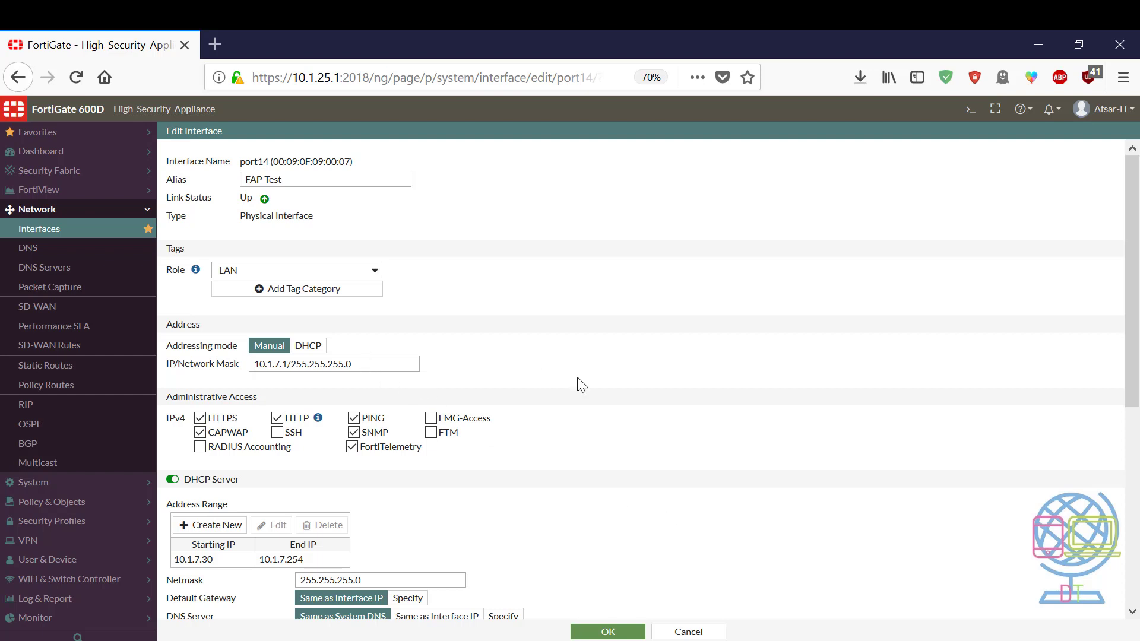
scroll(down, 3)
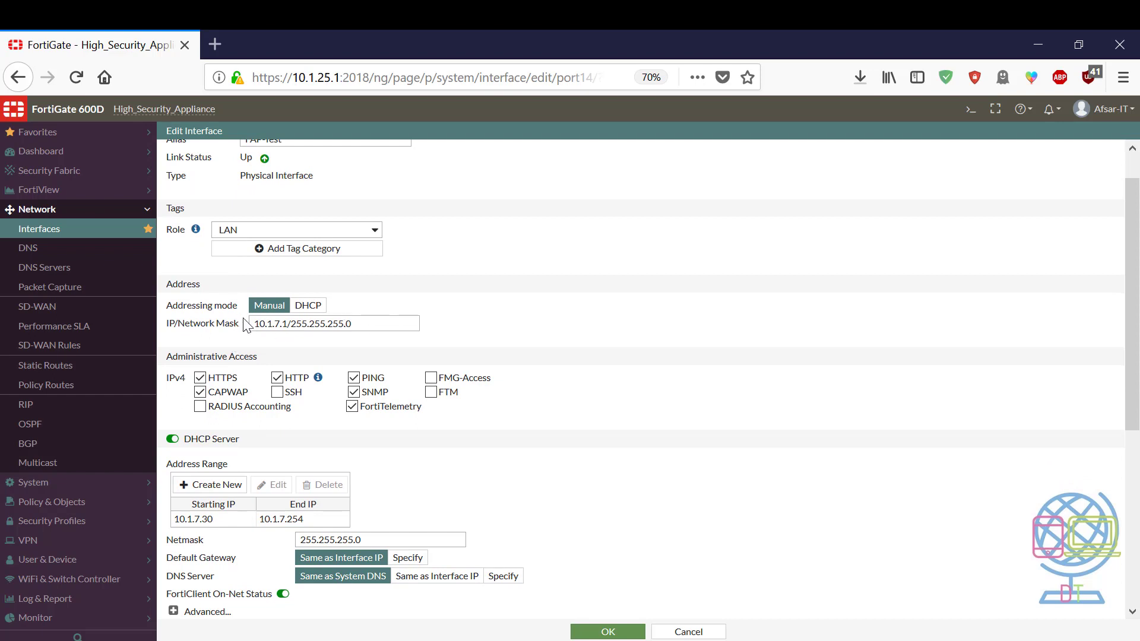
triple_click(302, 323)
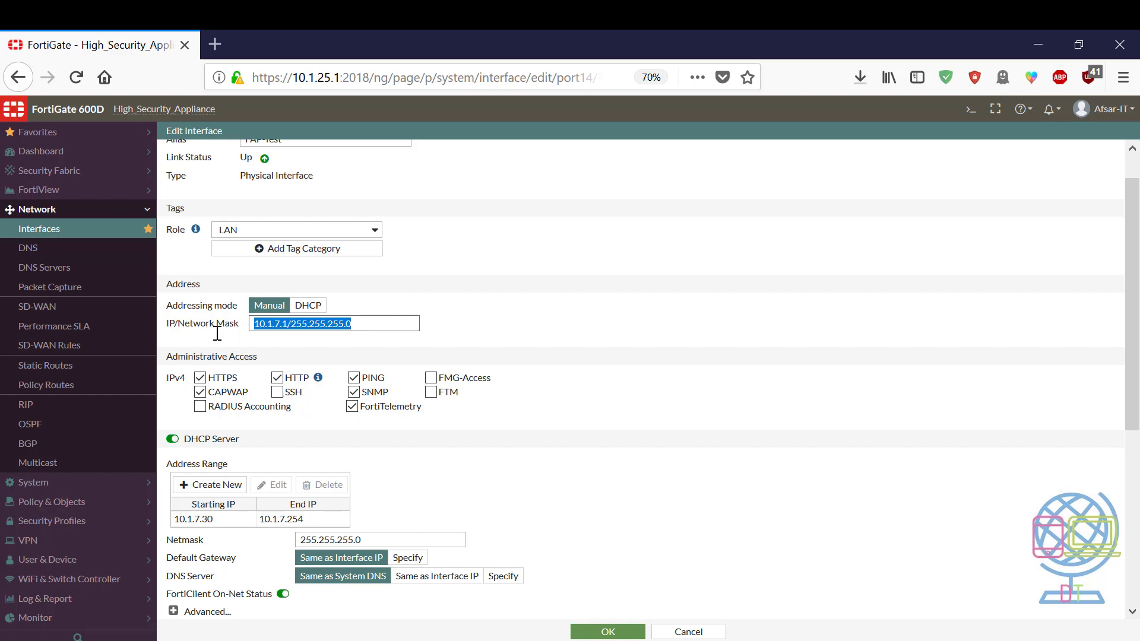
click(366, 323)
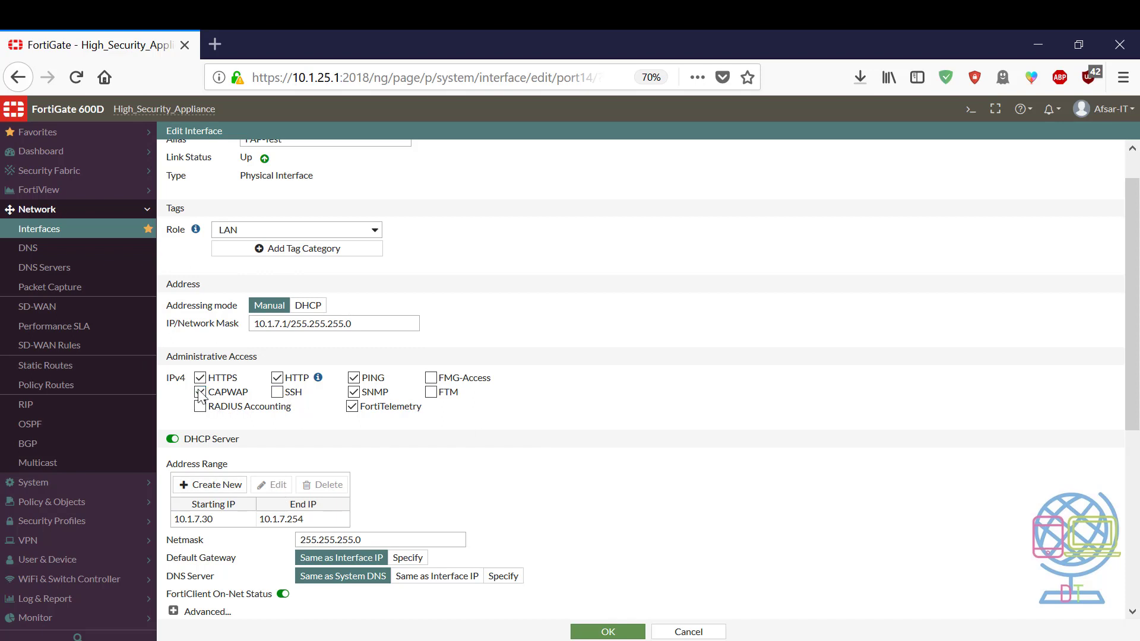
click(199, 392)
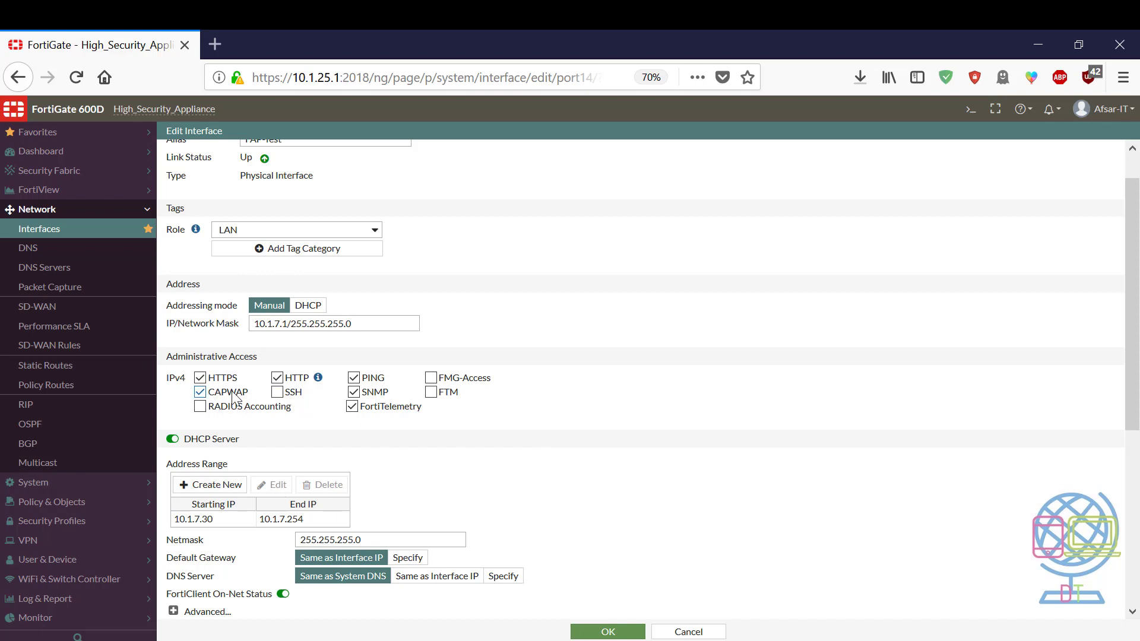
click(200, 392)
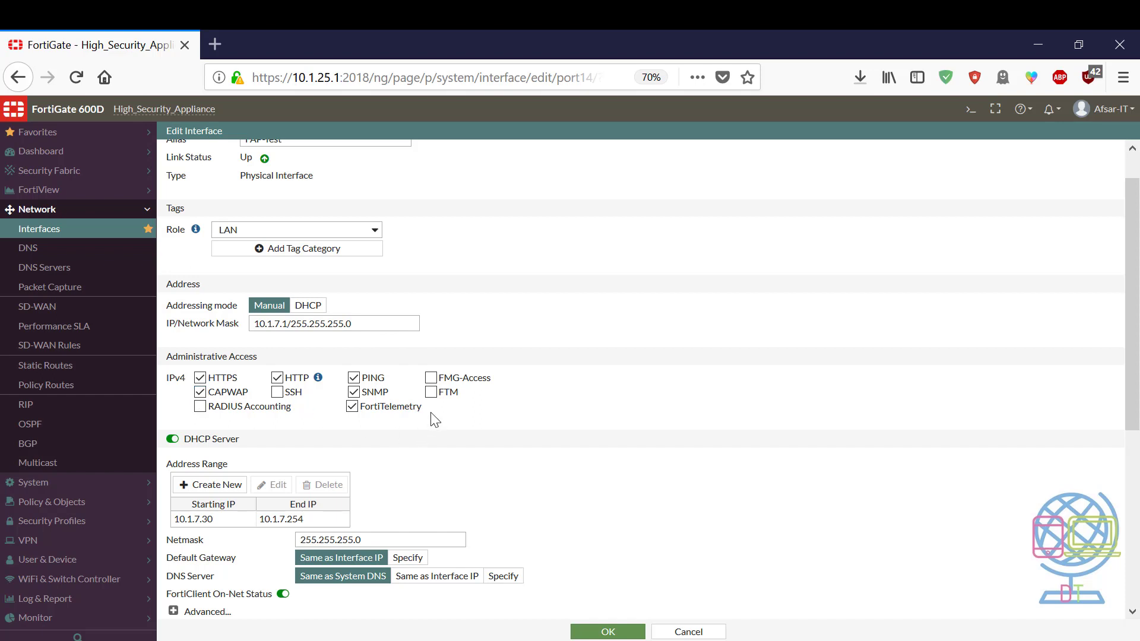
click(201, 392)
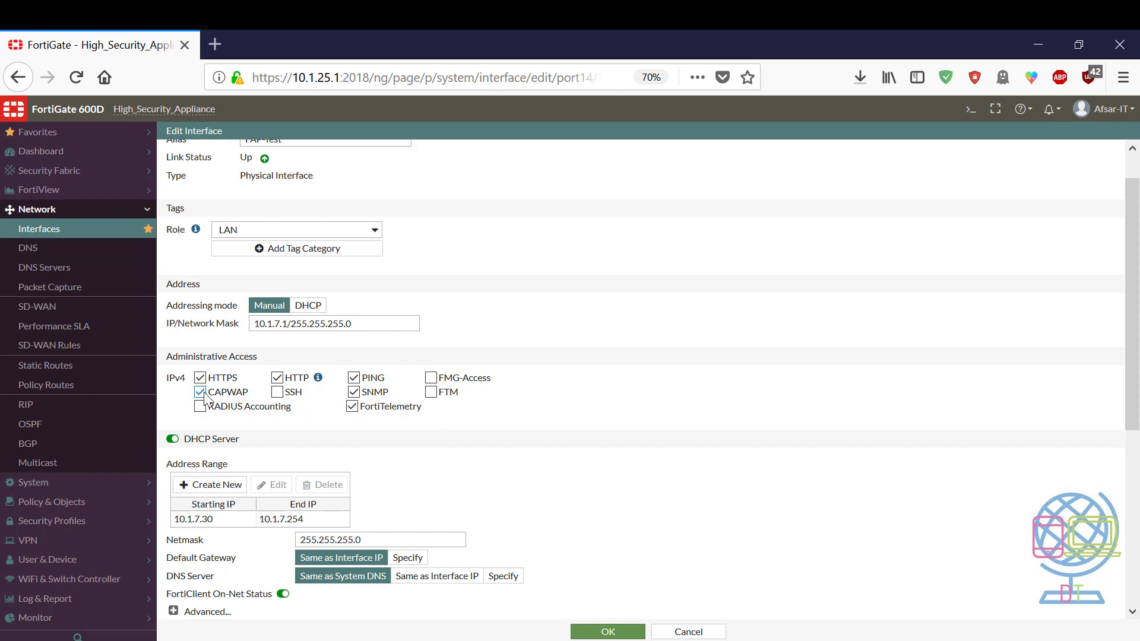
click(200, 391)
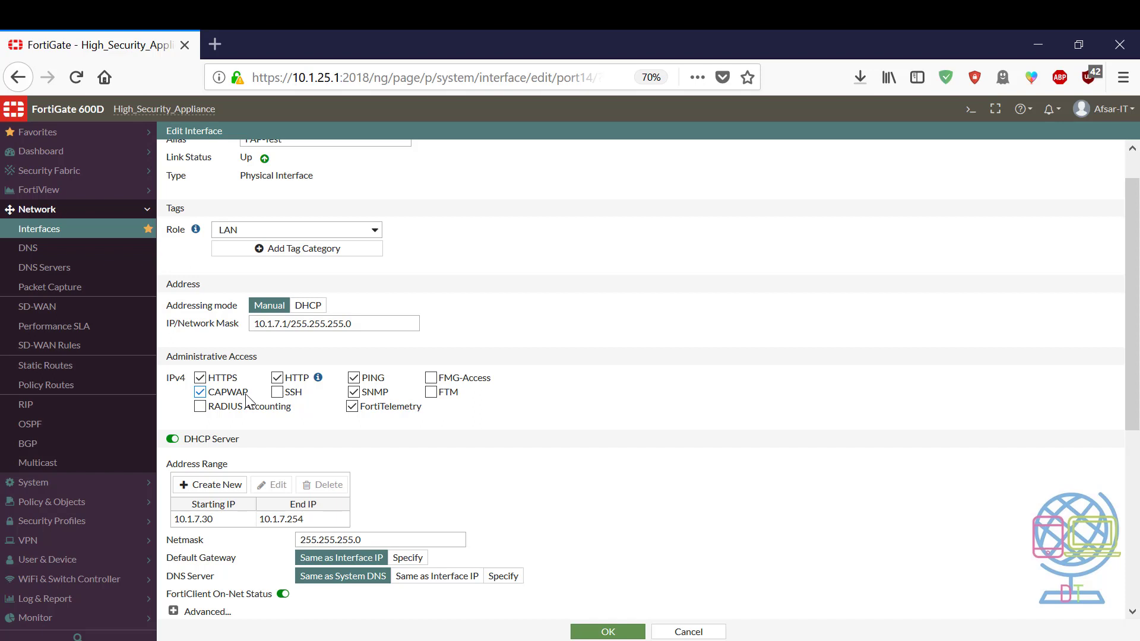
scroll(down, 3)
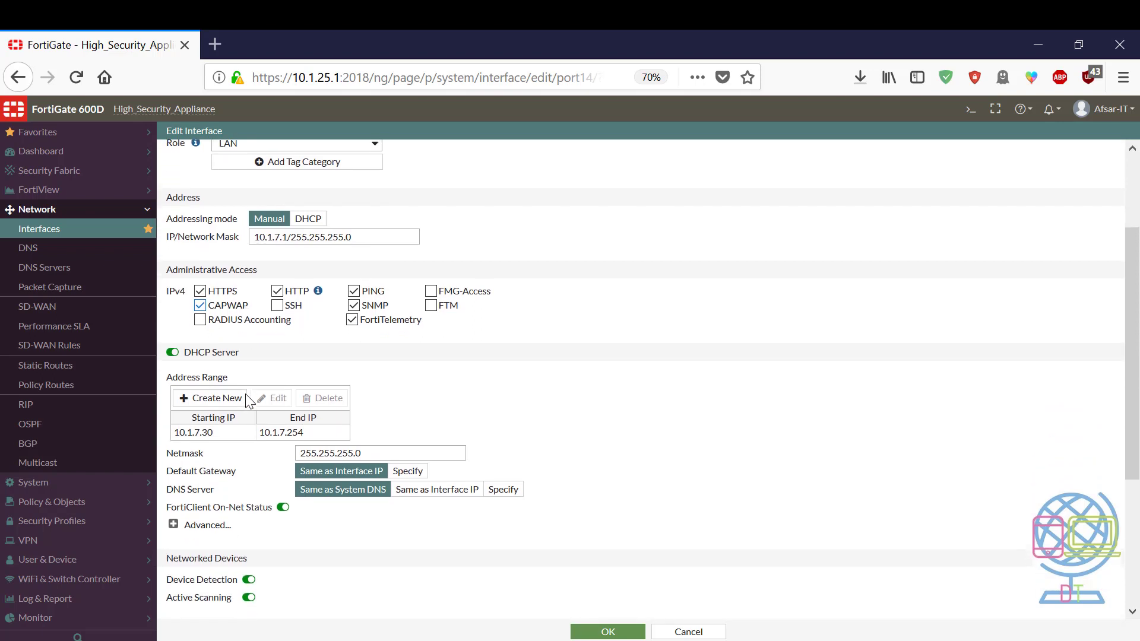
scroll(down, 3)
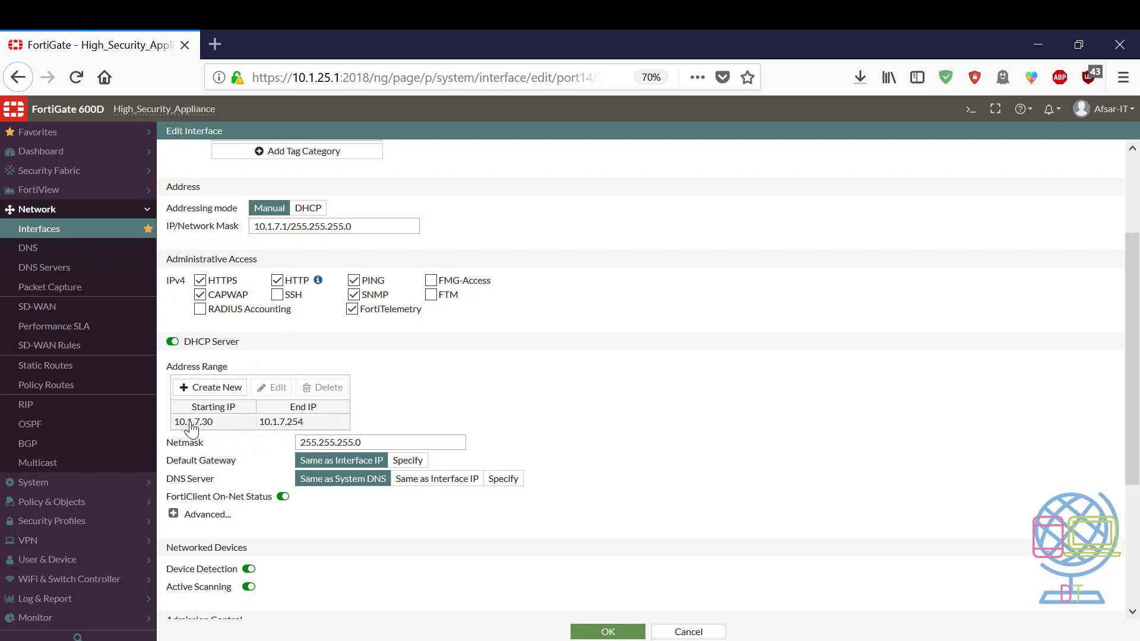
mouse_move(248, 432)
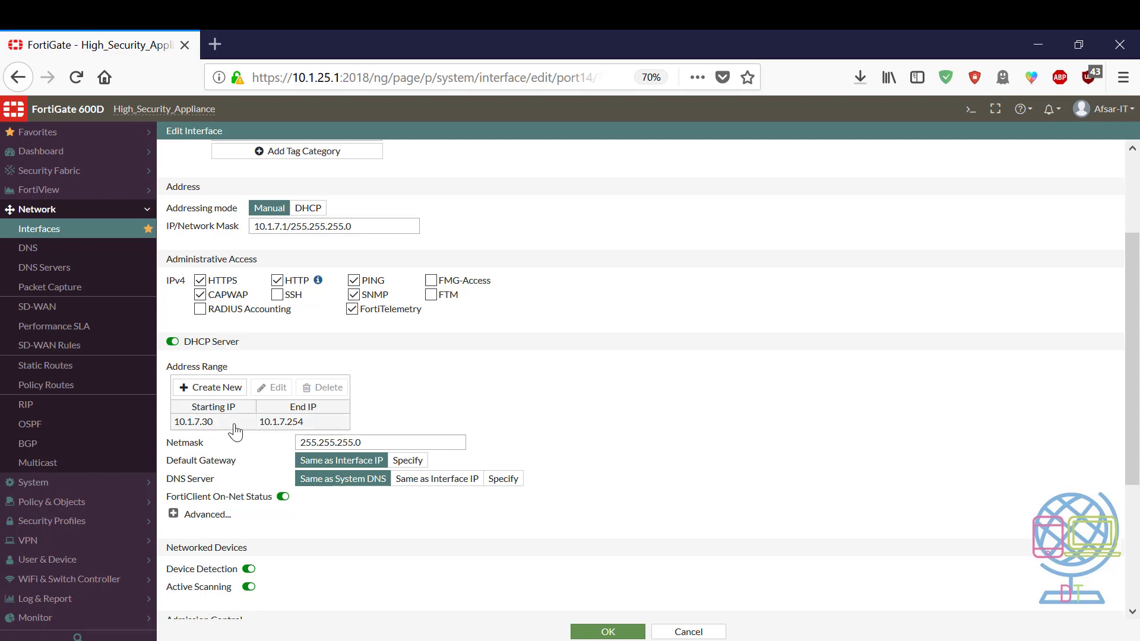
scroll(down, 3)
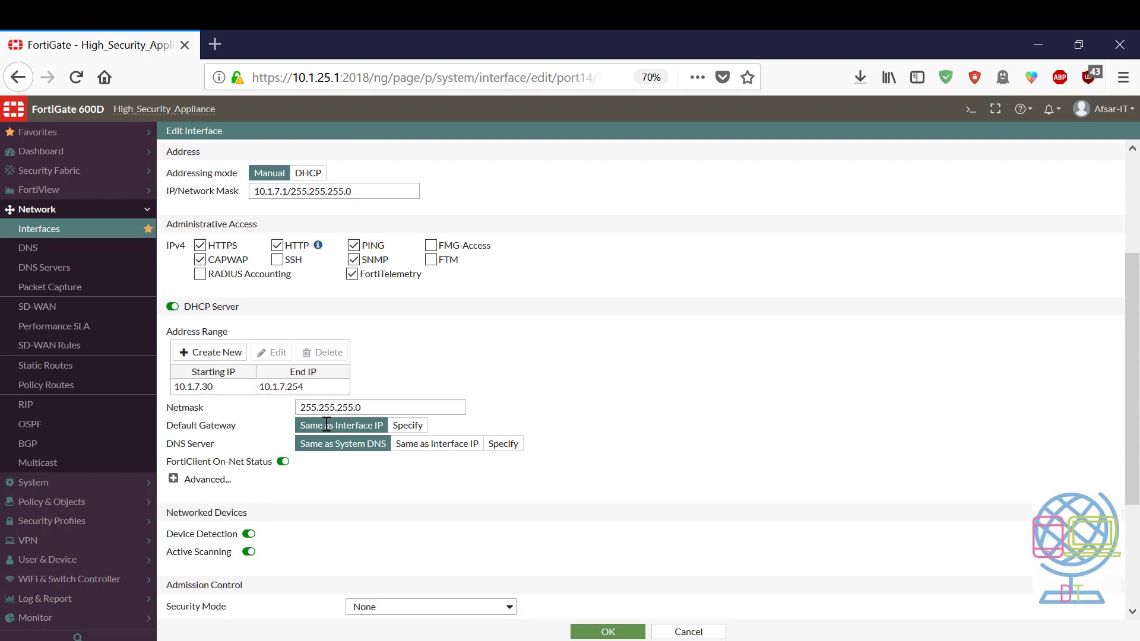
scroll(down, 3)
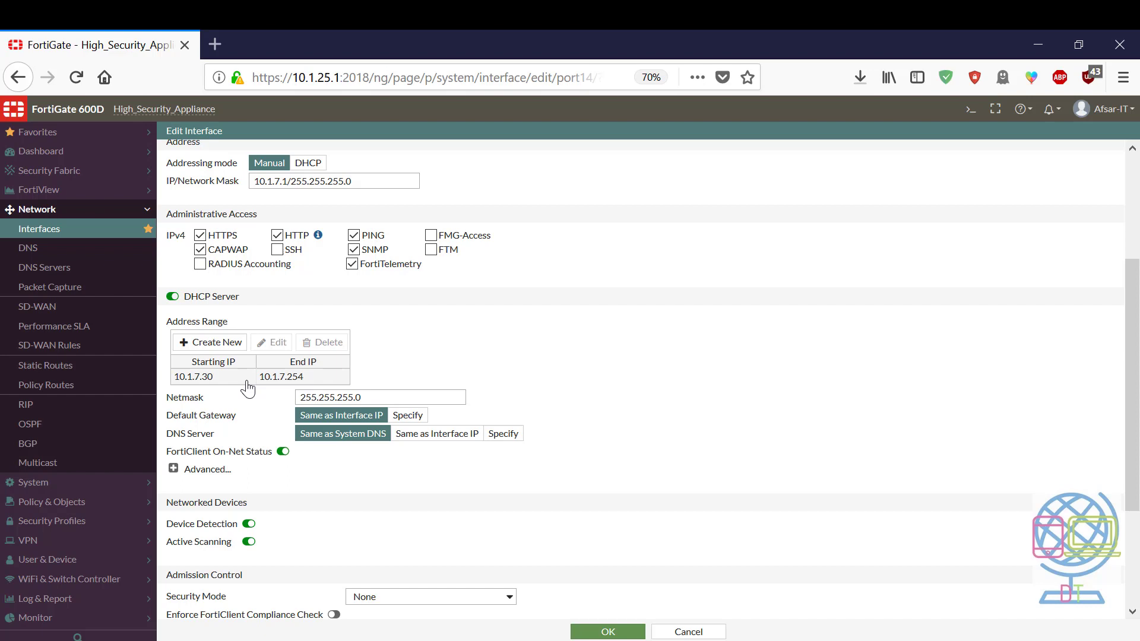
scroll(down, 3)
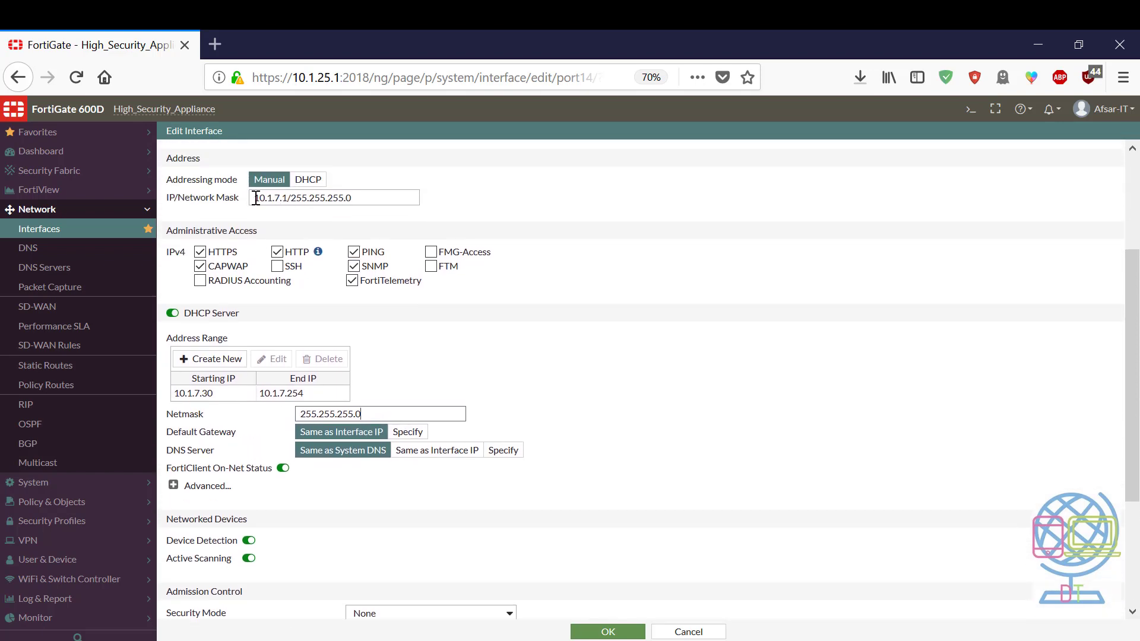
triple_click(333, 197)
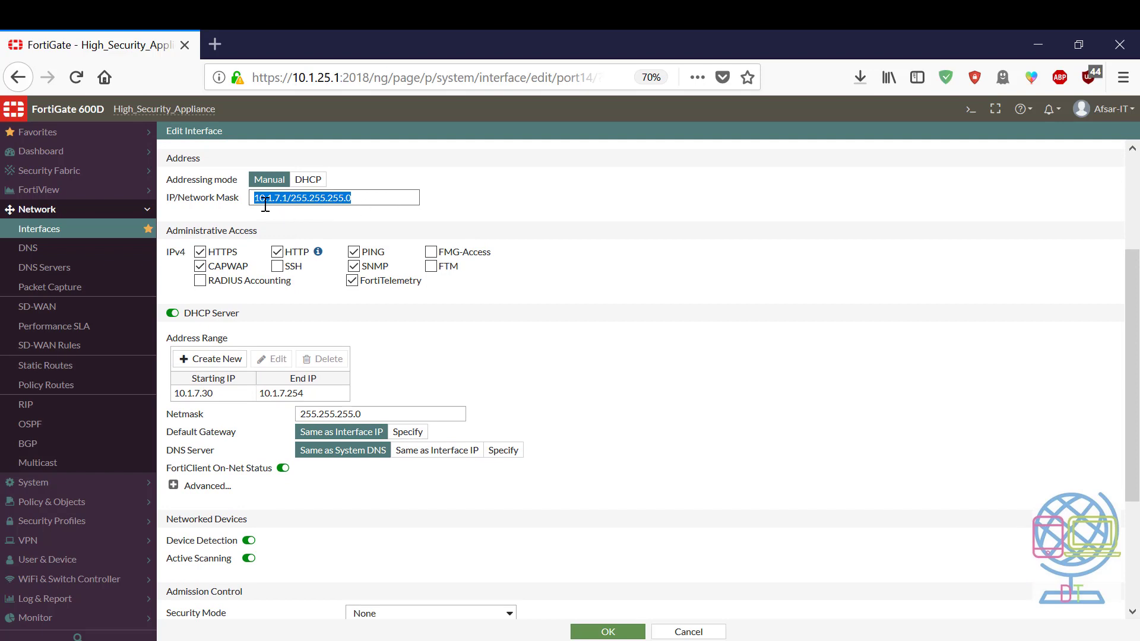
scroll(down, 3)
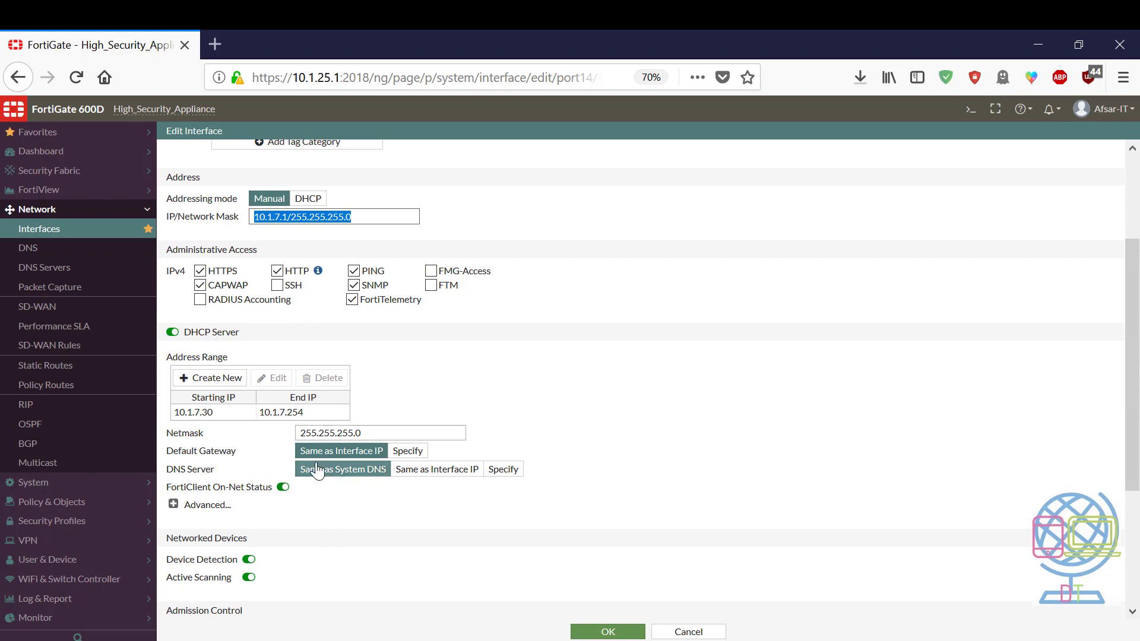
click(342, 467)
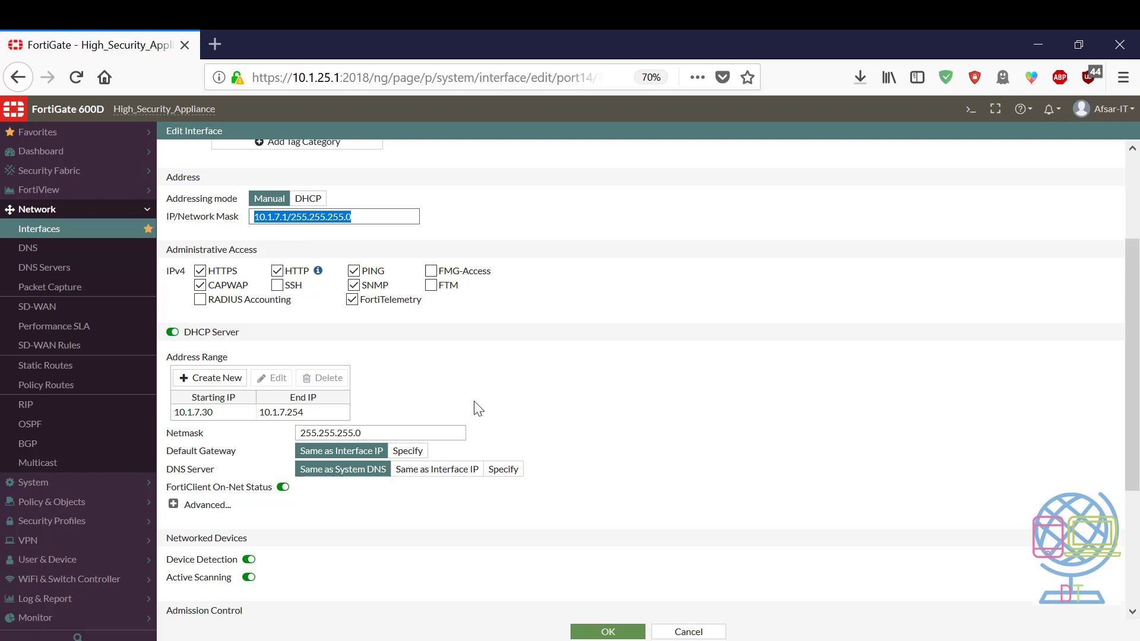
mouse_move(380, 491)
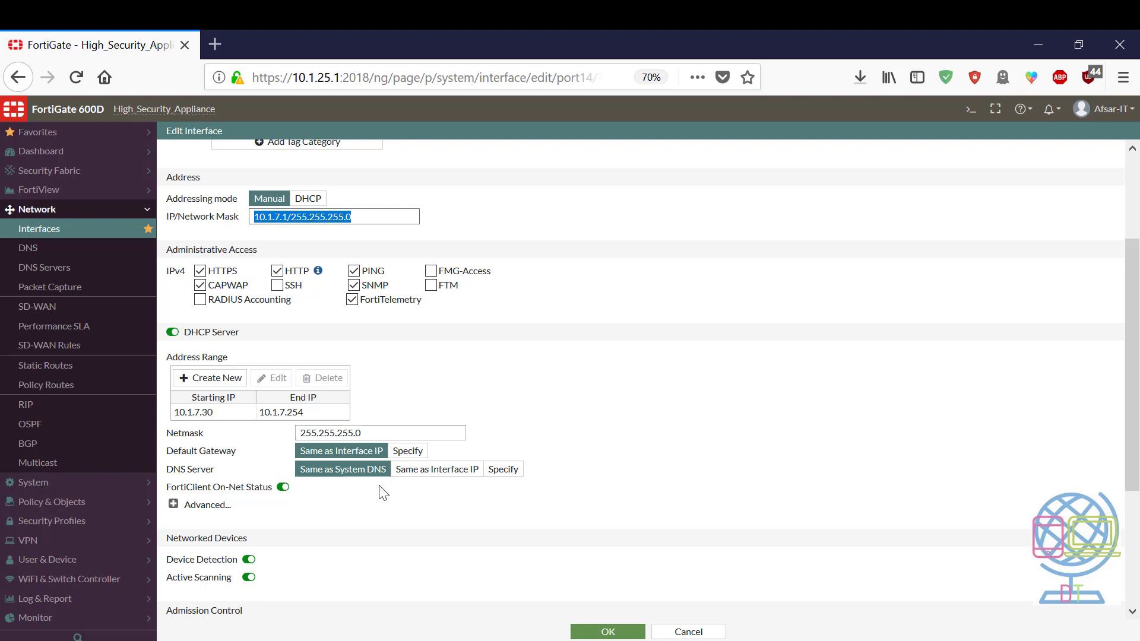
Uncheck HTTP under Administrative Access on port14, leaving HTTPS, CAPWAP, PING, SNMP and FortiTelemetry enabled.
scroll(up, 3)
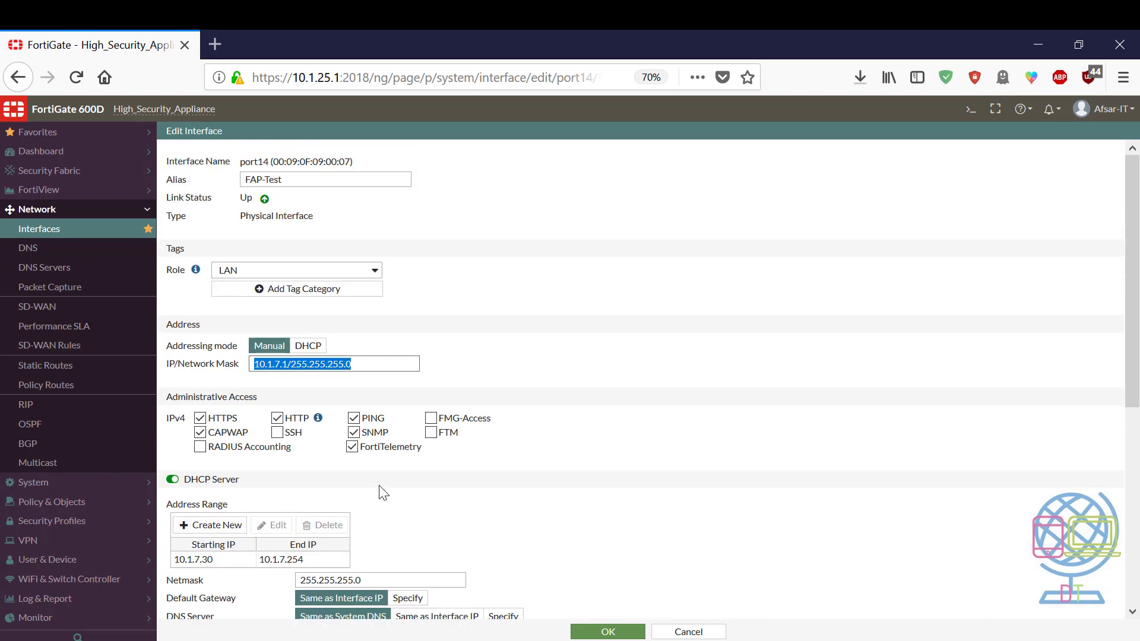
mouse_move(180, 445)
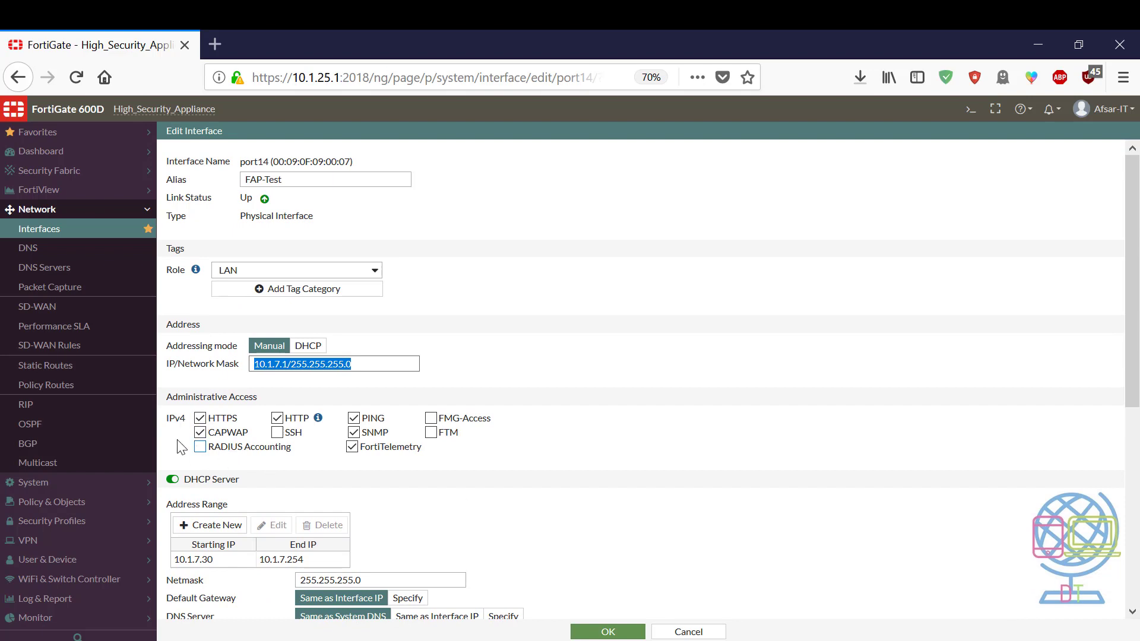
click(200, 432)
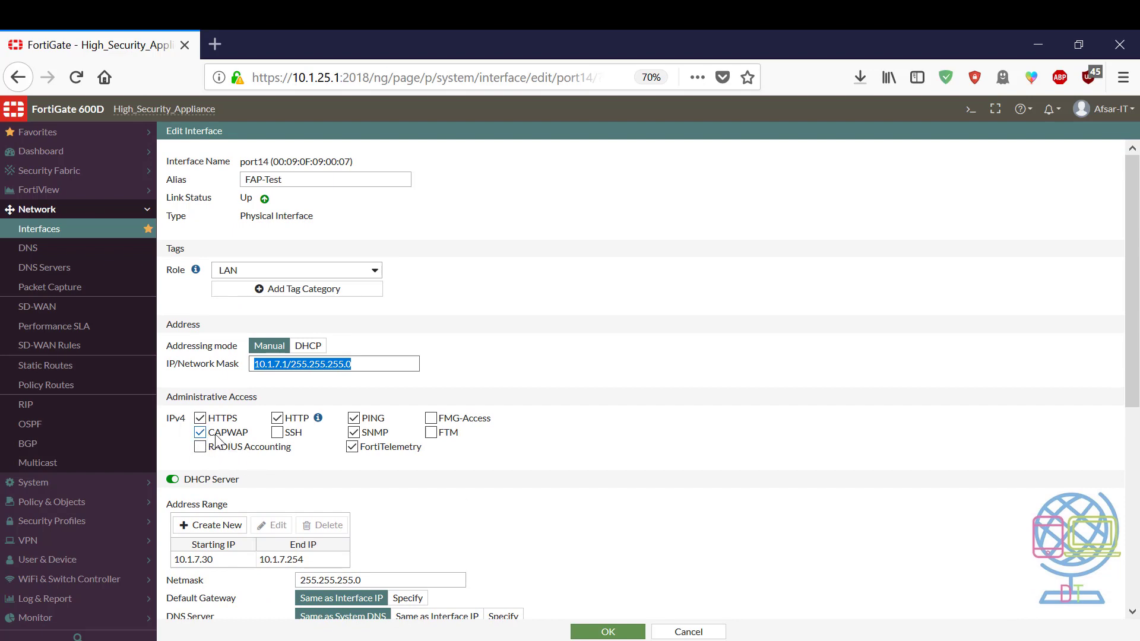
mouse_move(257, 439)
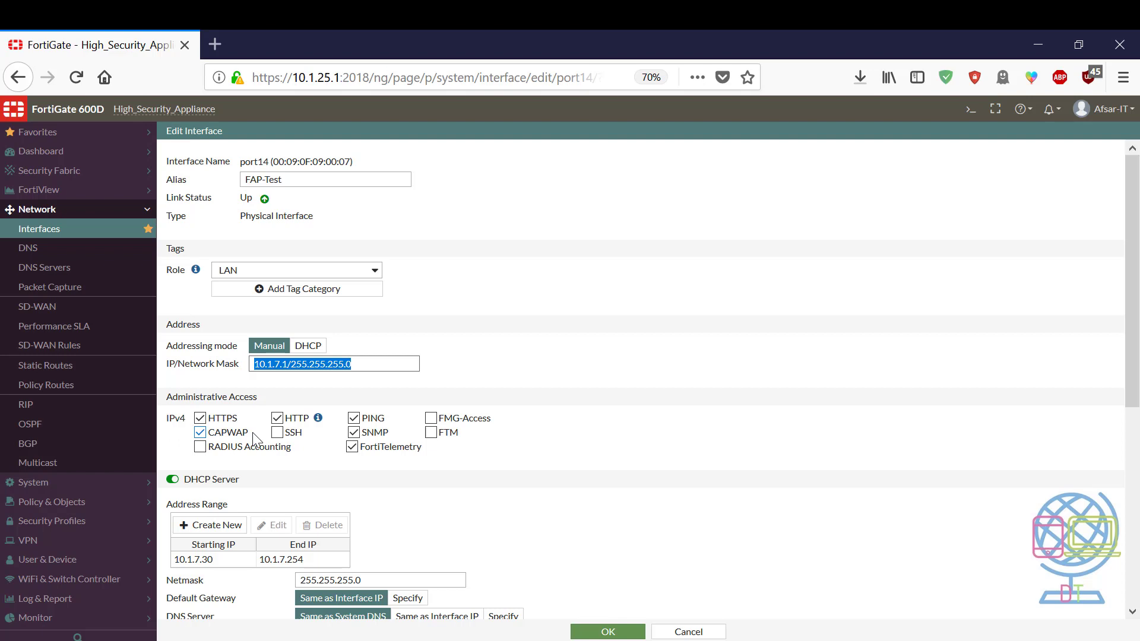
click(199, 432)
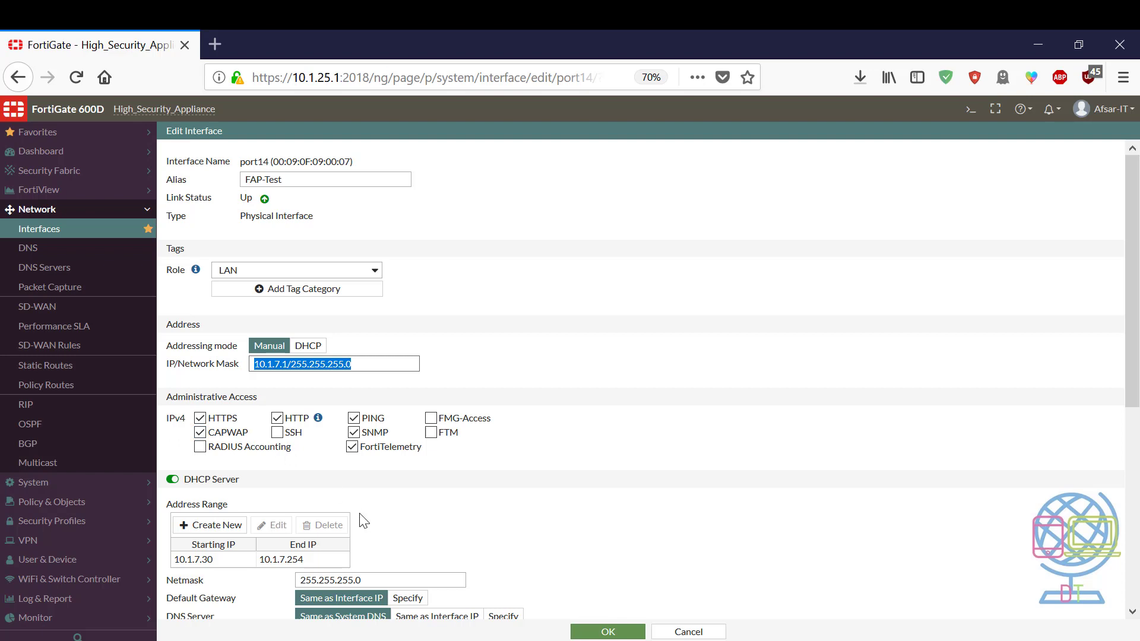
click(199, 432)
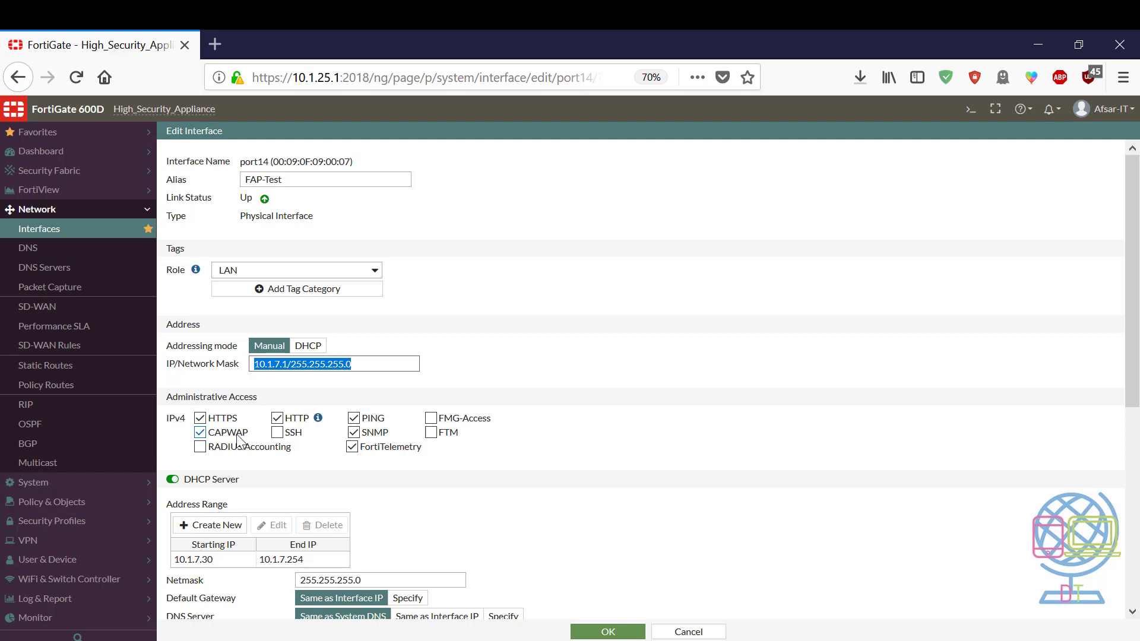
click(199, 432)
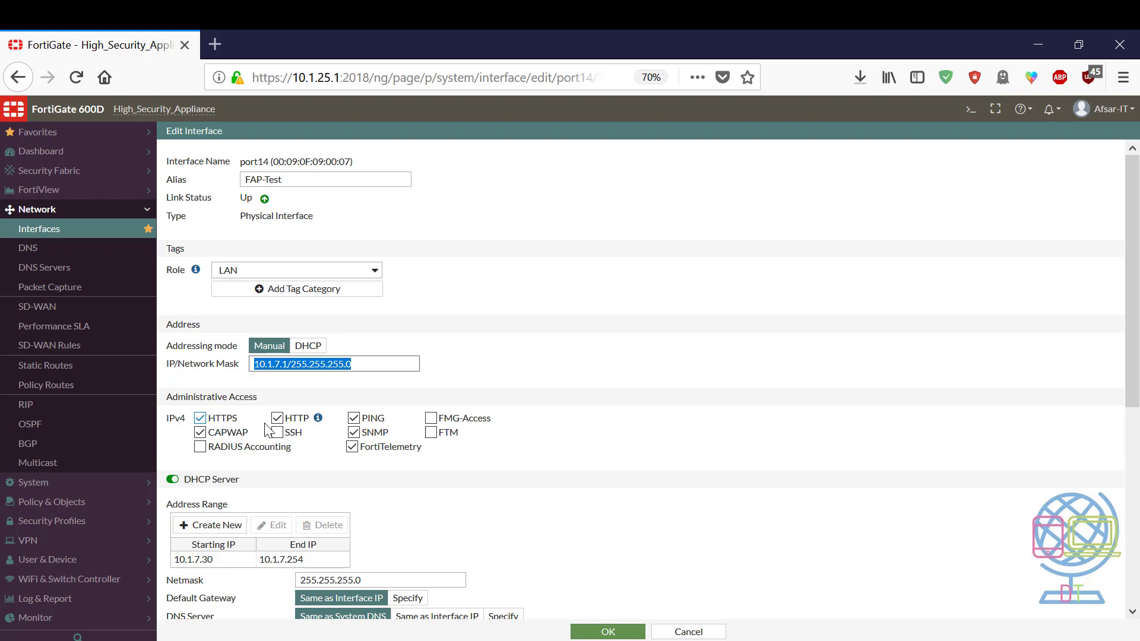
click(277, 417)
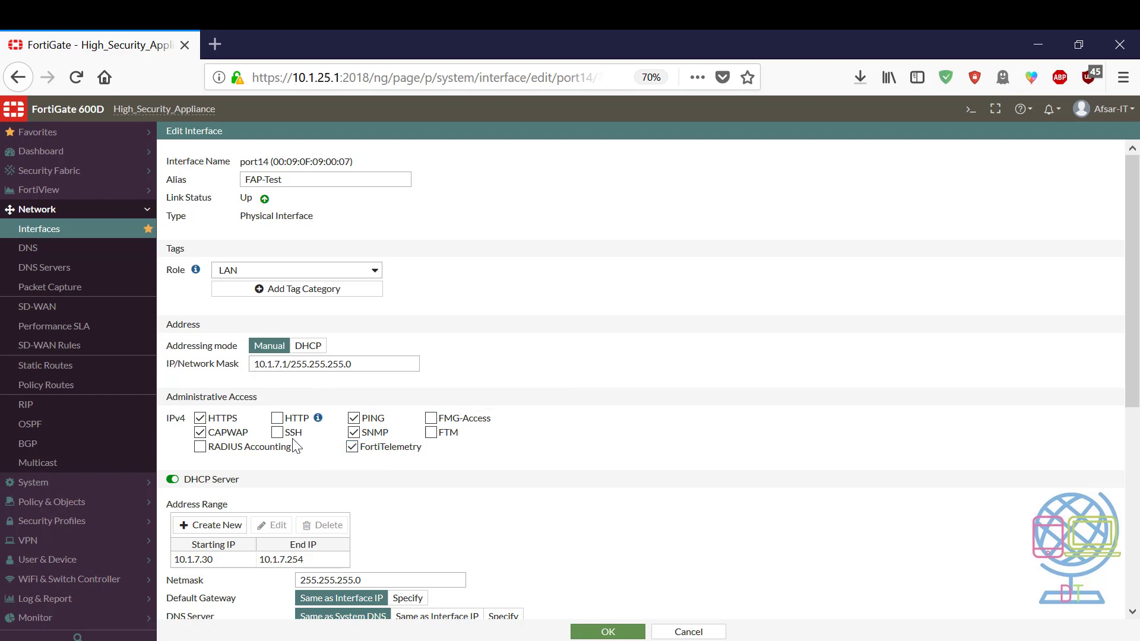
Review the remaining port14 settings, revealing its status section showing the interface Enabled.
click(353, 432)
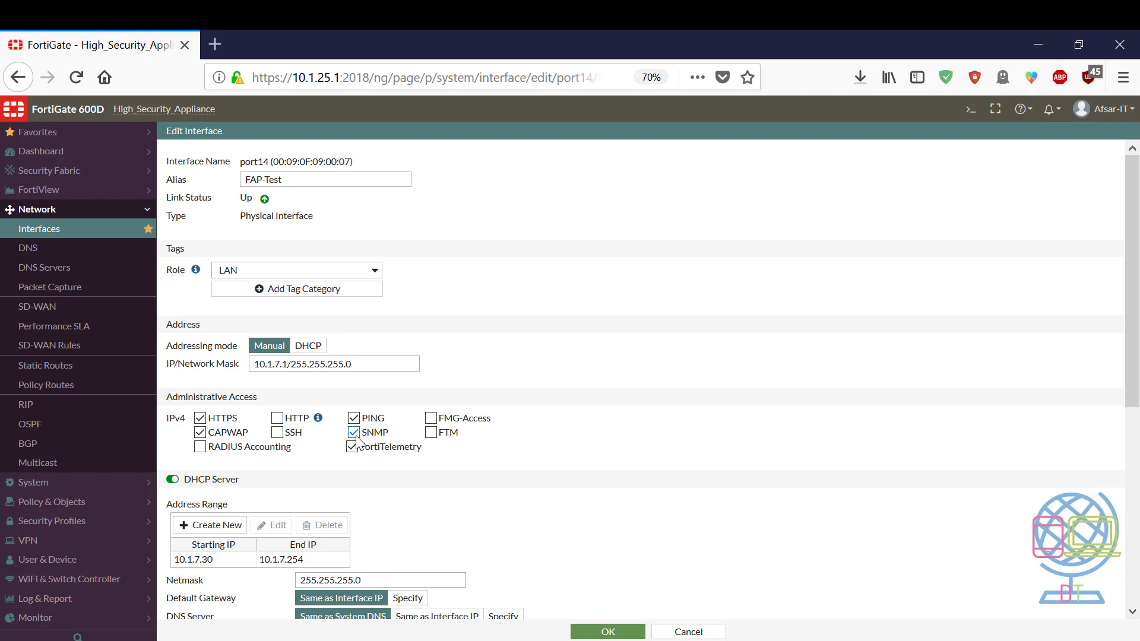
click(354, 432)
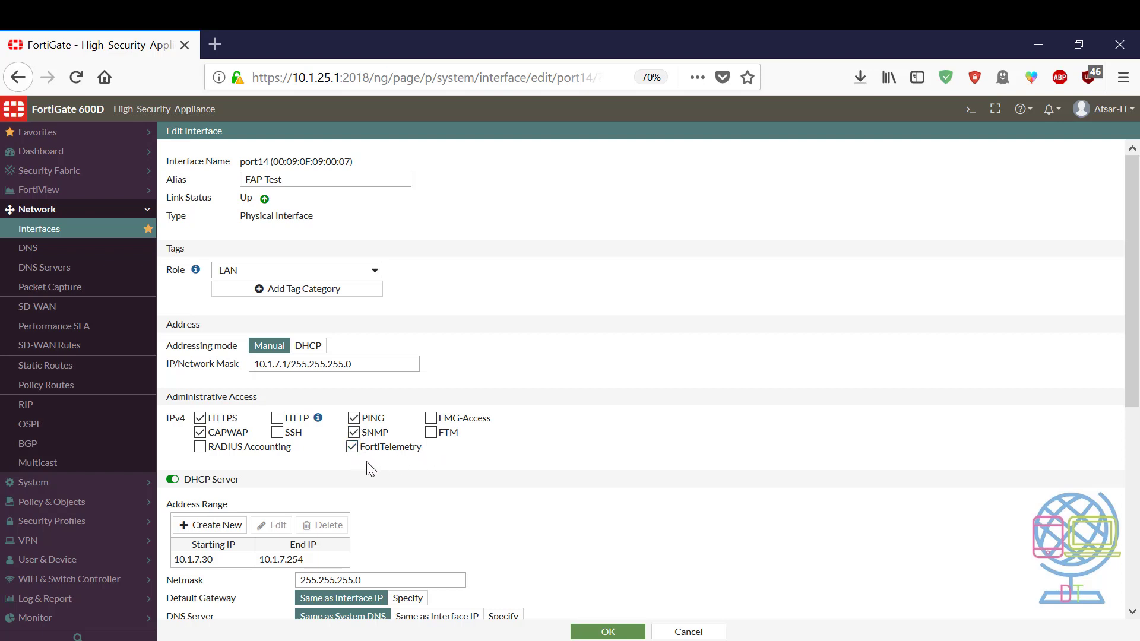
mouse_move(440, 499)
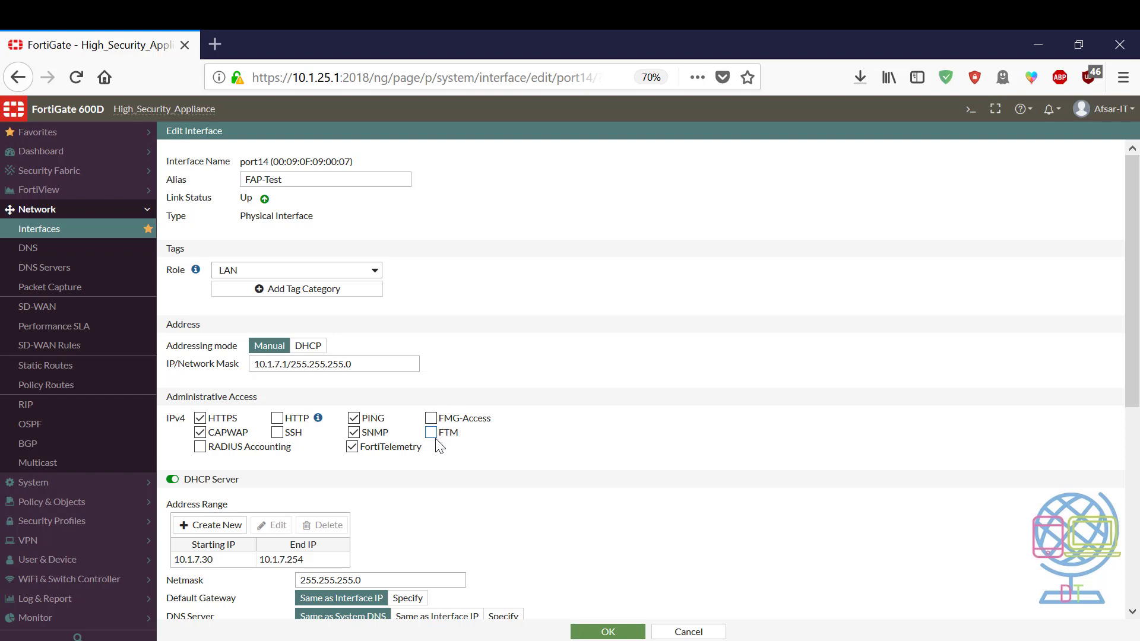
mouse_move(449, 443)
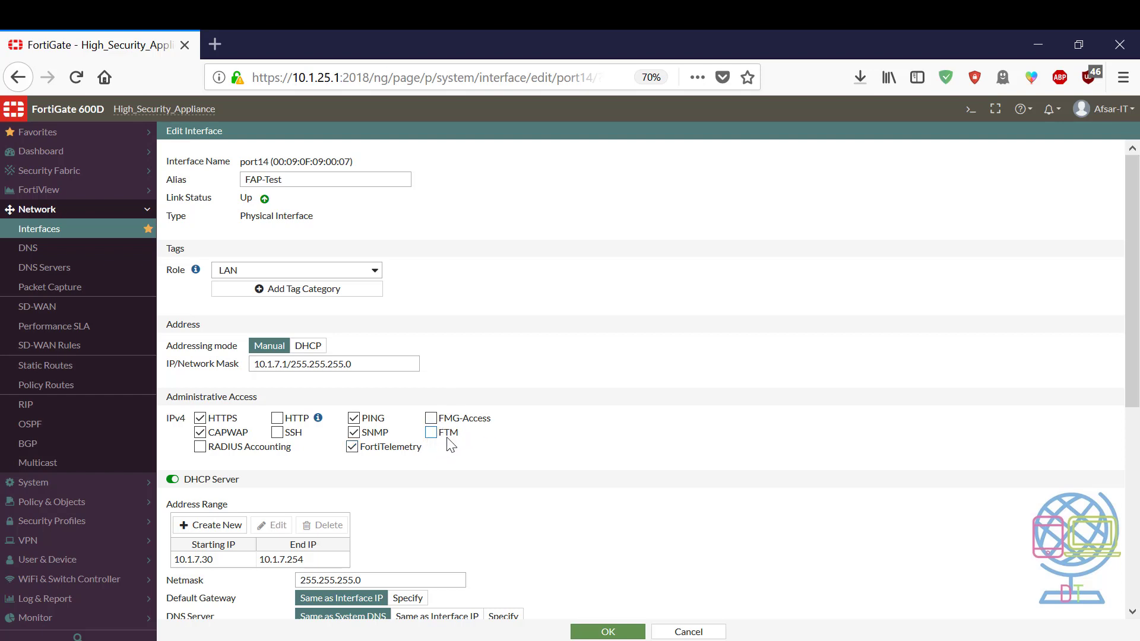
click(352, 446)
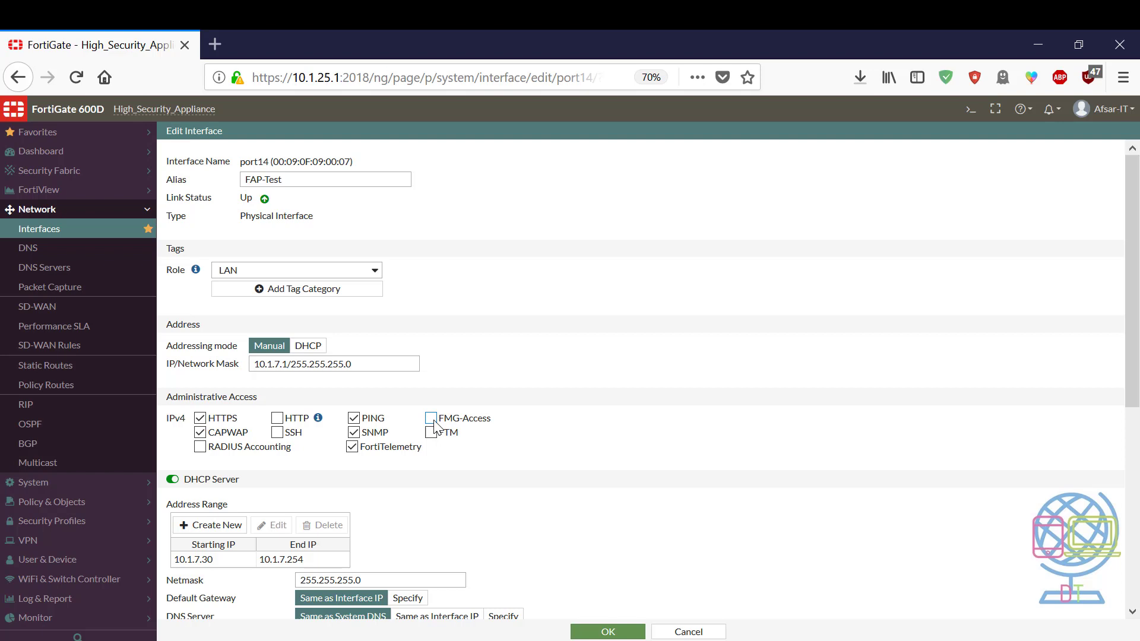
scroll(down, 3)
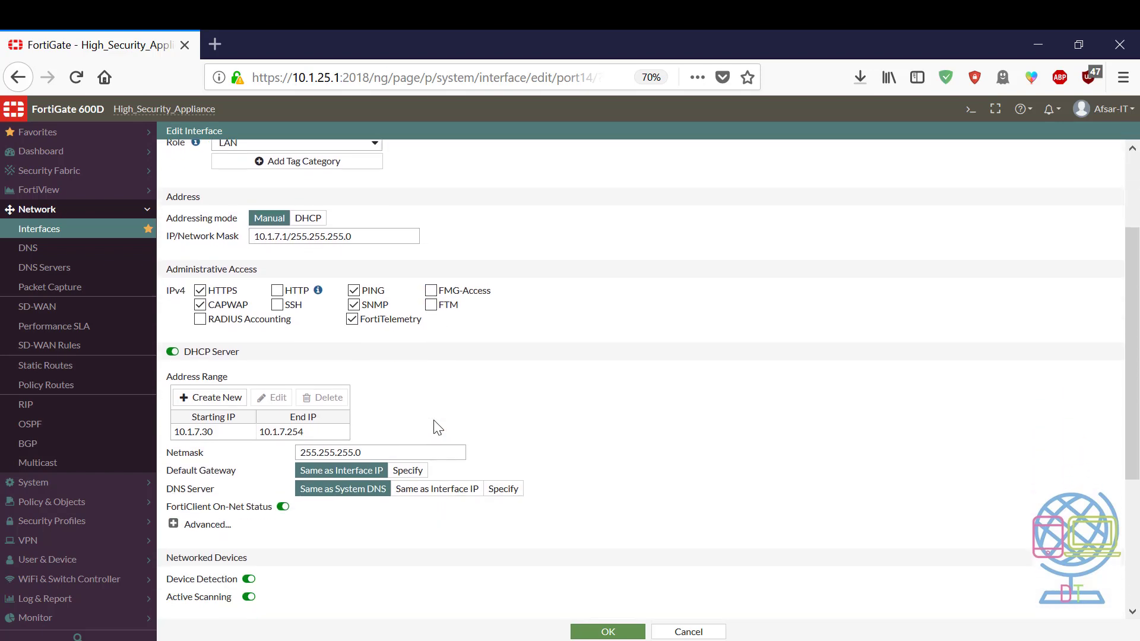
scroll(down, 3)
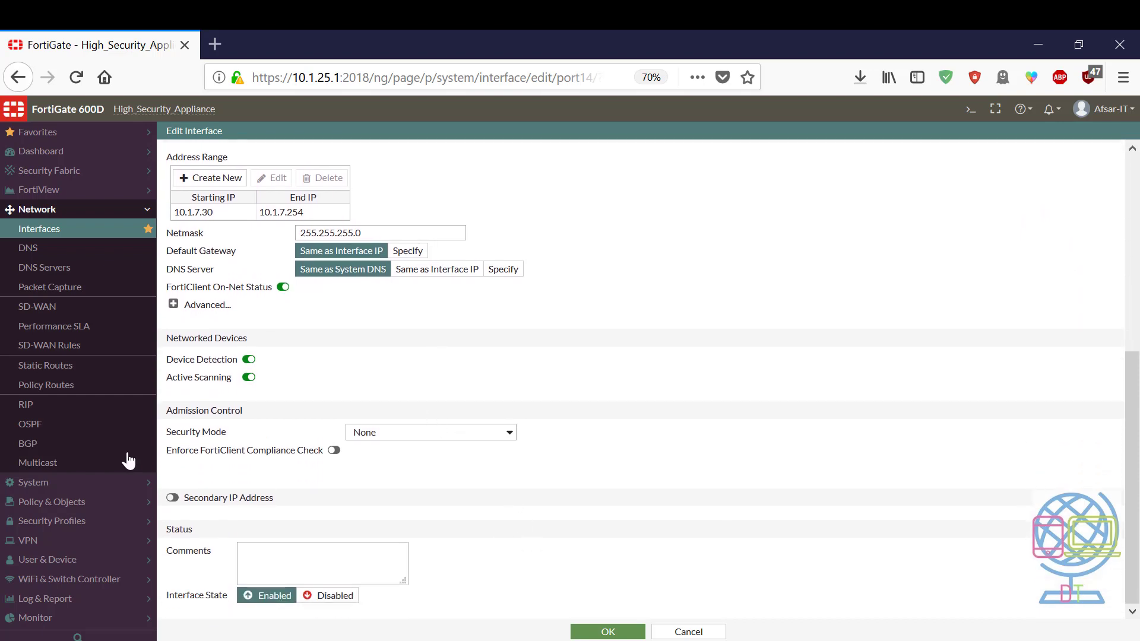
mouse_move(91, 579)
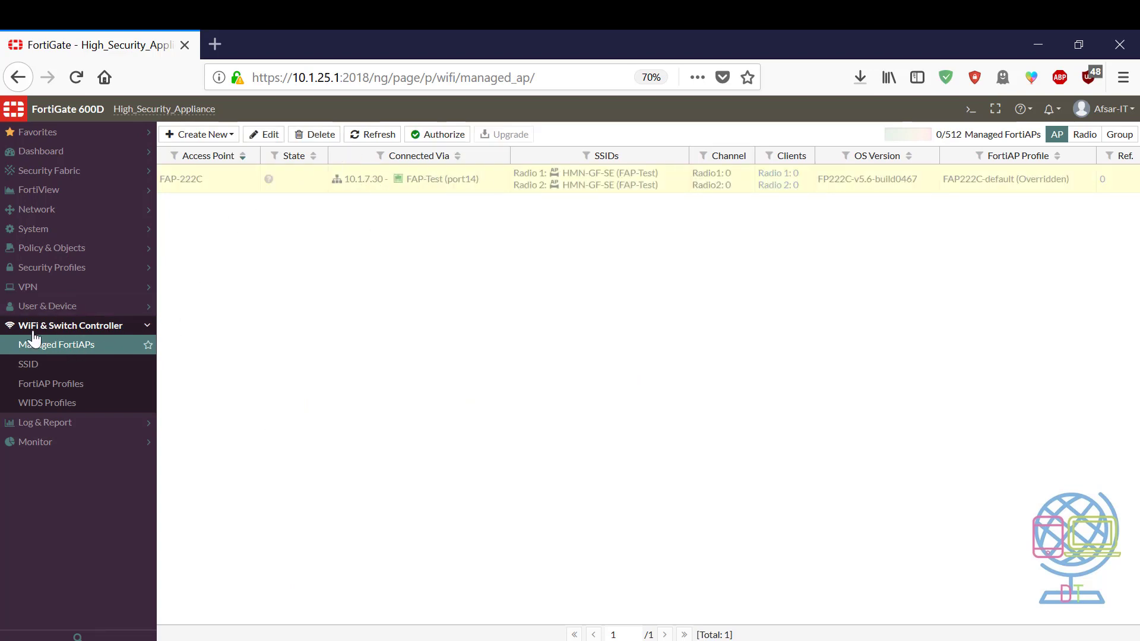
mouse_move(27, 364)
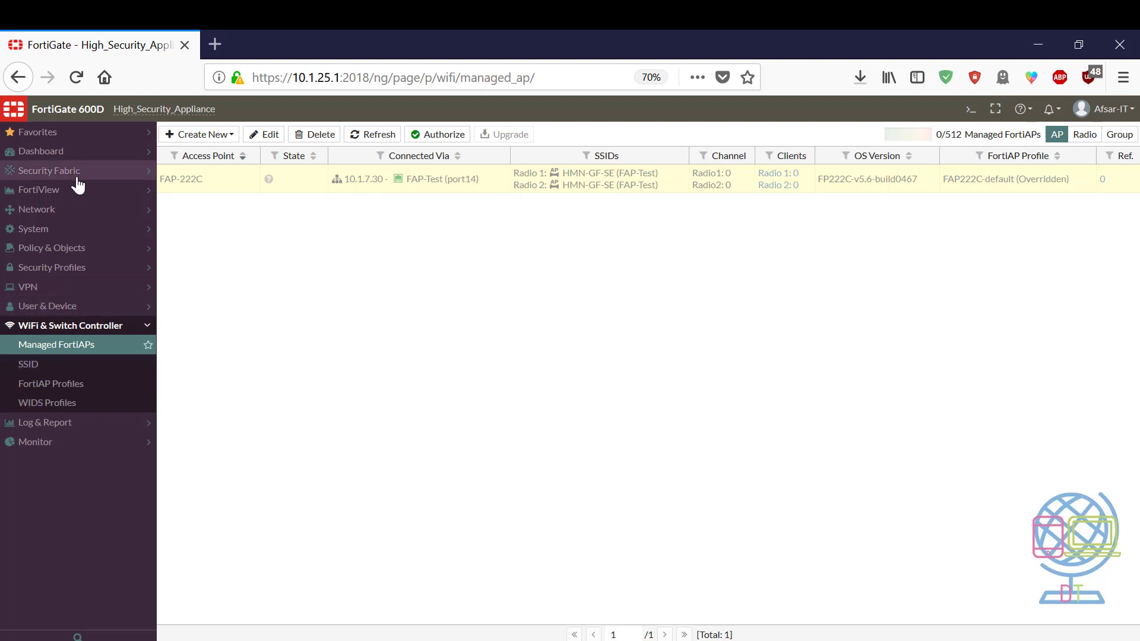
Go to System > Feature Visibility to list basic, security and additional features.
click(33, 228)
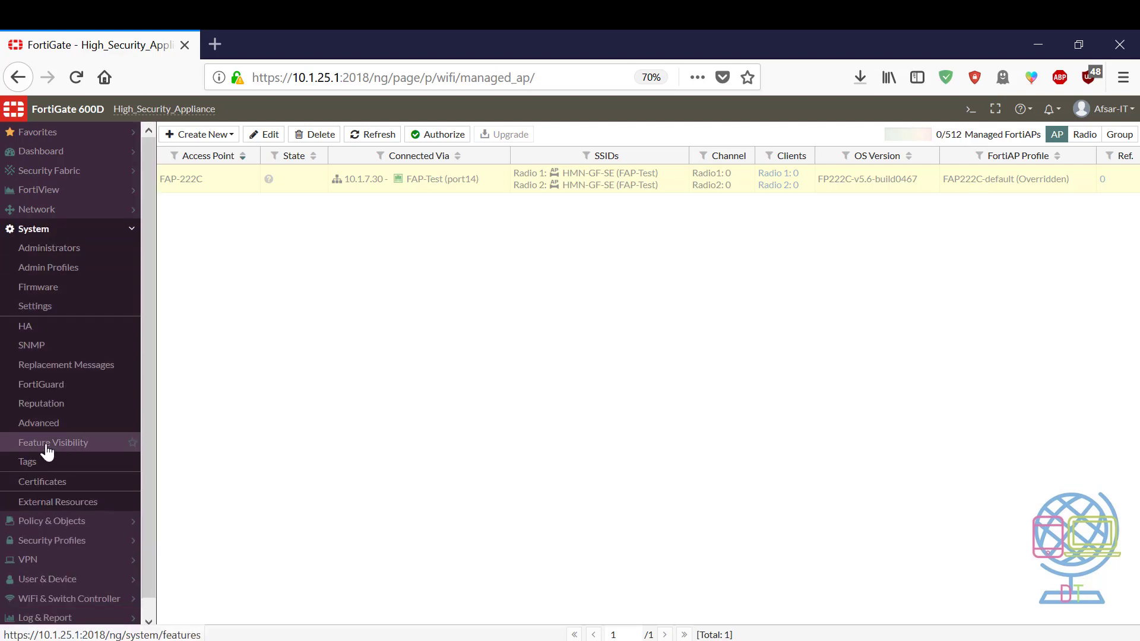
click(53, 441)
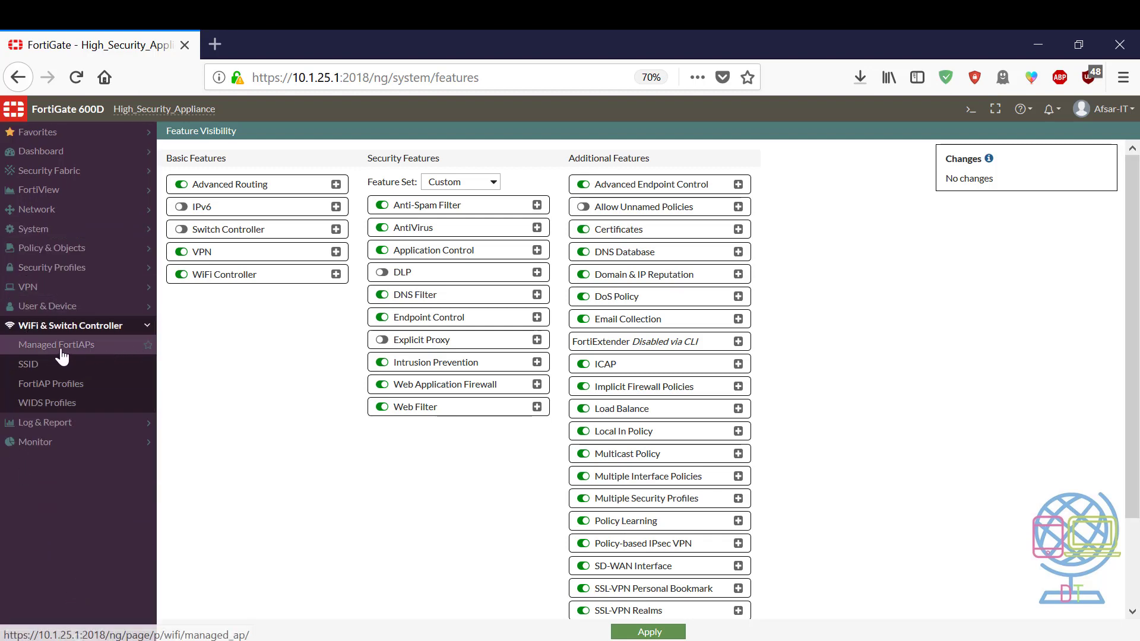
Return to Managed FortiAPs and select the FAP-222C access point connected via FAP-Test (port14).
click(57, 344)
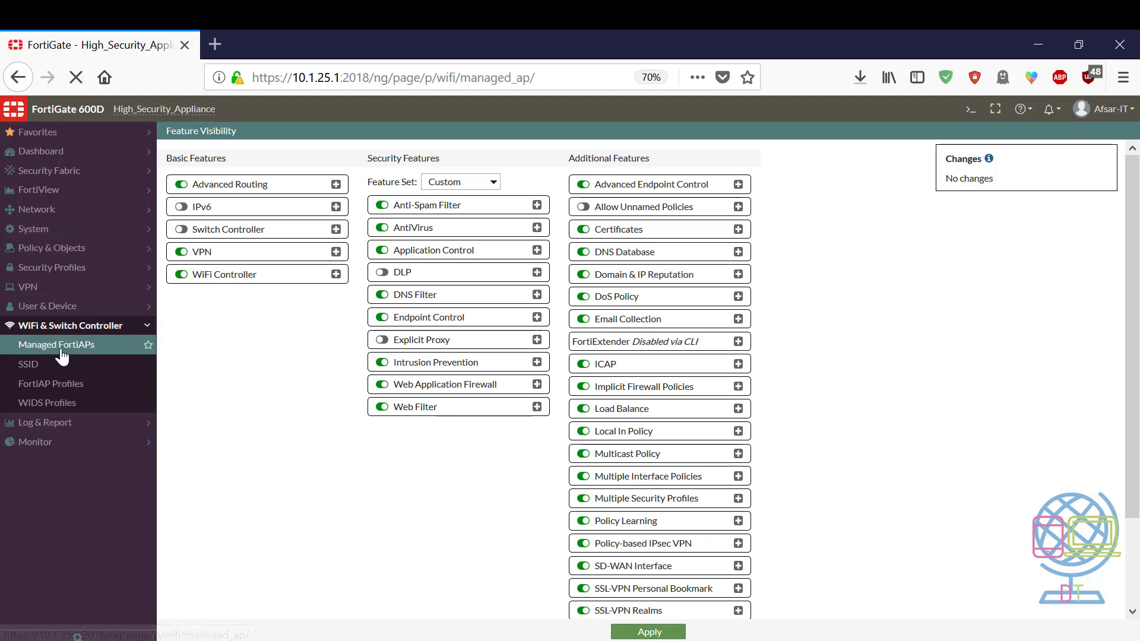
click(55, 345)
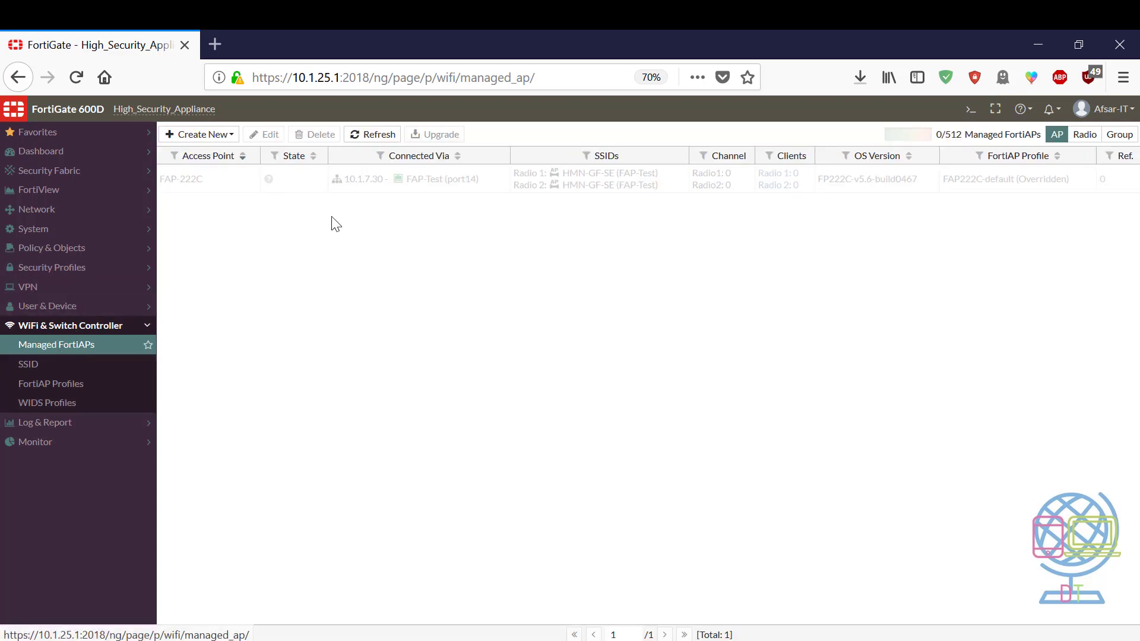
click(180, 180)
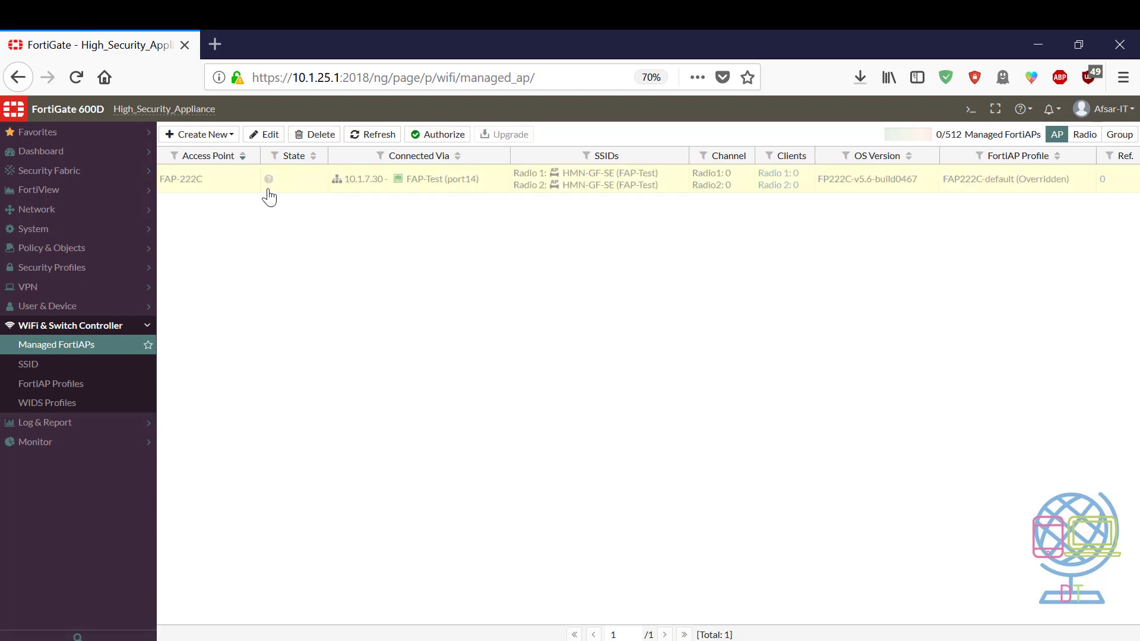
mouse_move(313, 182)
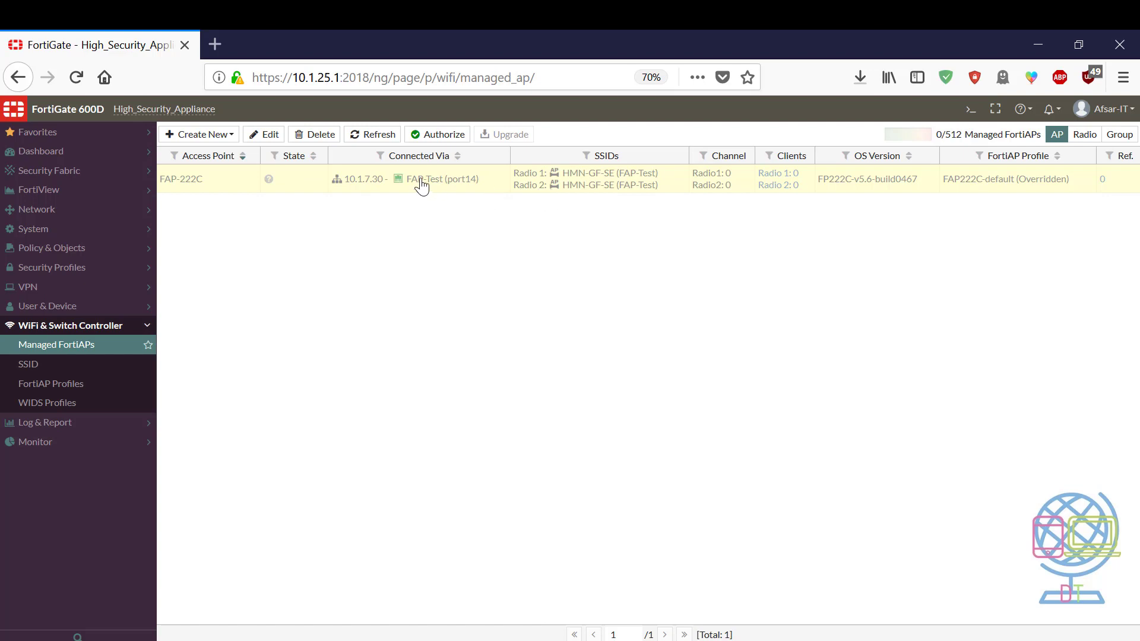
mouse_move(442, 179)
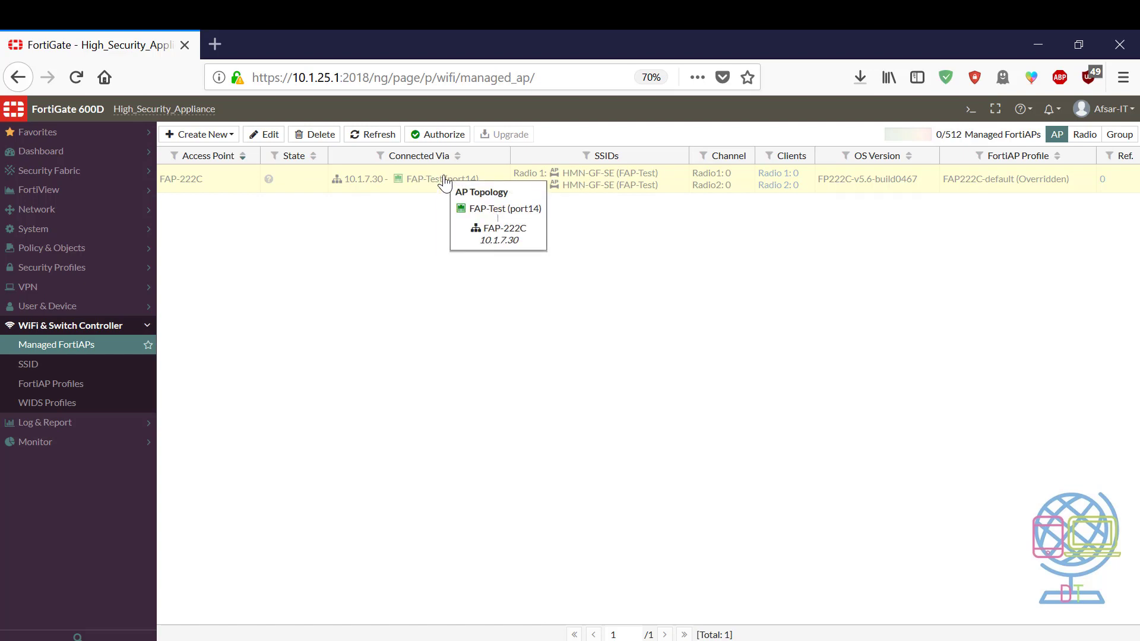
mouse_move(451, 340)
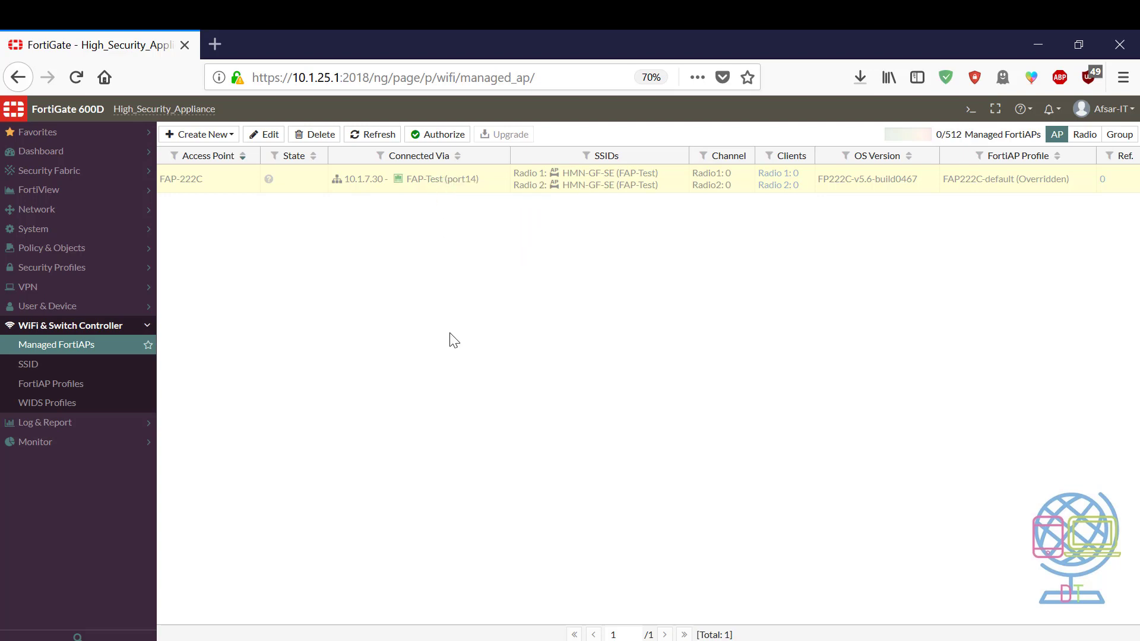
mouse_move(447, 154)
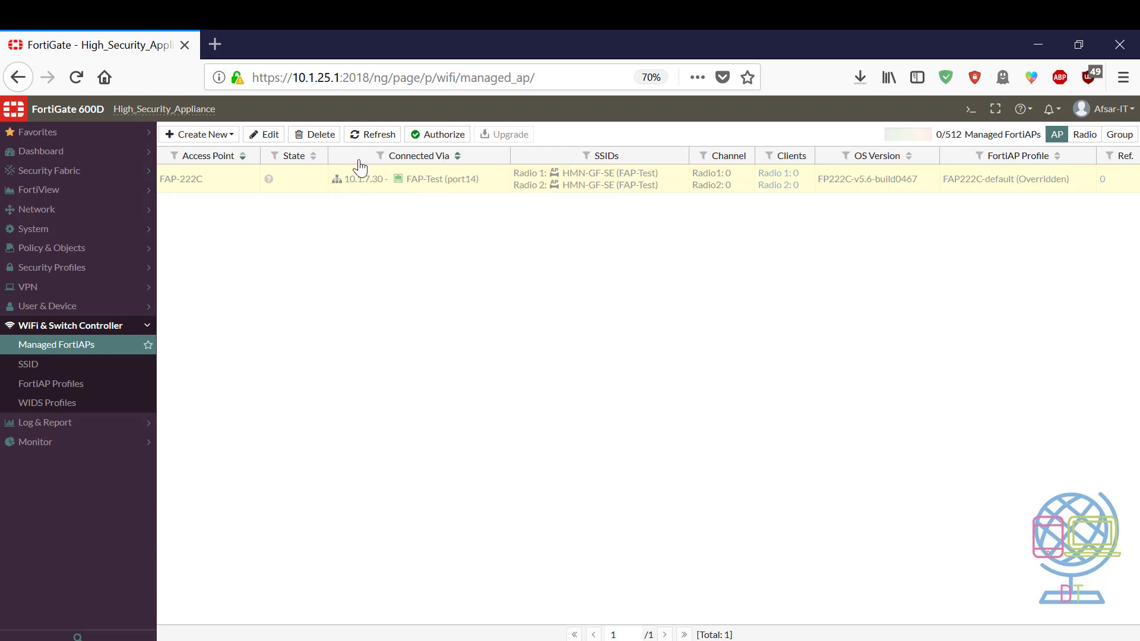
mouse_move(485, 222)
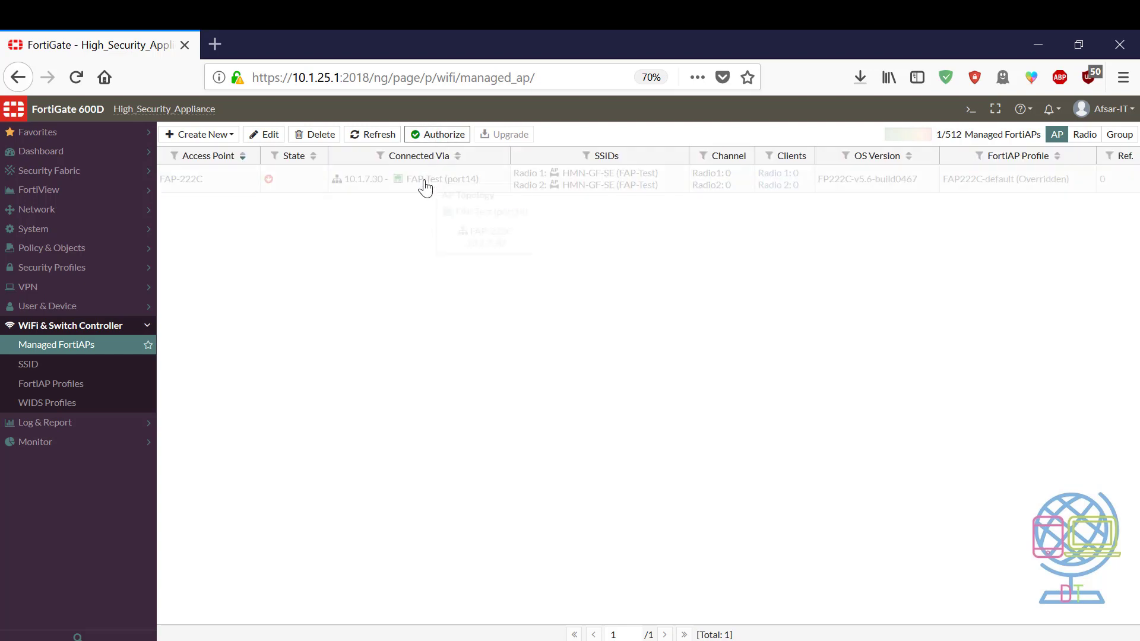
click(437, 134)
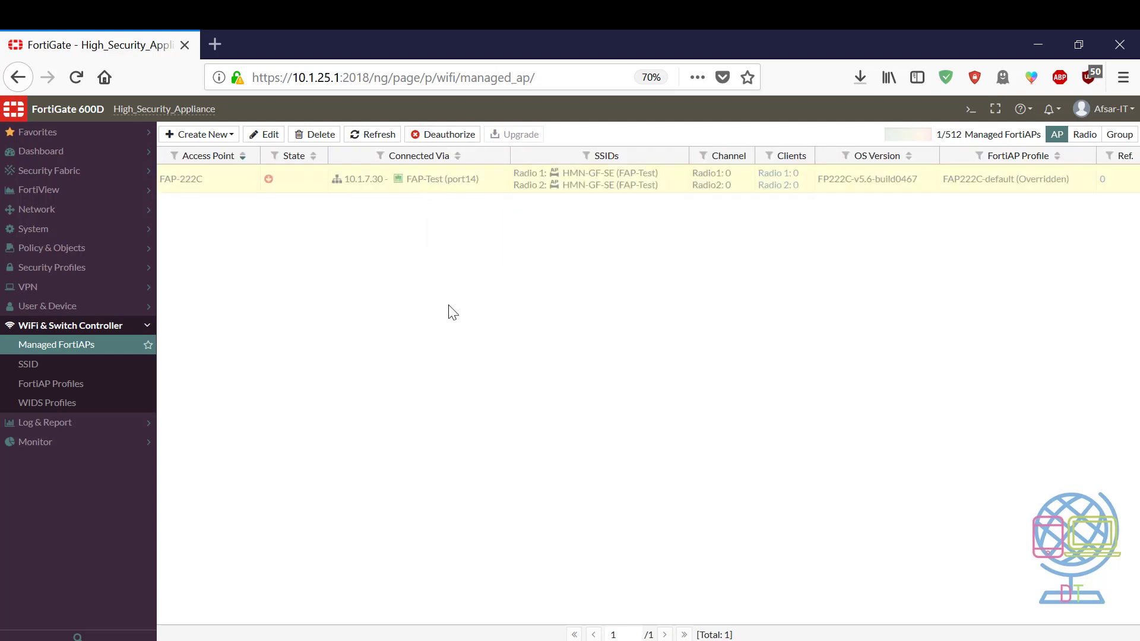
mouse_move(401, 355)
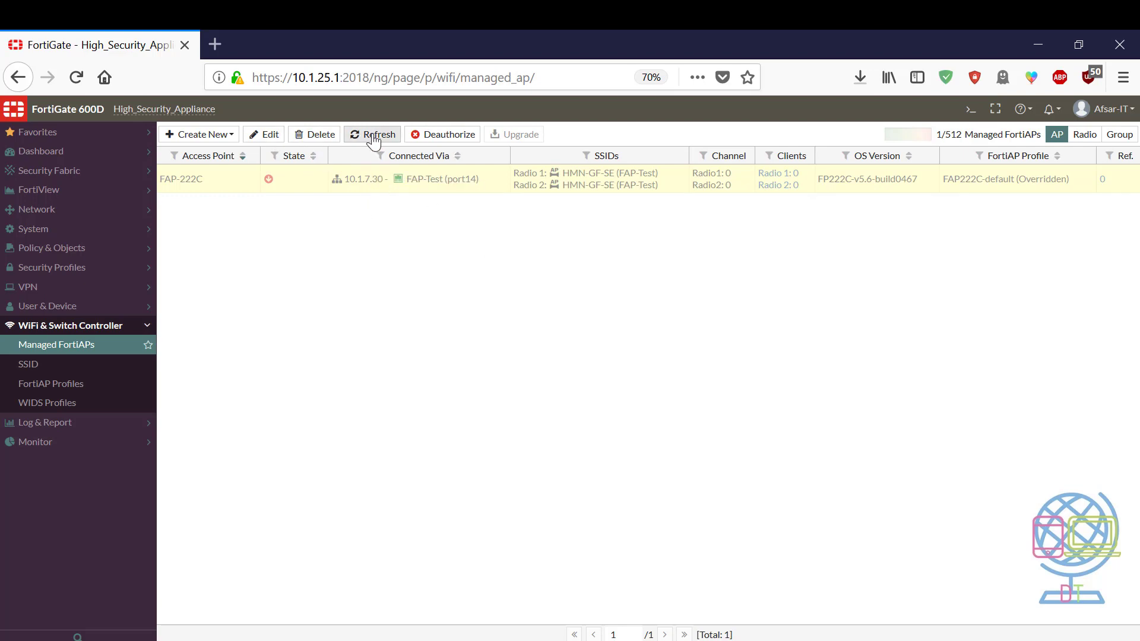
click(371, 135)
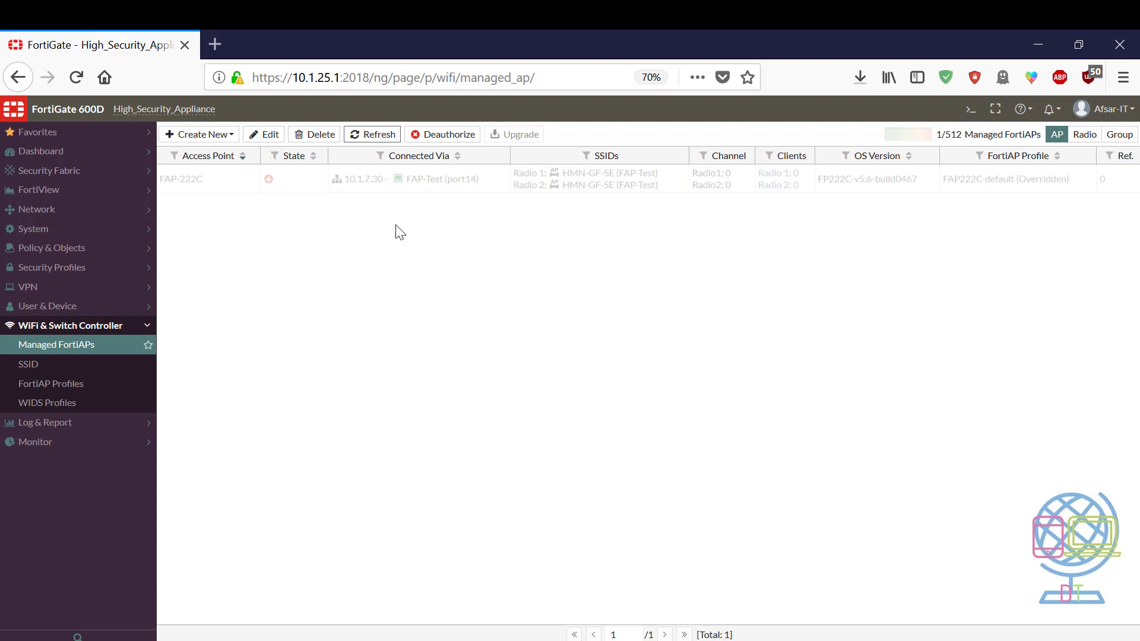
mouse_move(566, 371)
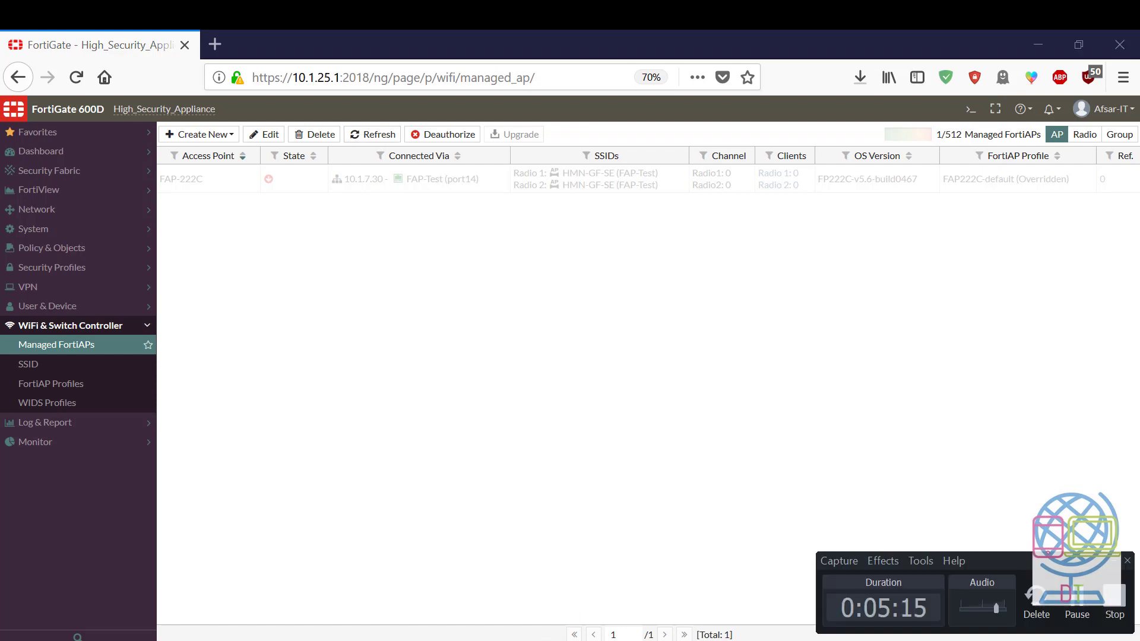
mouse_move(668, 414)
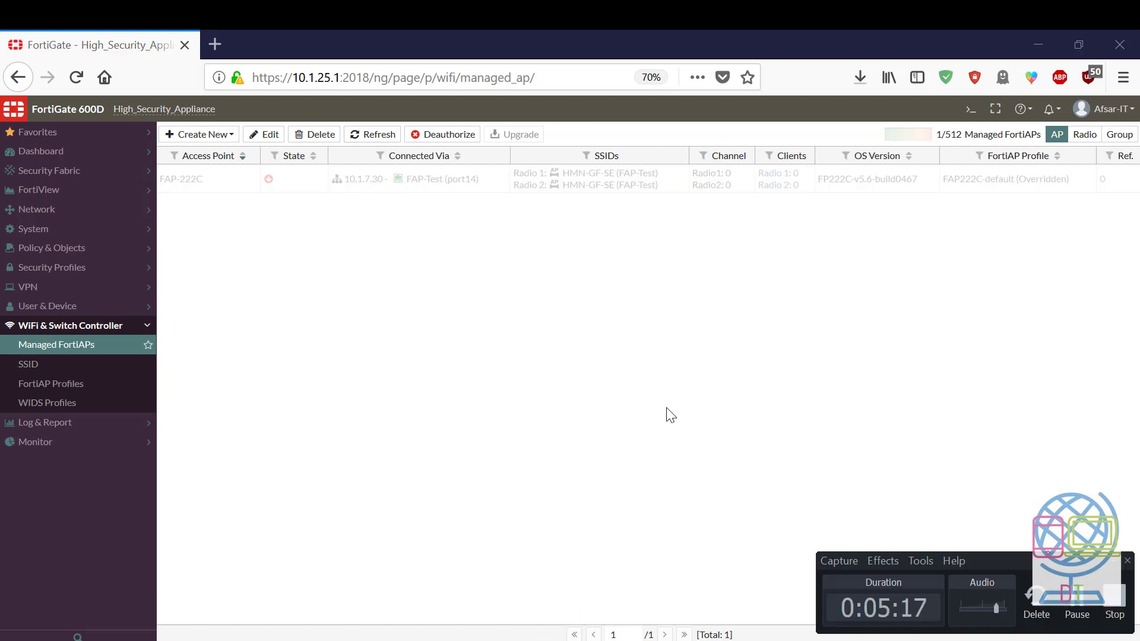
mouse_move(689, 311)
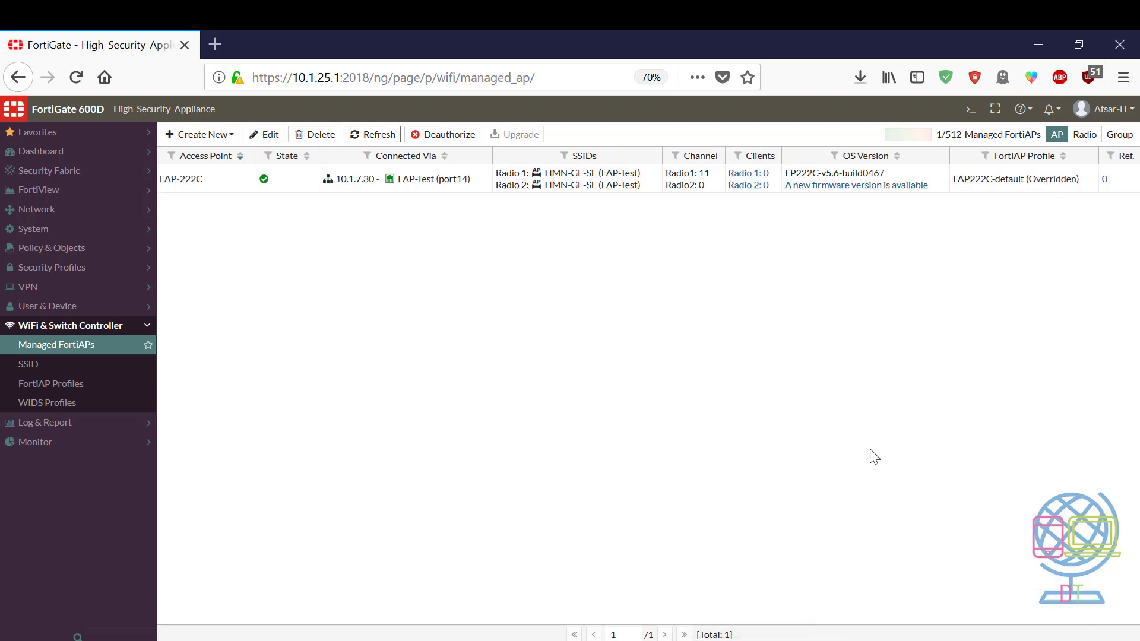
mouse_move(808, 431)
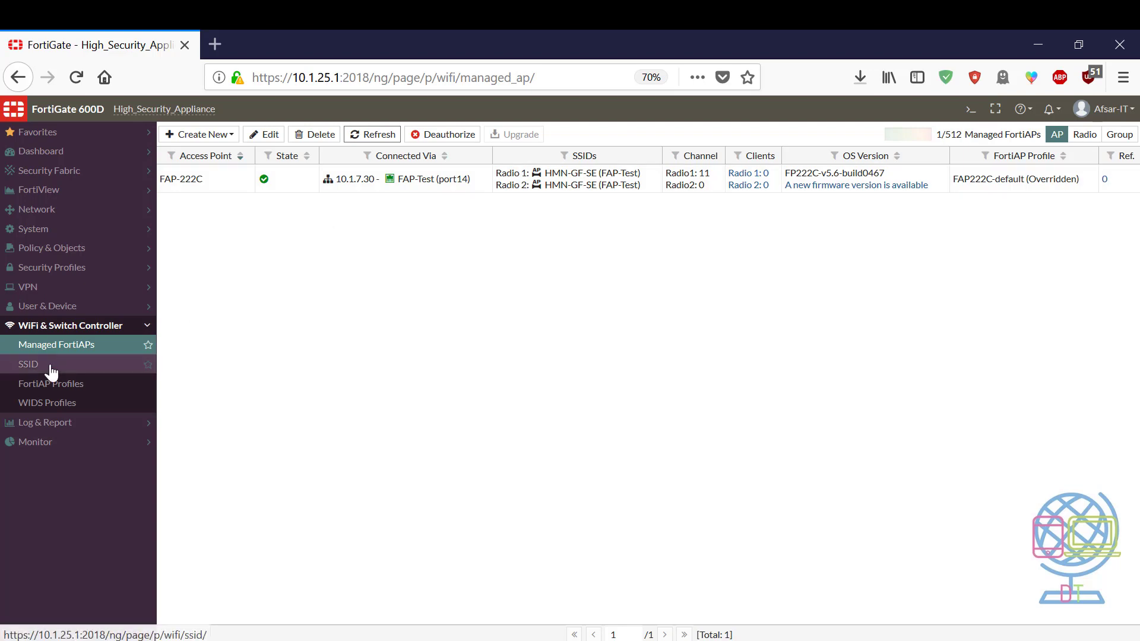
mouse_move(435, 182)
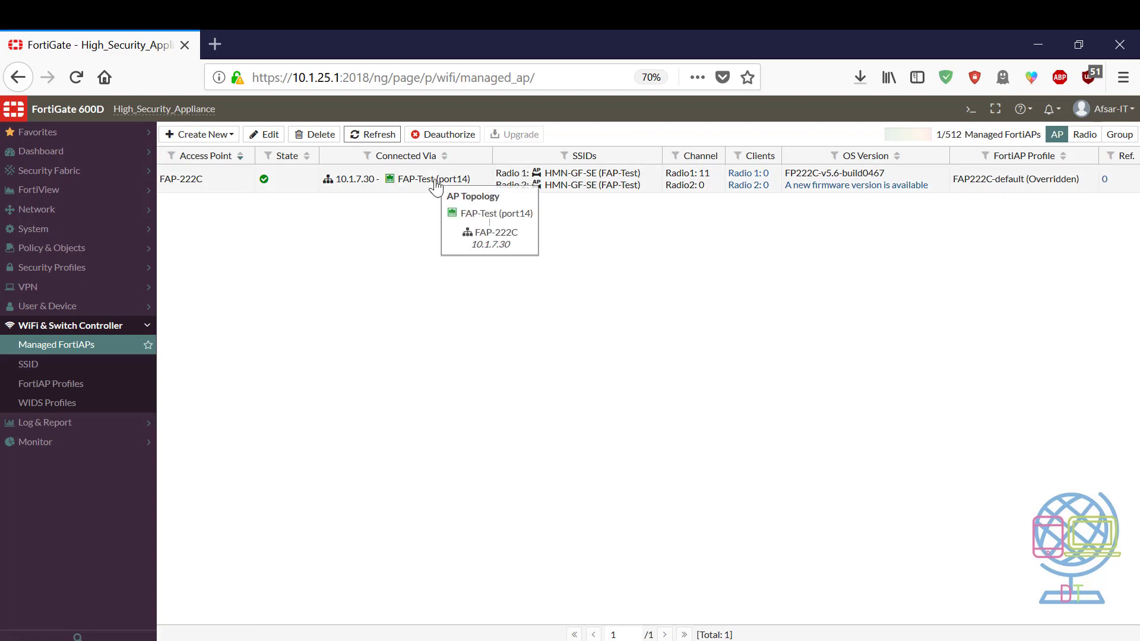
mouse_move(197, 328)
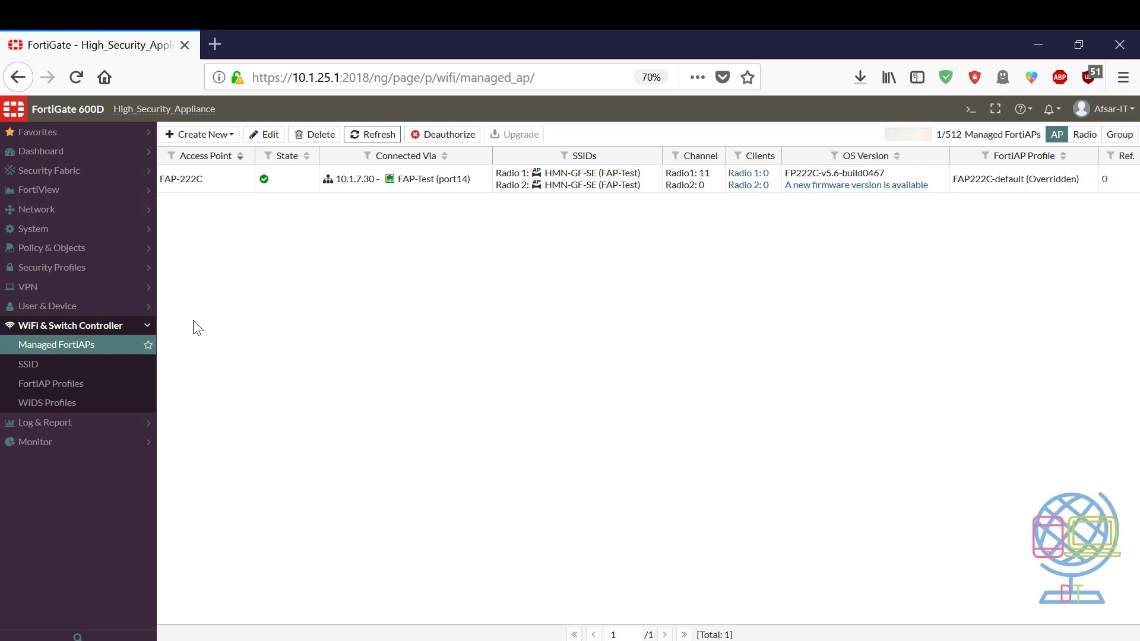
mouse_move(367, 157)
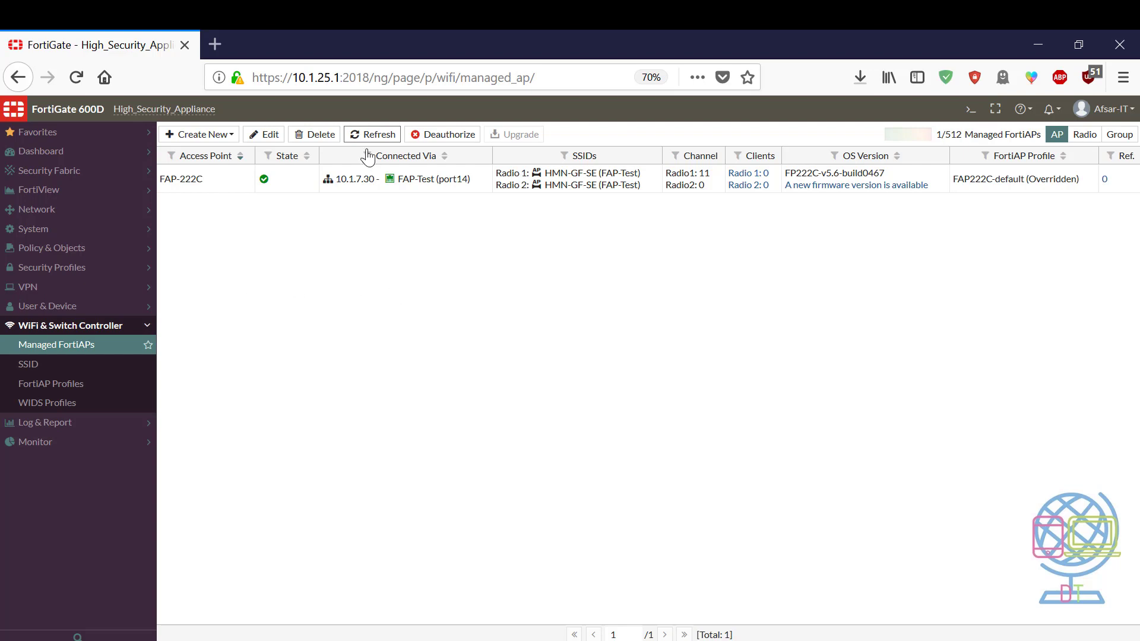
mouse_move(302, 181)
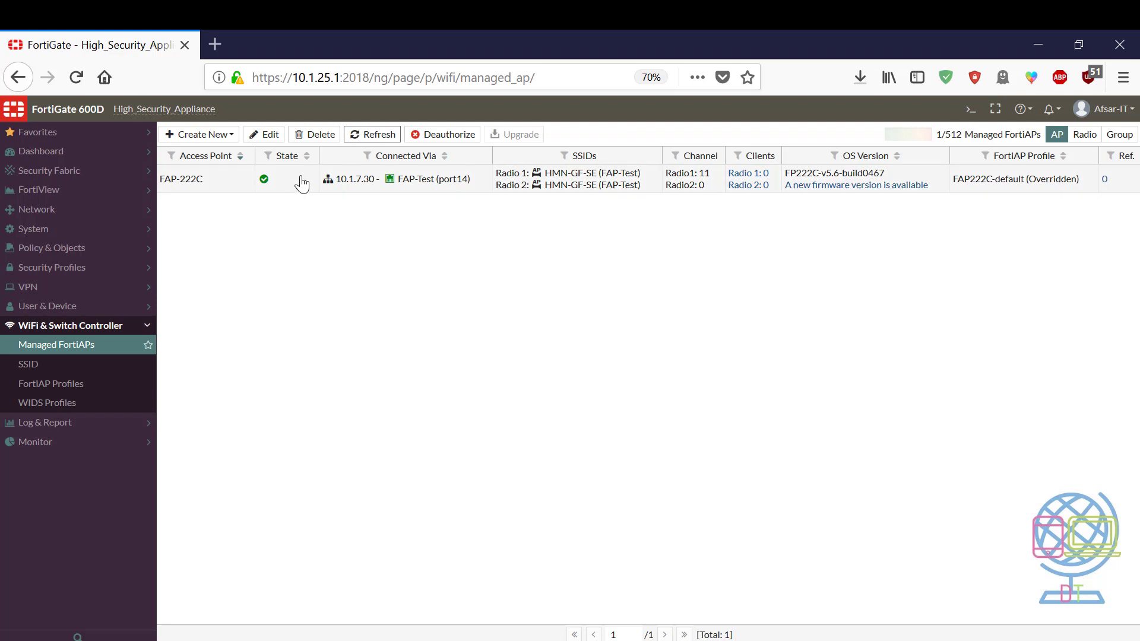
Go to WiFi & Switch Controller > SSID and select the existing FAP-Test local bridge SSID.
click(180, 180)
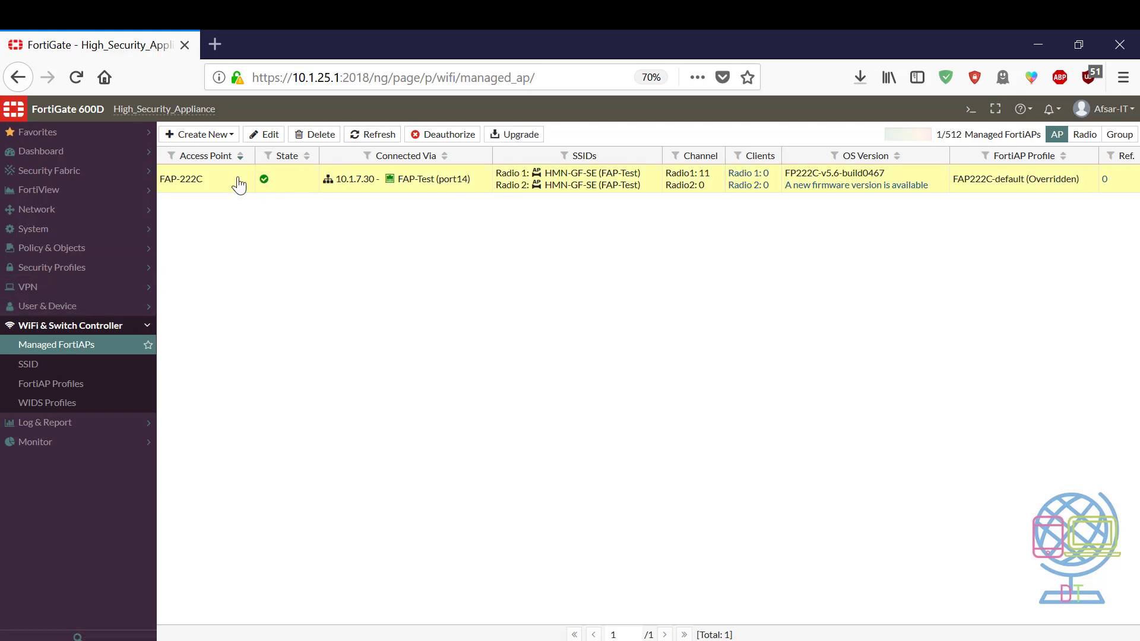
mouse_move(216, 323)
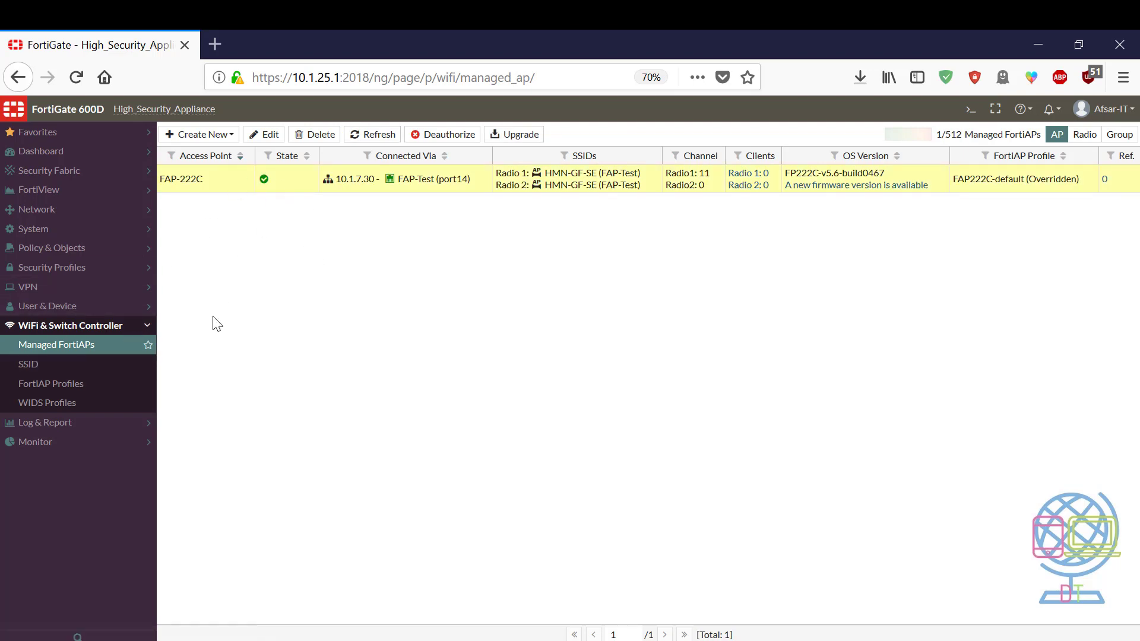
click(28, 363)
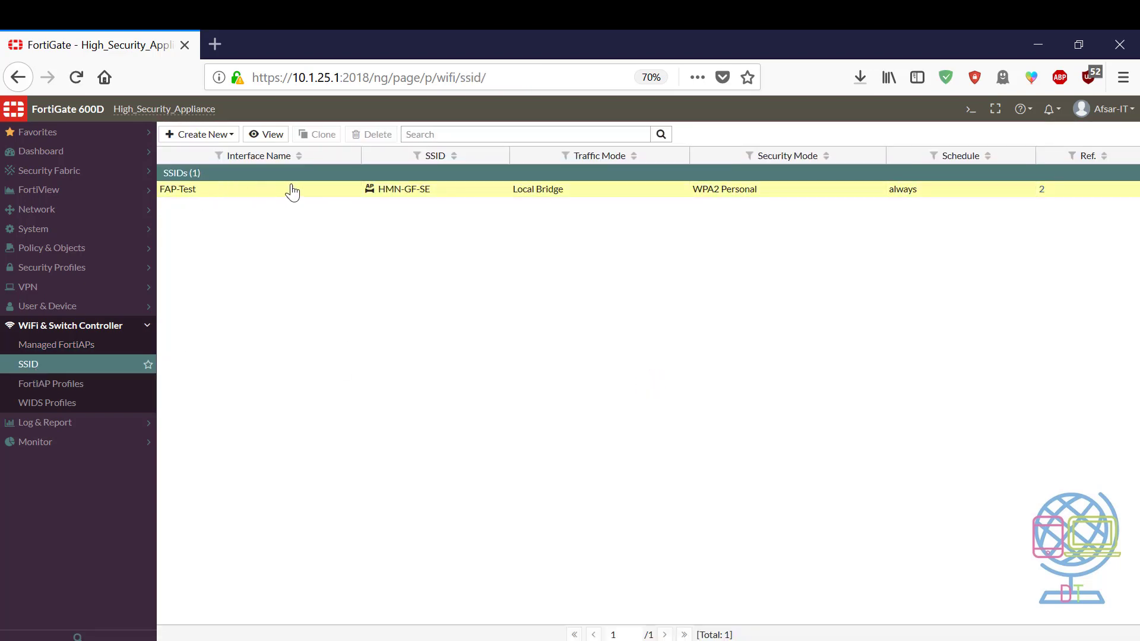
click(177, 188)
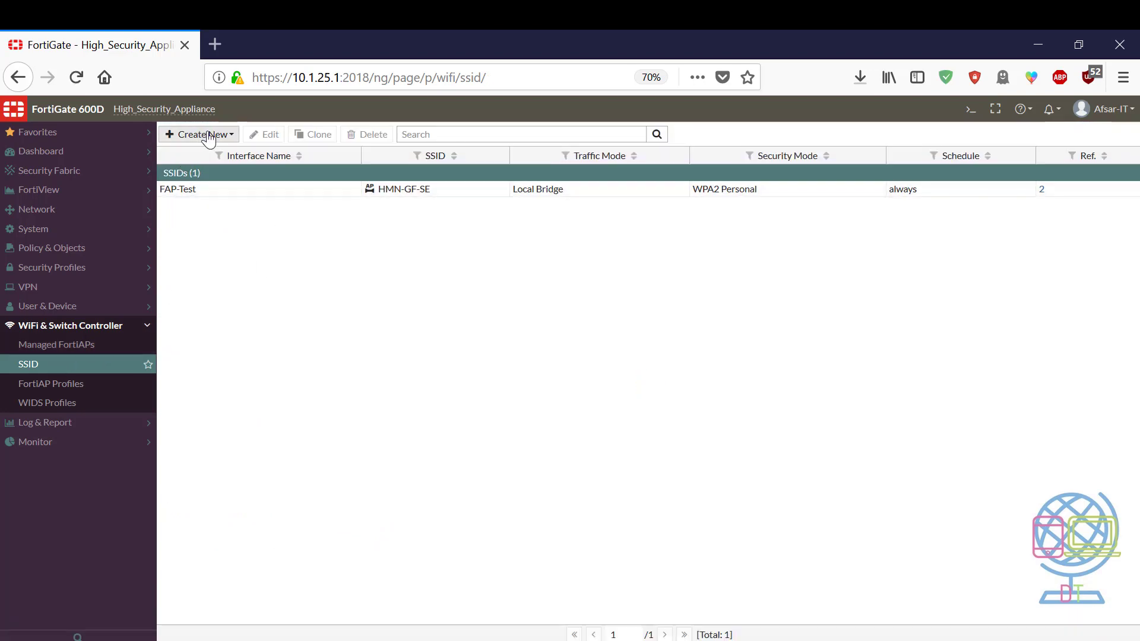
Create a new SSID and enter FAP-Test-1 as its interface name.
click(198, 134)
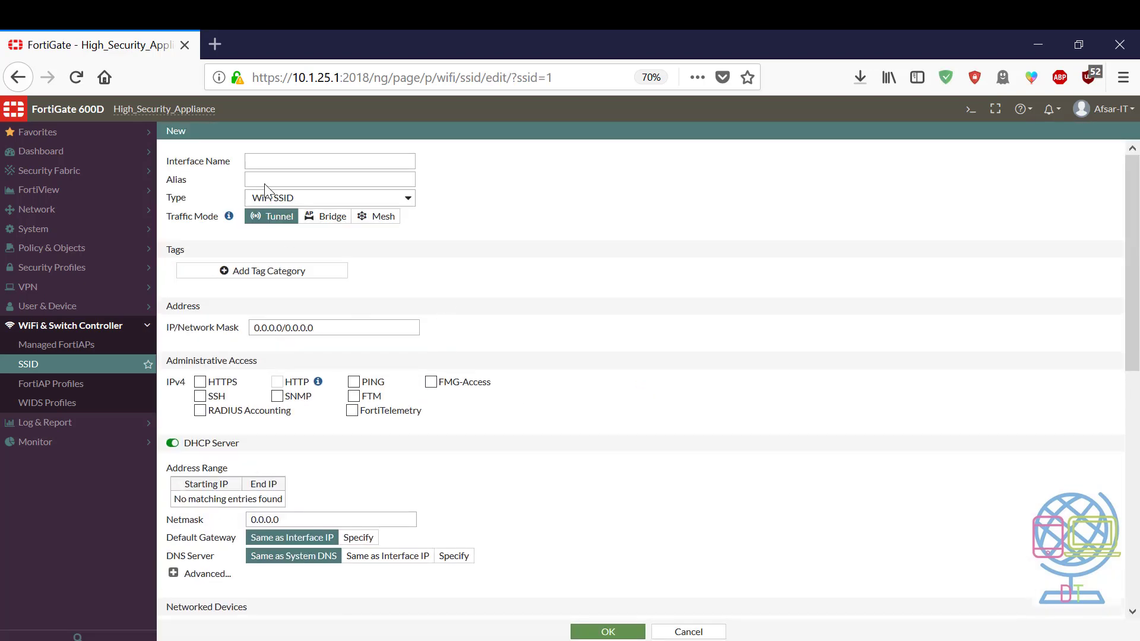
text(F)
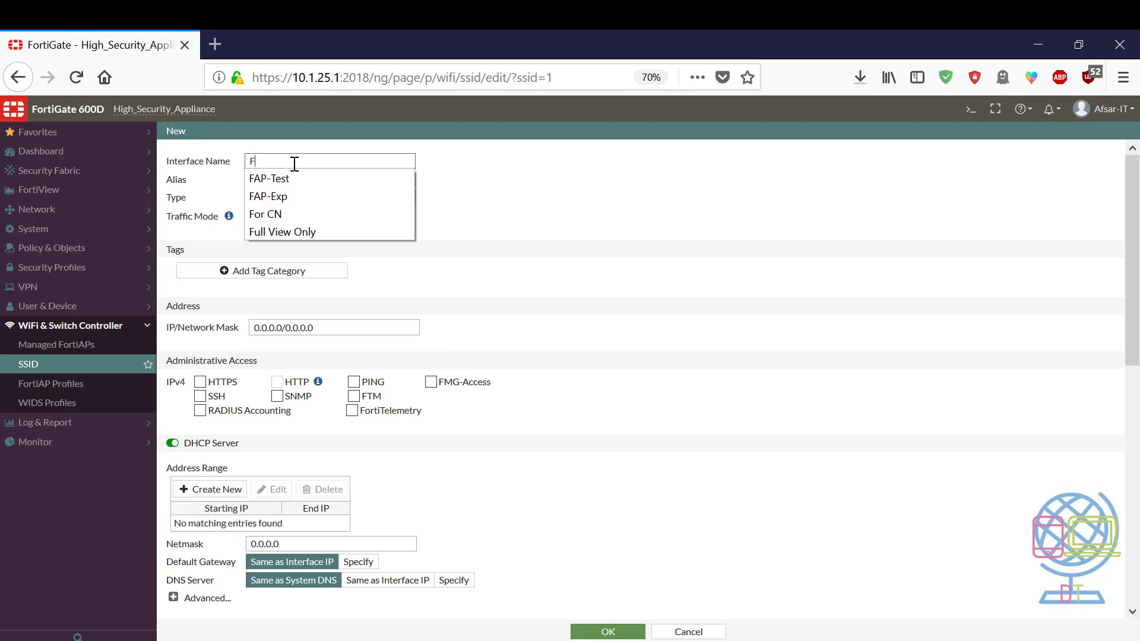
text(AP-Test-1)
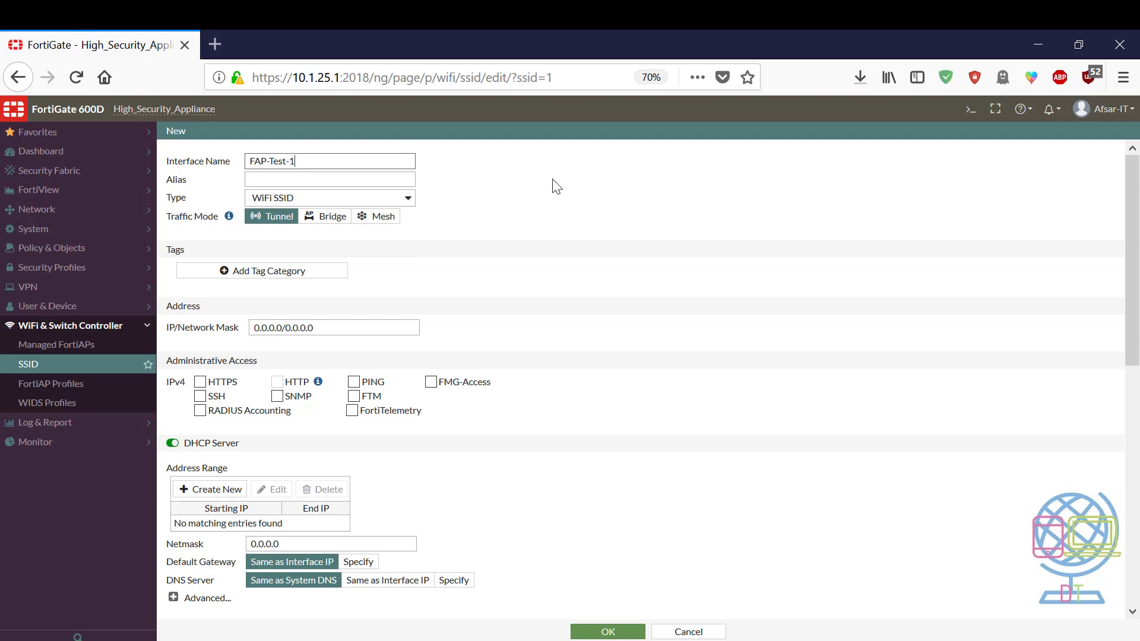
mouse_move(332, 217)
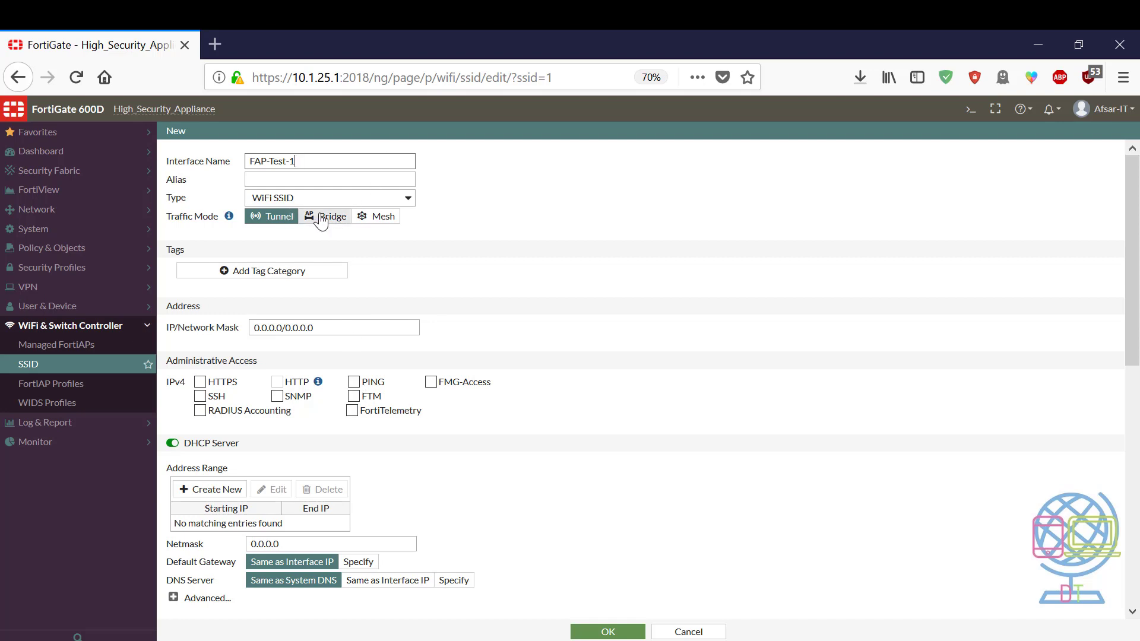
Set traffic mode to Bridge, SSID name Liz_Gateway-SE, and begin entering the WPA2 pre-shared key.
click(331, 216)
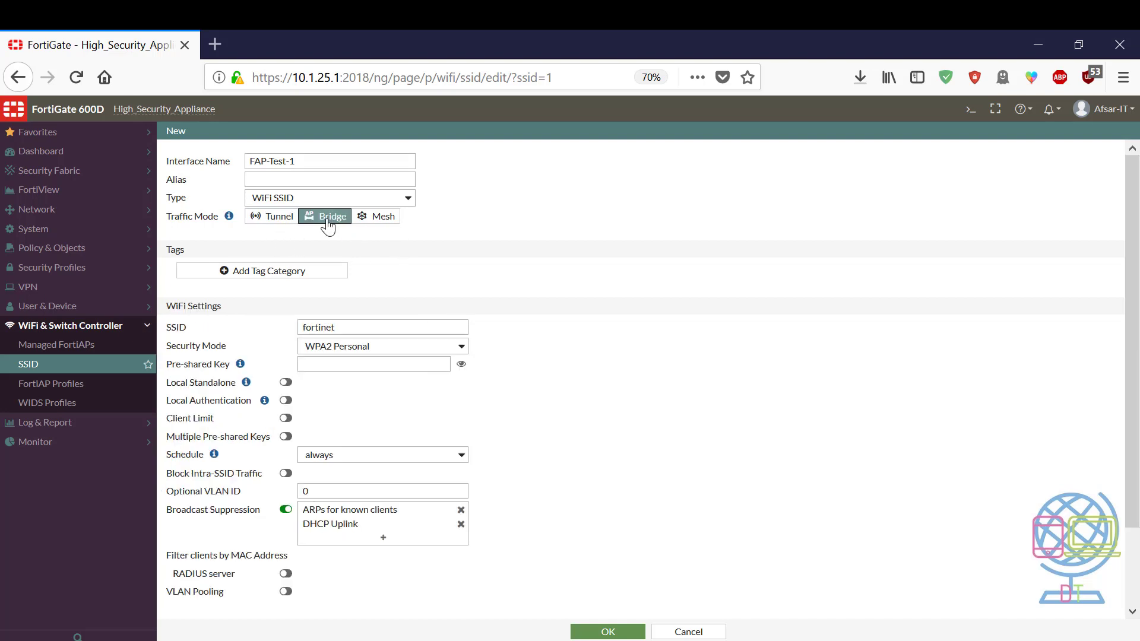
mouse_move(336, 226)
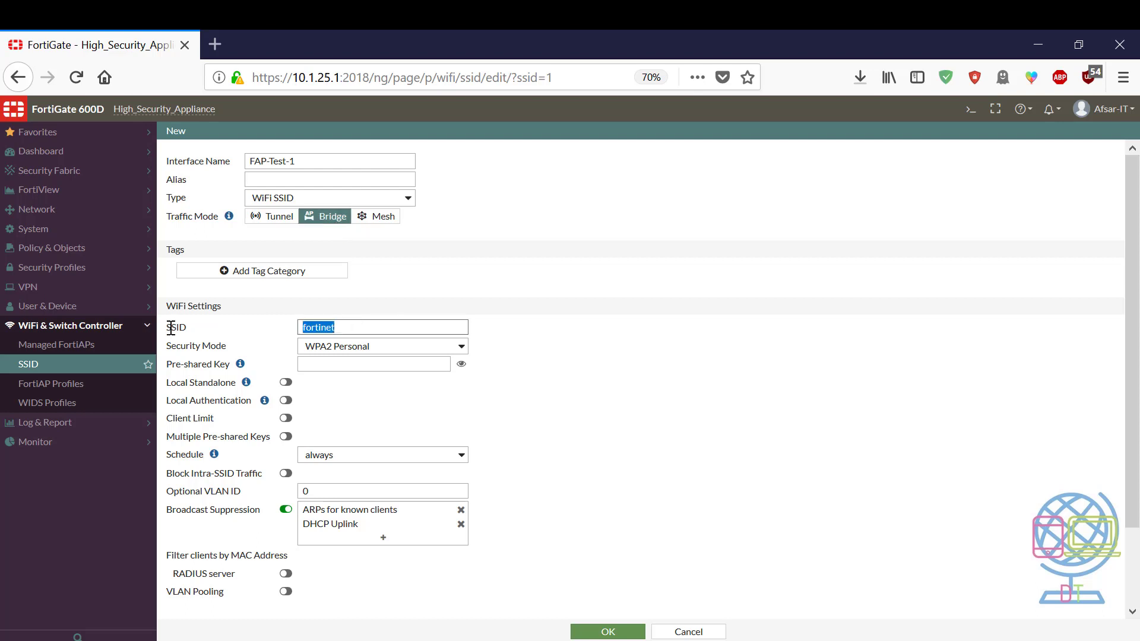
text(LizL)
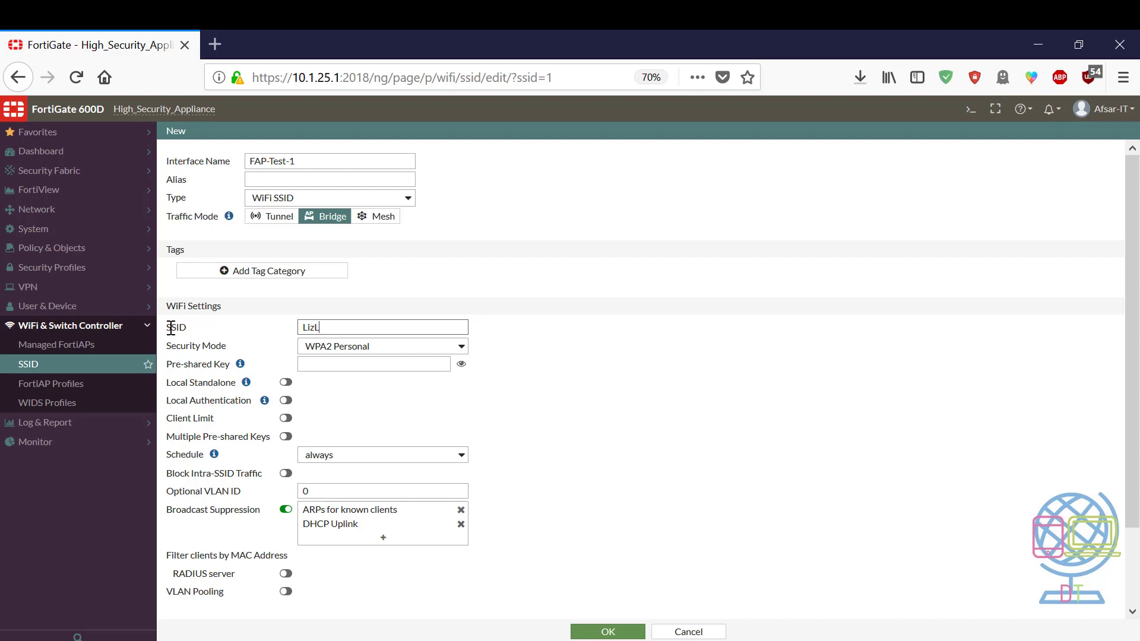
key(BackSpace)
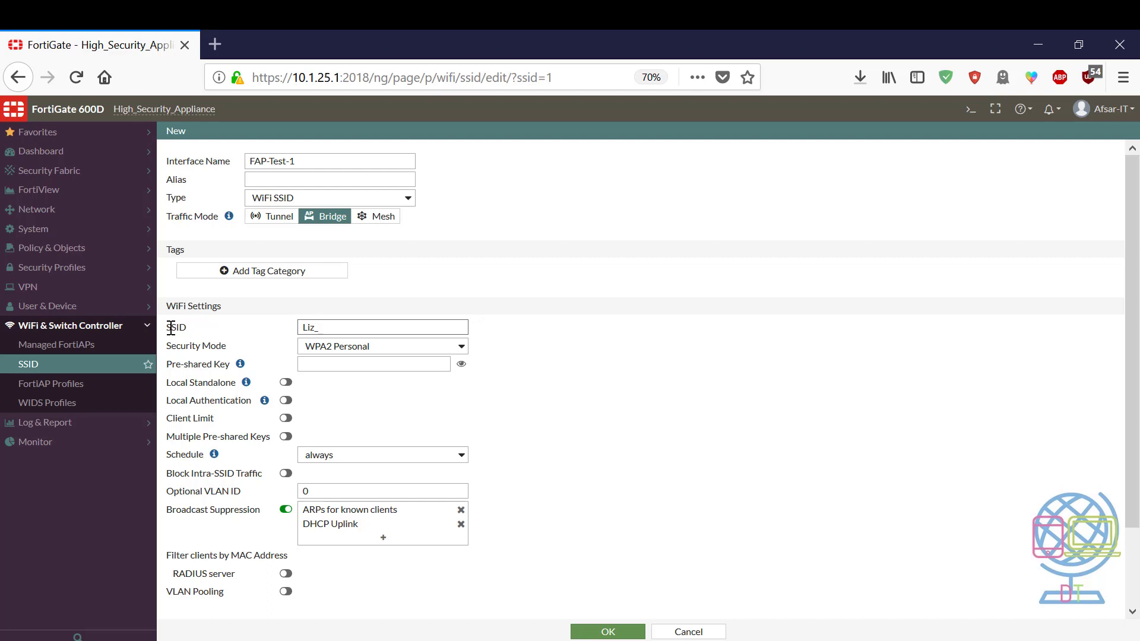
text(Gateway-)
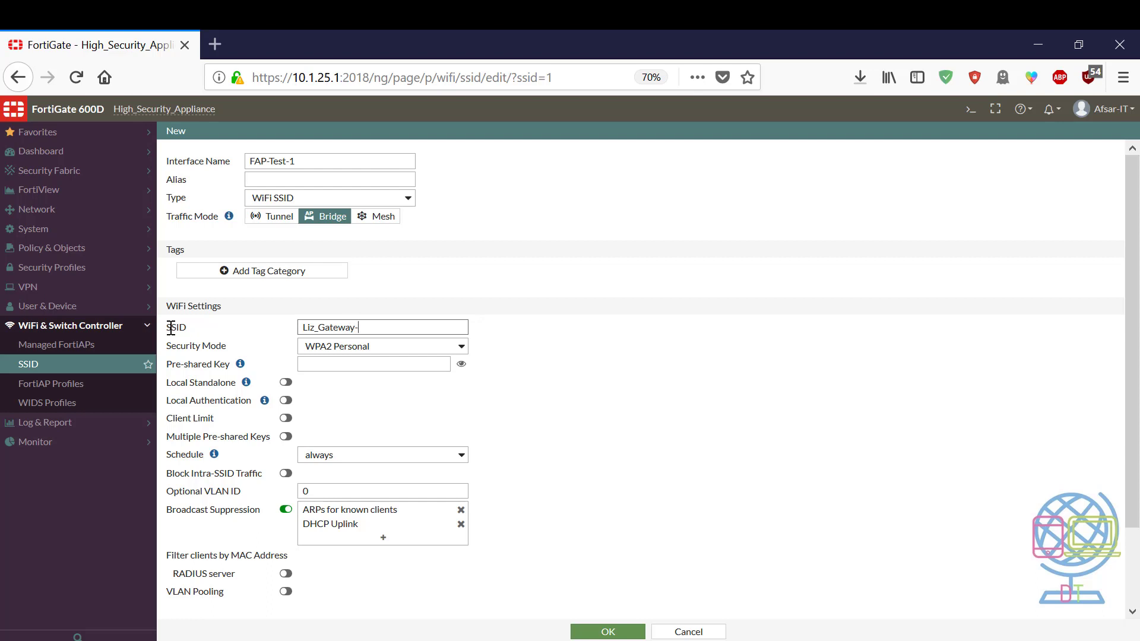
text(SE)
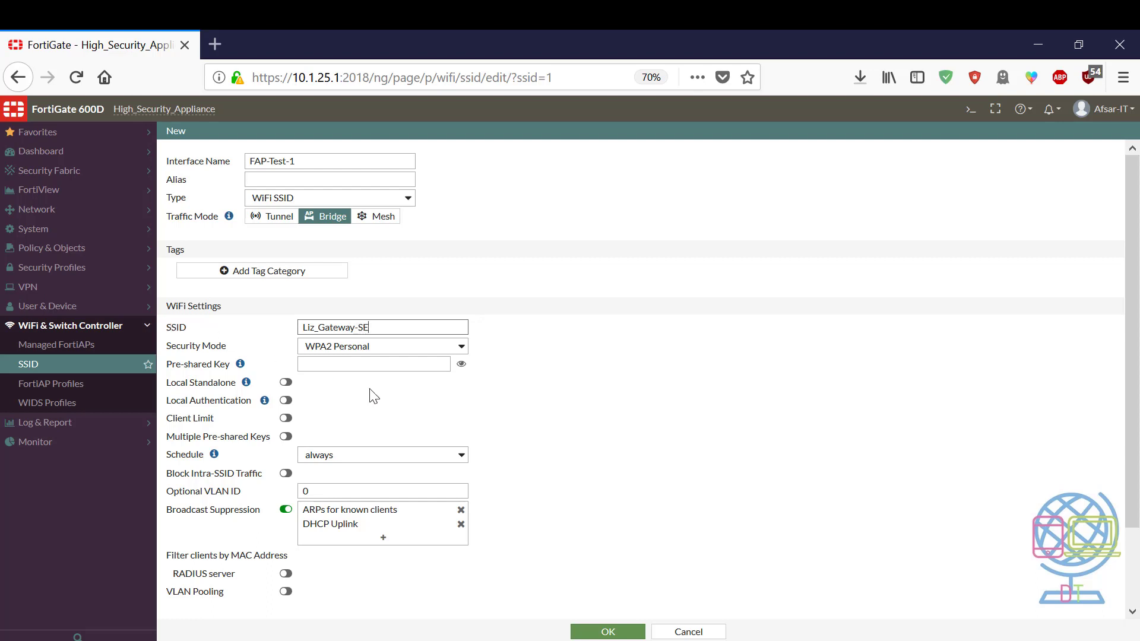
click(372, 363)
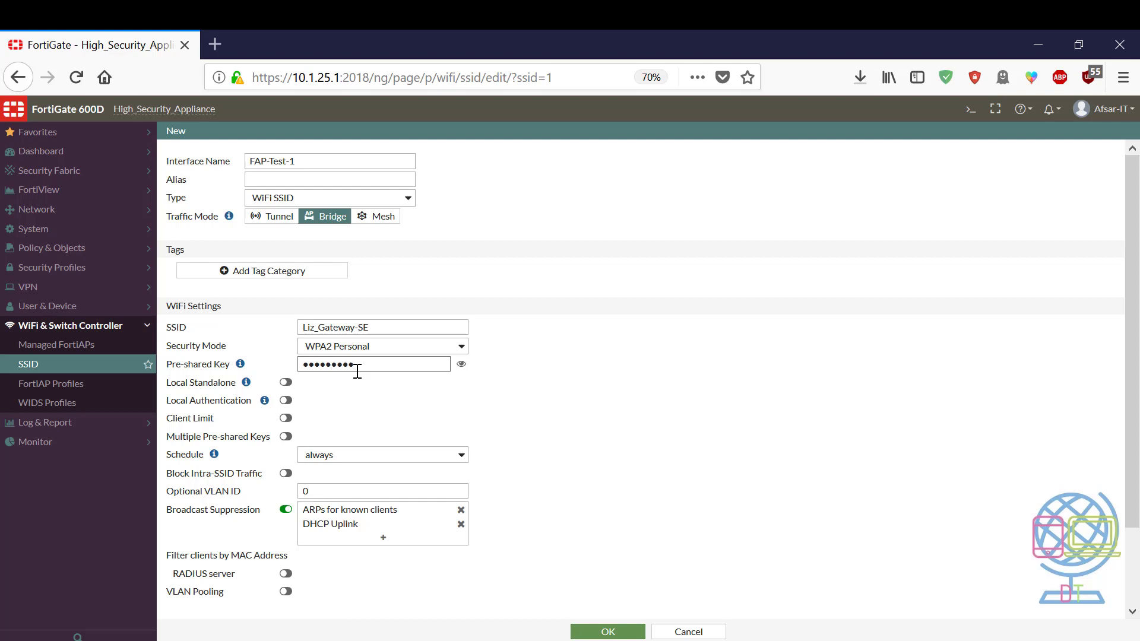
Check the pre-shared key by revealing and hiding it, then enable Local Standalone for the SSID.
click(461, 363)
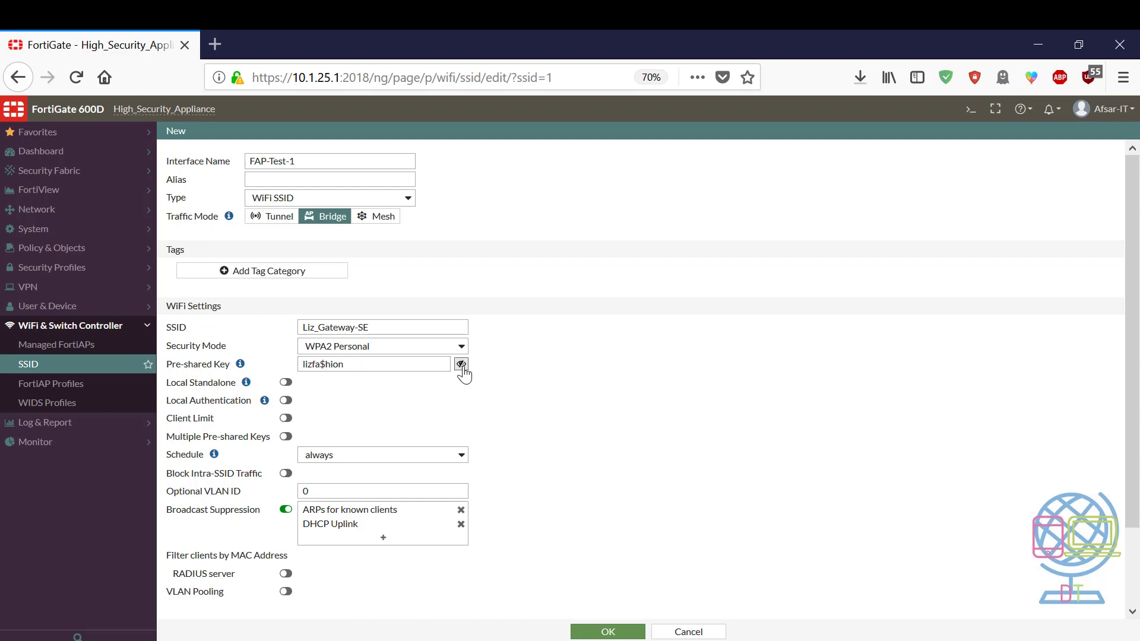
click(461, 363)
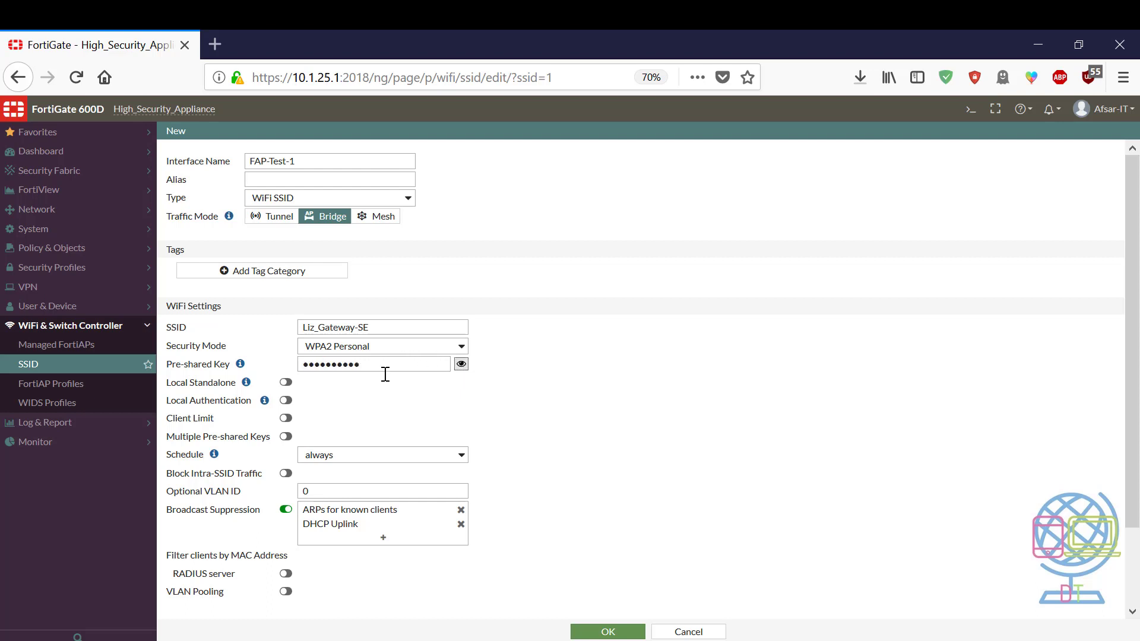
click(285, 381)
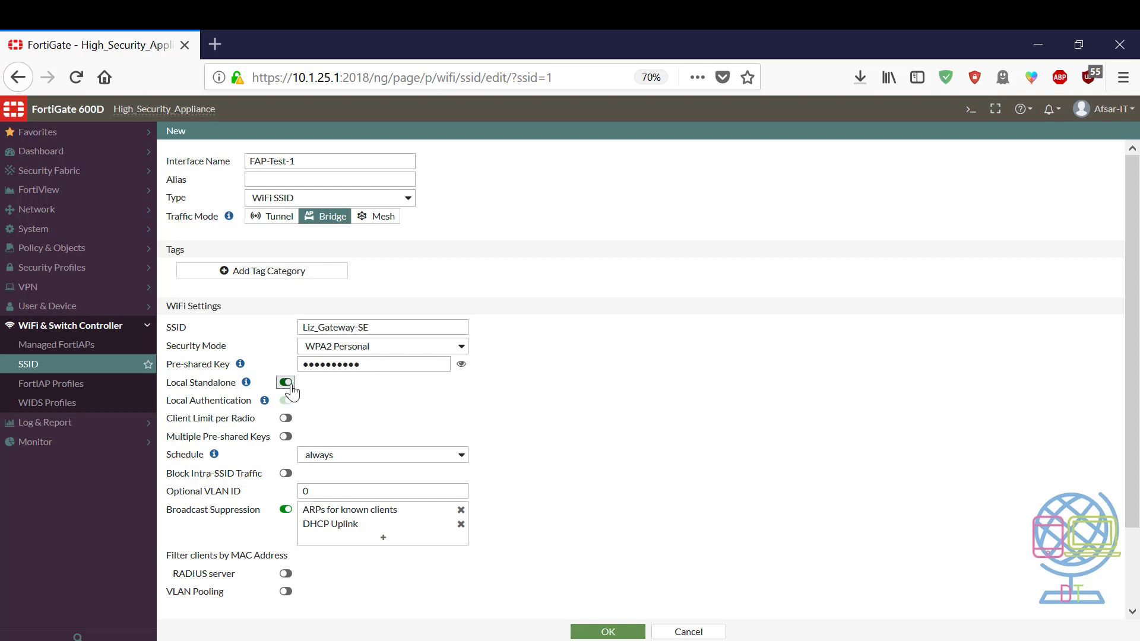
click(285, 382)
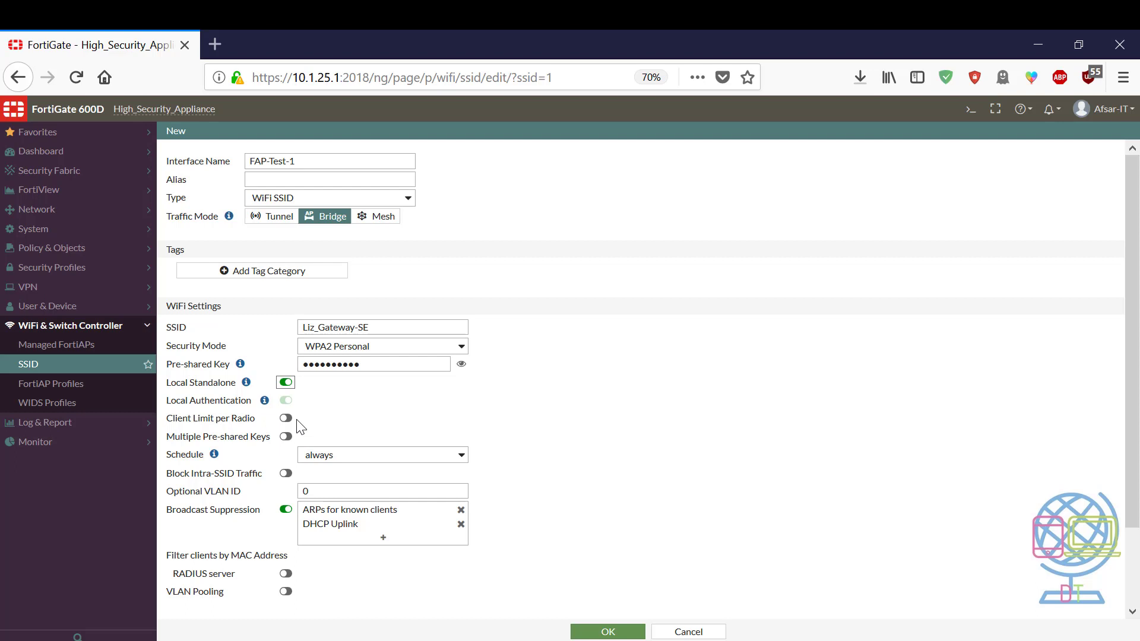
mouse_move(390, 410)
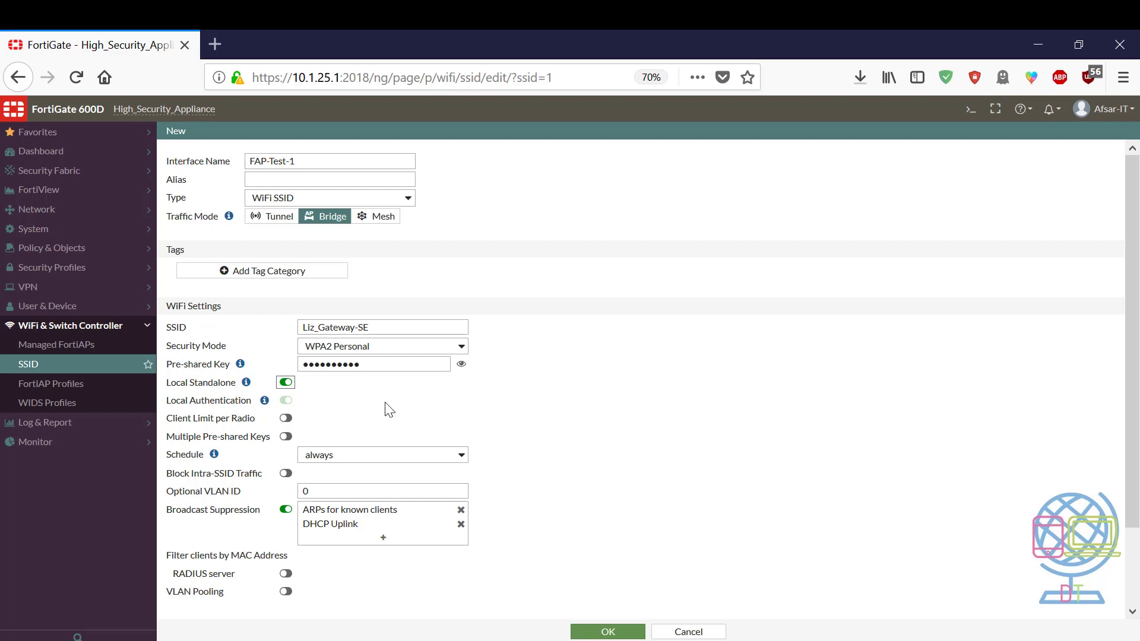
mouse_move(380, 418)
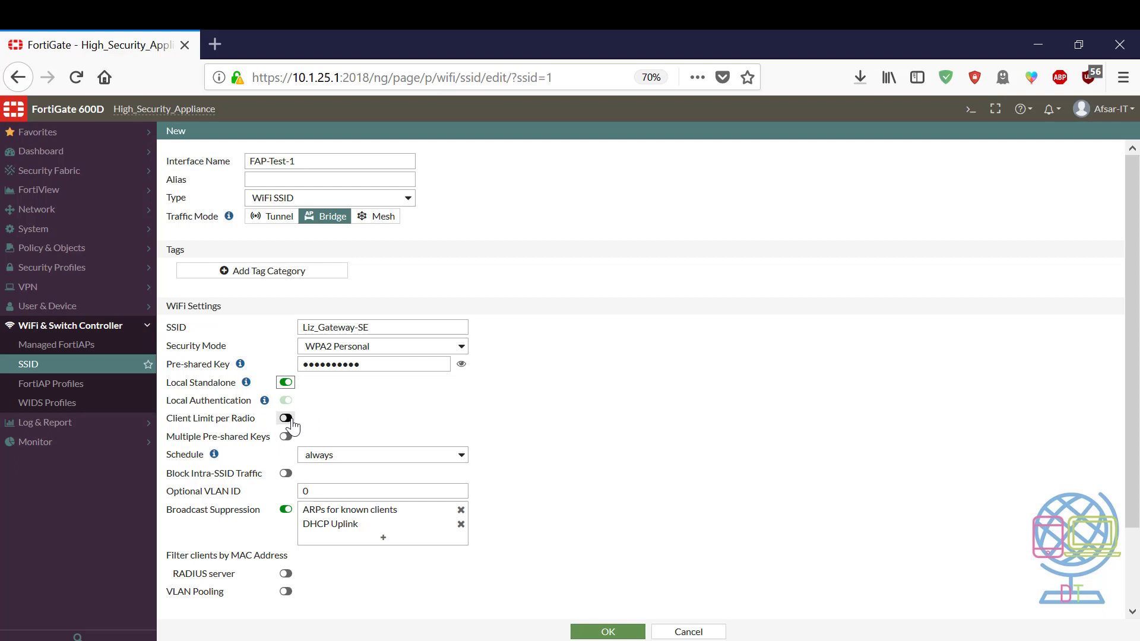
Enable Client Limit per Radio on the SSID and set it to 30 clients.
click(285, 418)
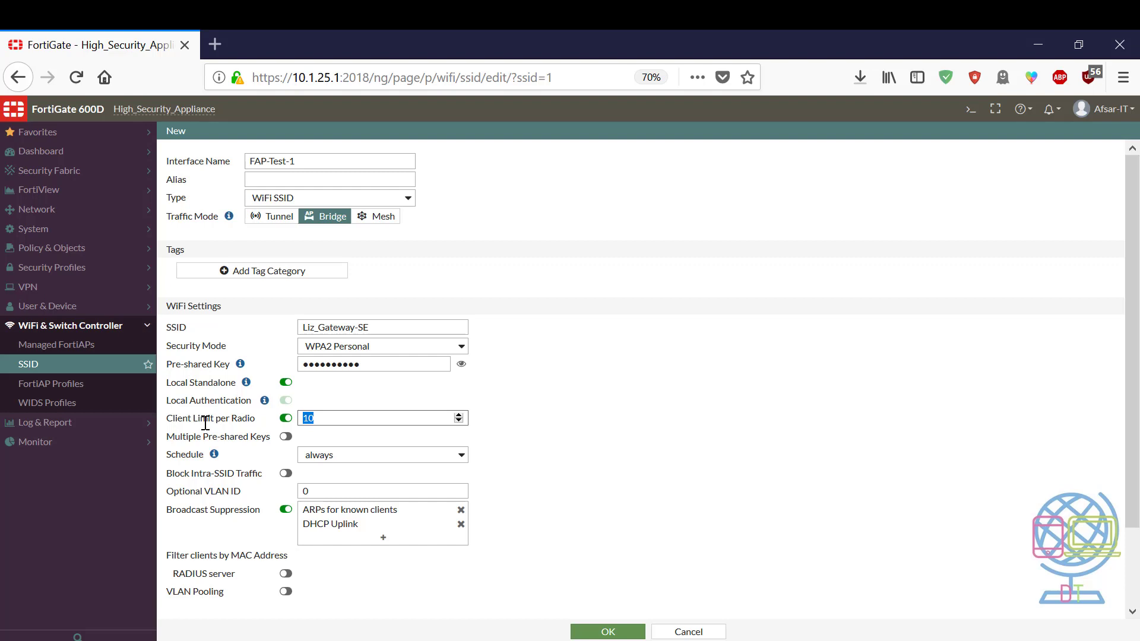
text(30)
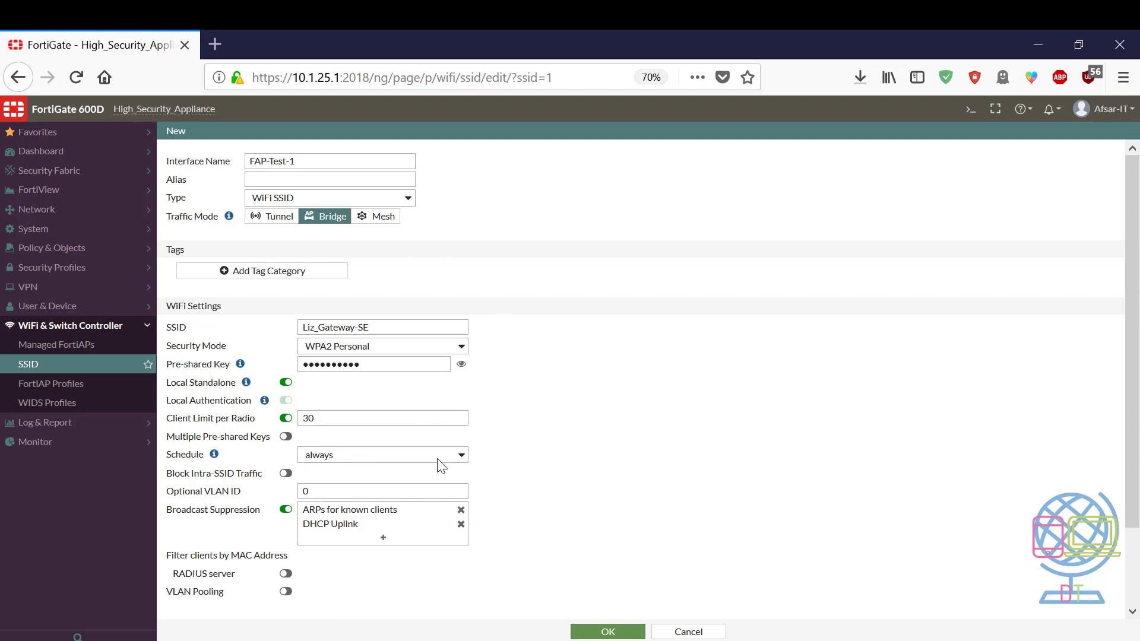
mouse_move(384, 463)
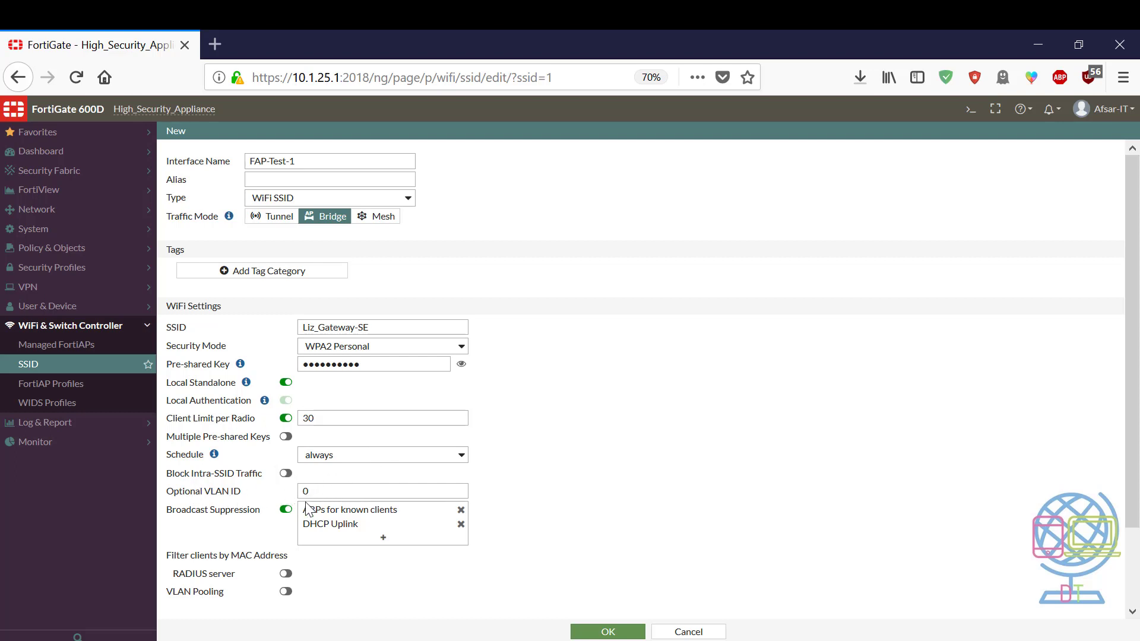
scroll(down, 3)
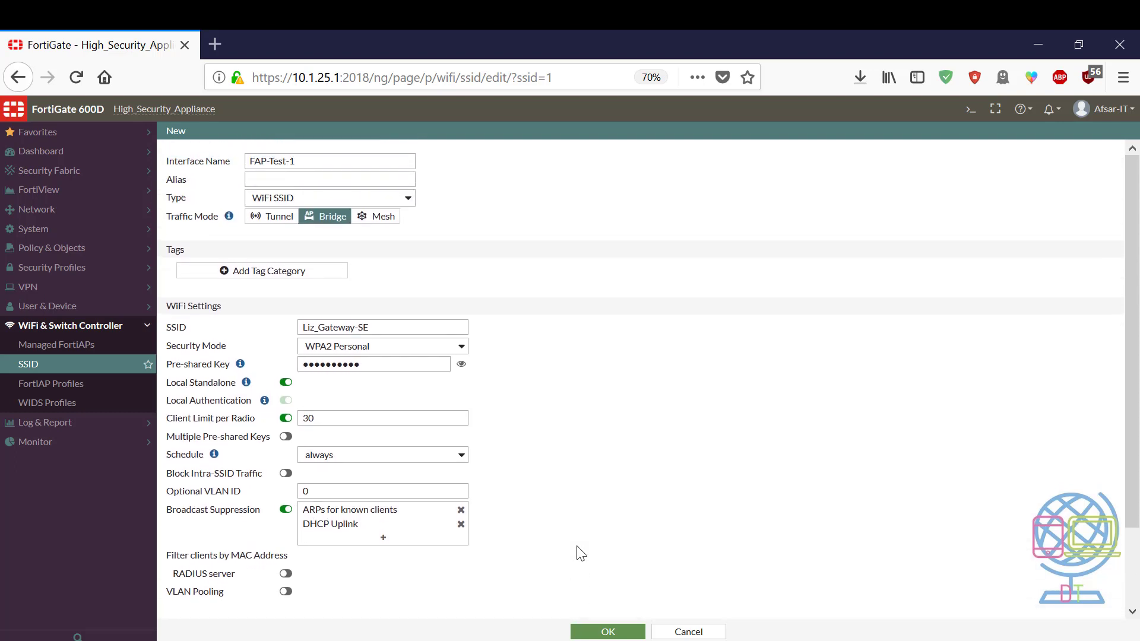
scroll(down, 3)
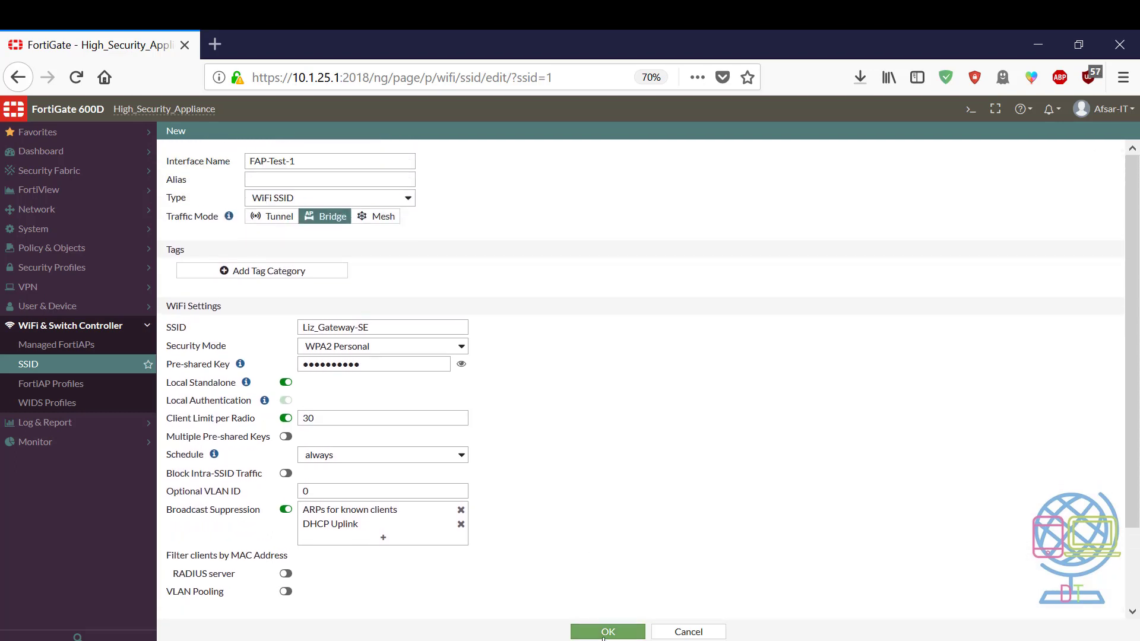
Dismiss Firefox's save-login prompt and return to the Managed FortiAPs list.
click(607, 630)
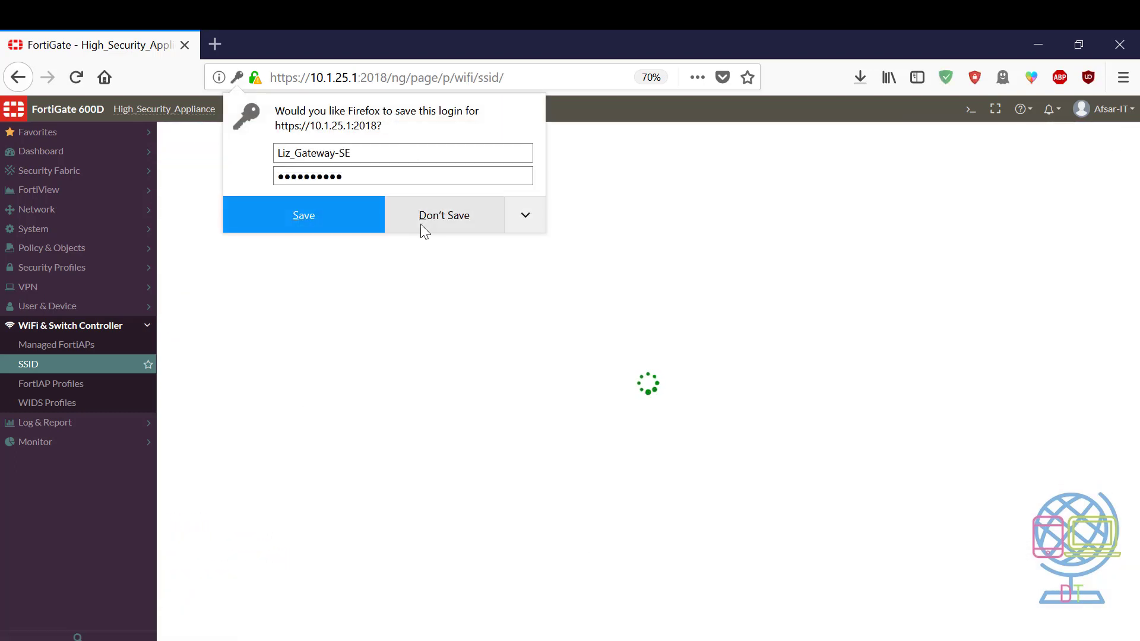
click(57, 344)
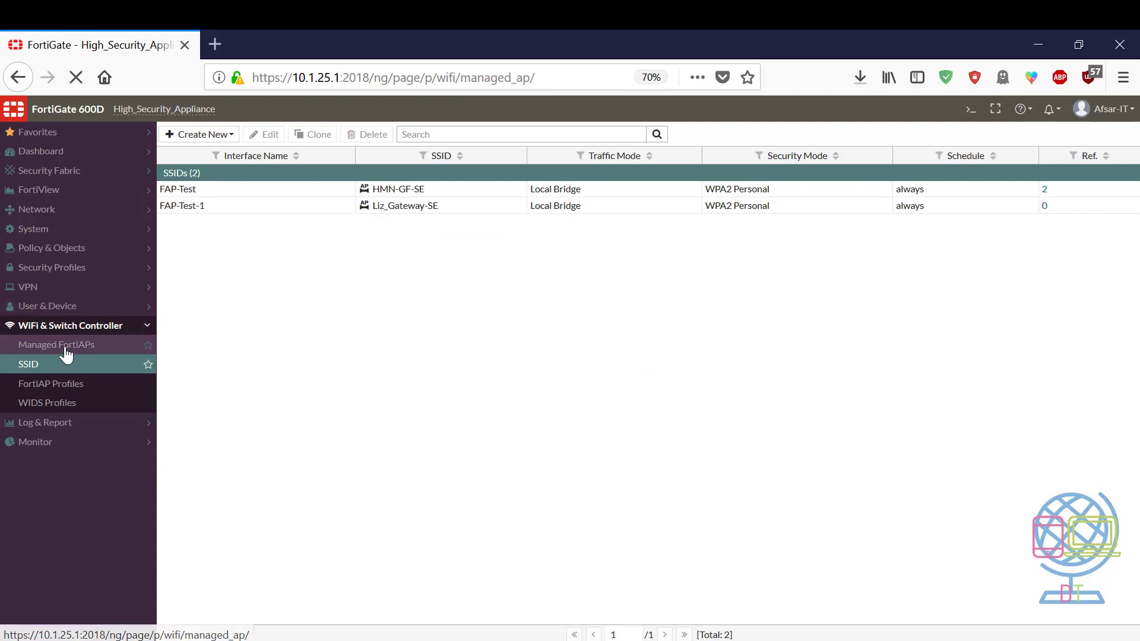
click(56, 344)
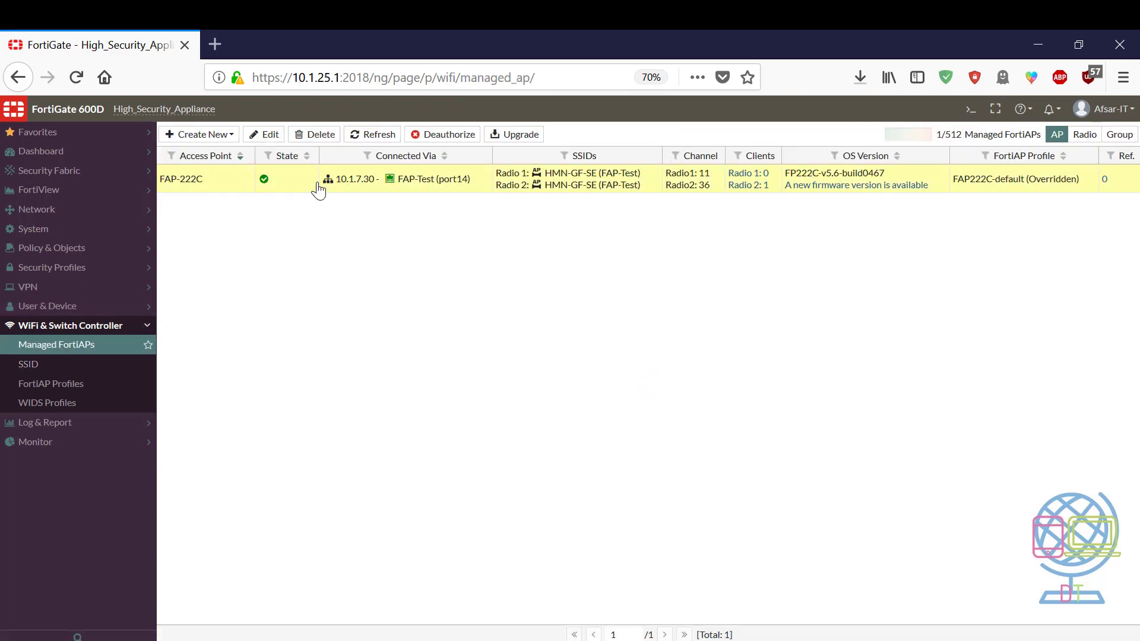
Add Liz_Gateway-SE to FAP-222C's manual Radio 1 and Radio 2 SSID overrides and save with OK.
double_click(181, 179)
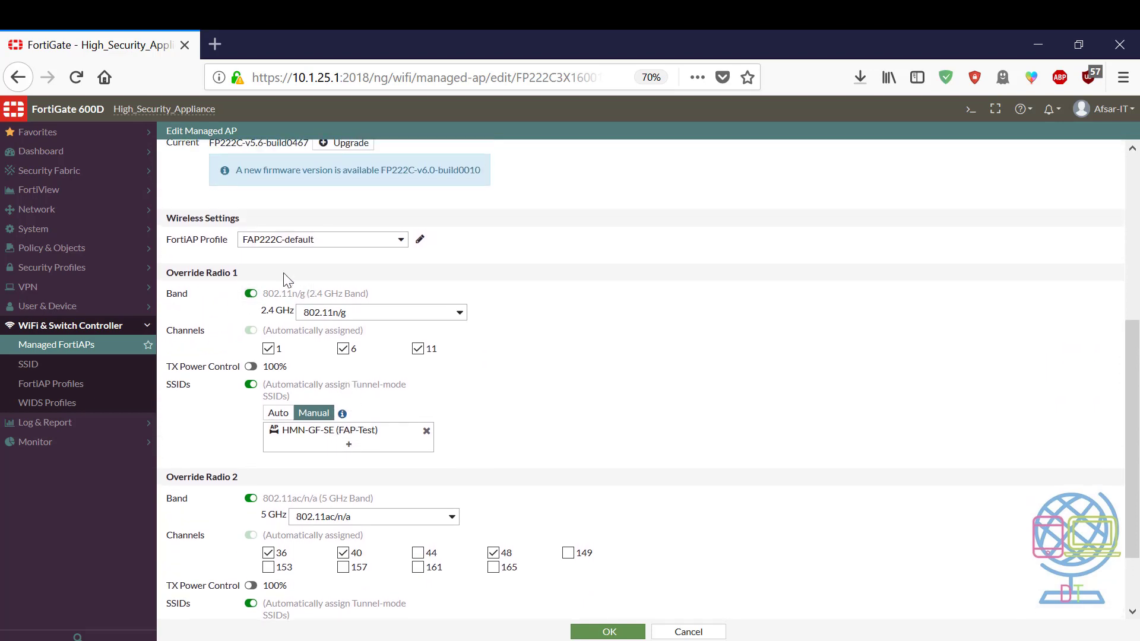
scroll(down, 3)
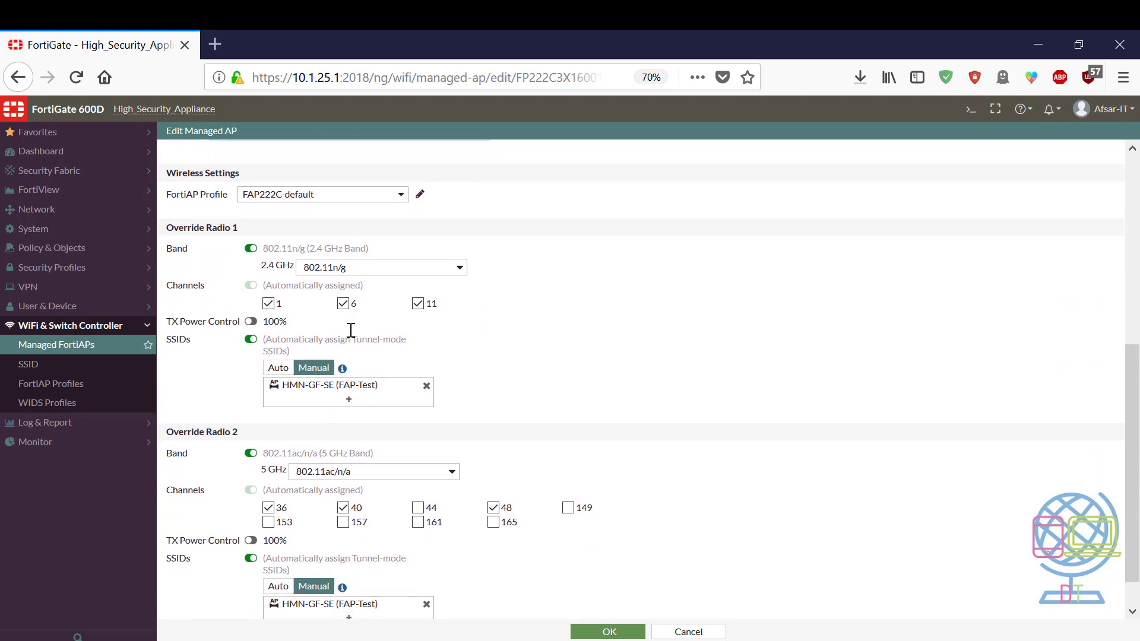
mouse_move(383, 255)
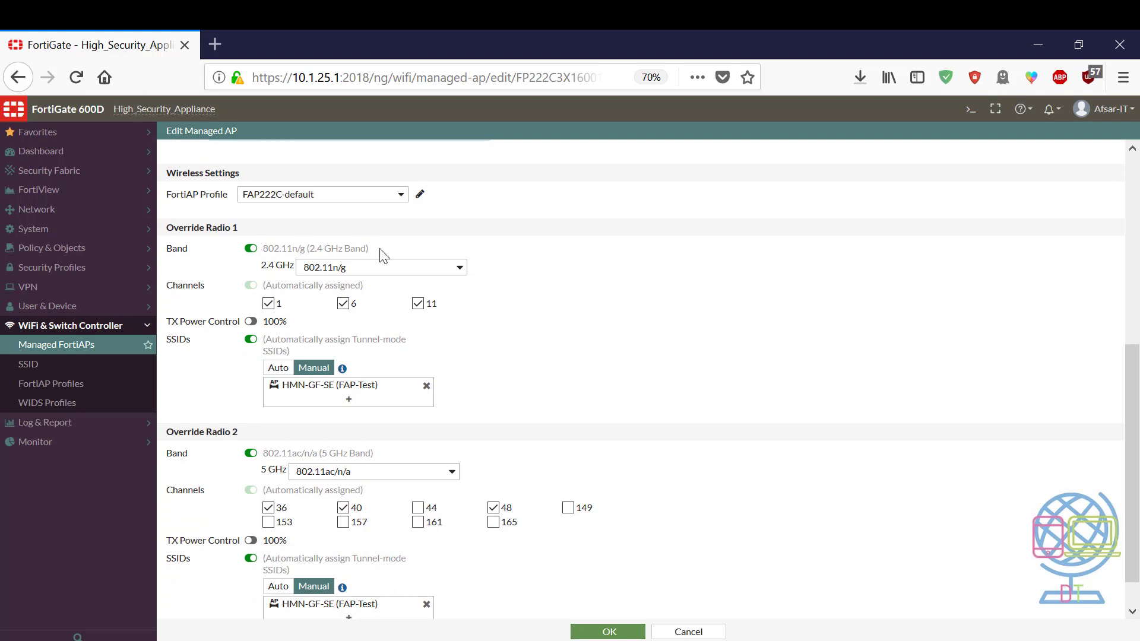
scroll(down, 3)
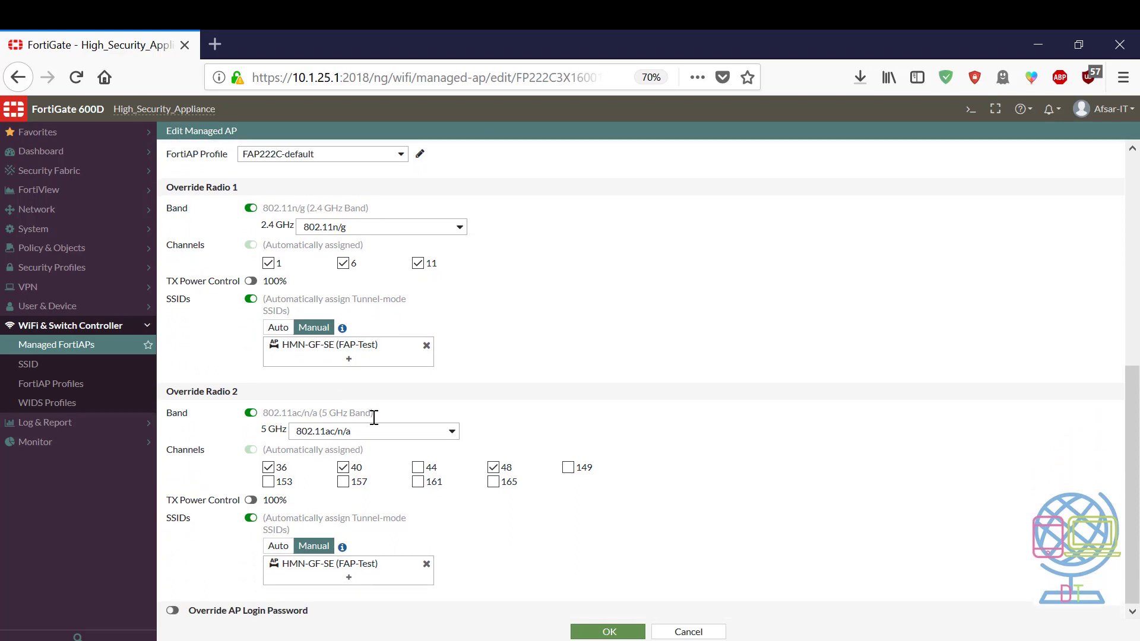
mouse_move(399, 393)
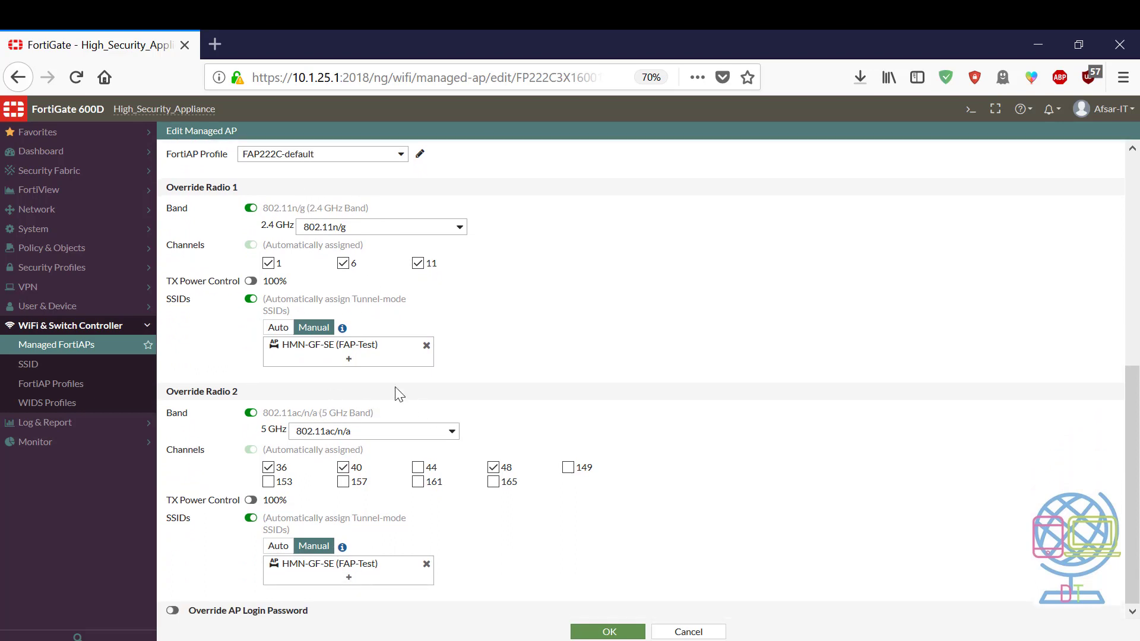
click(348, 359)
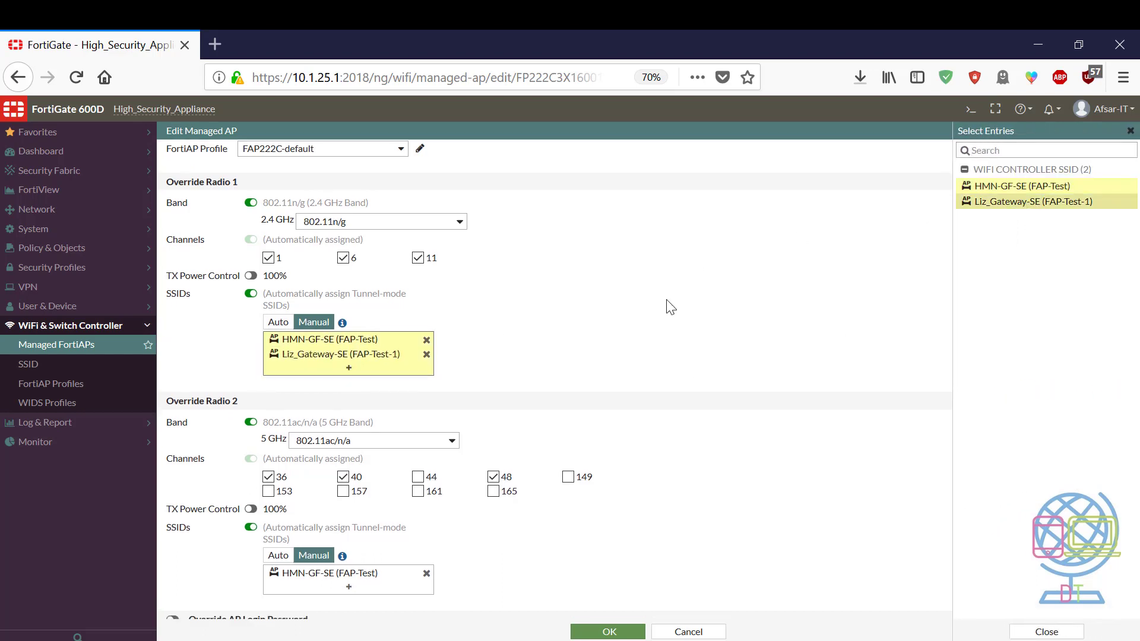
scroll(down, 3)
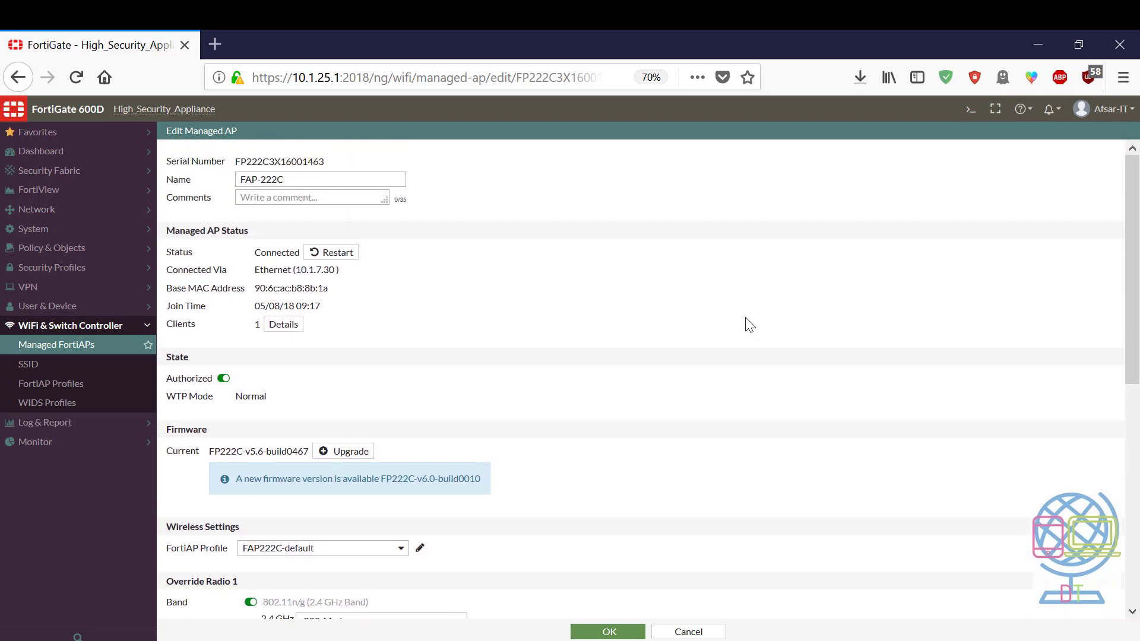
scroll(down, 3)
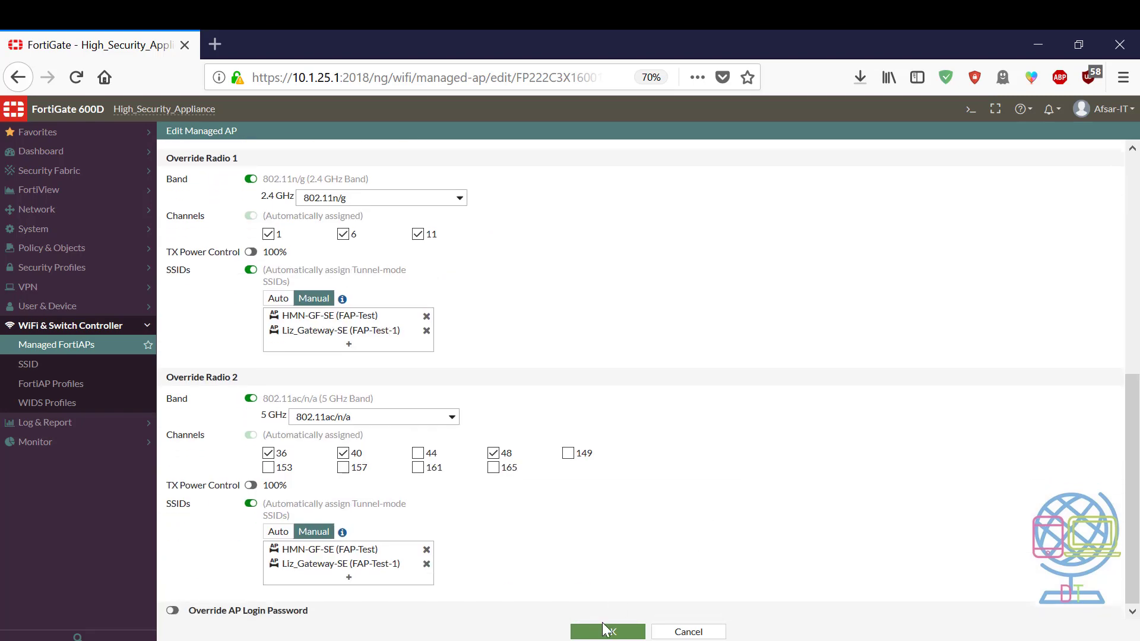
click(607, 631)
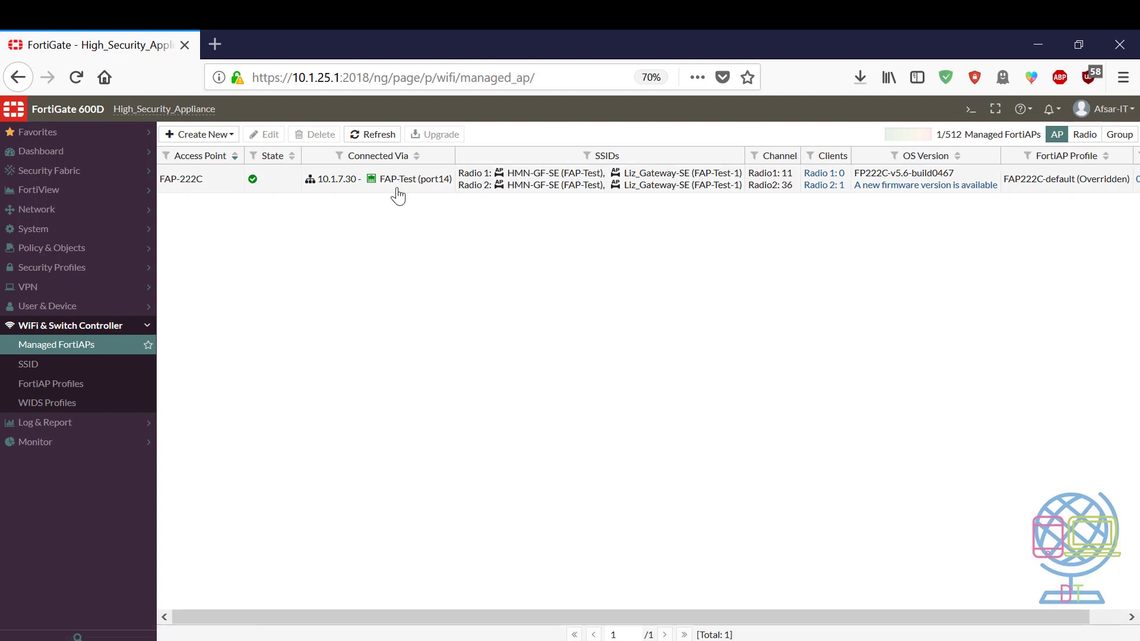
mouse_move(429, 360)
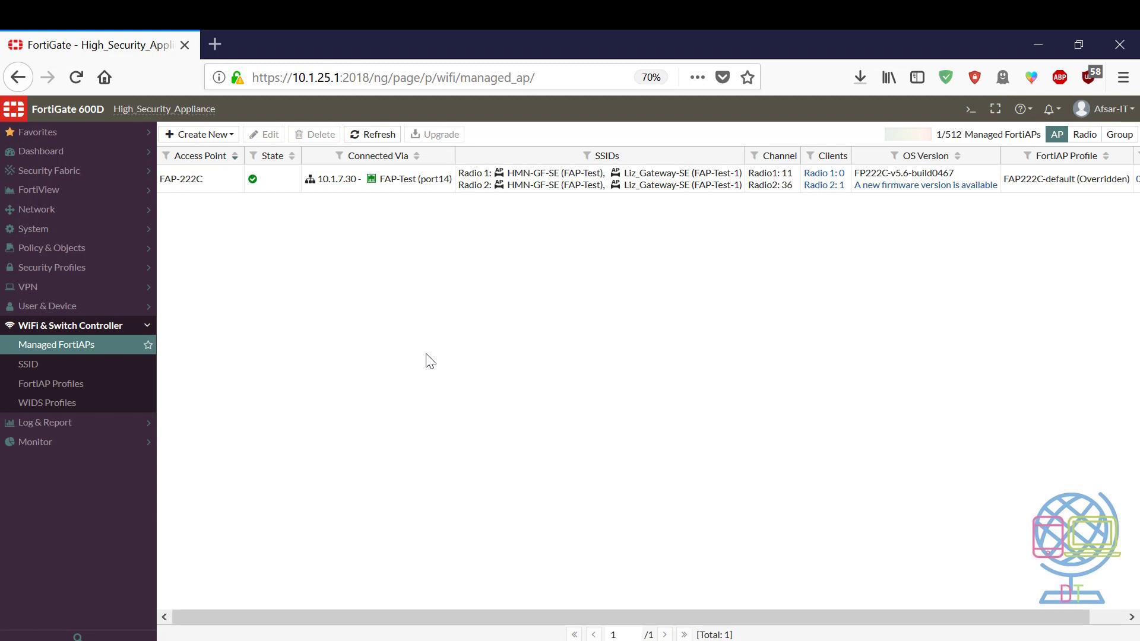
mouse_move(103, 335)
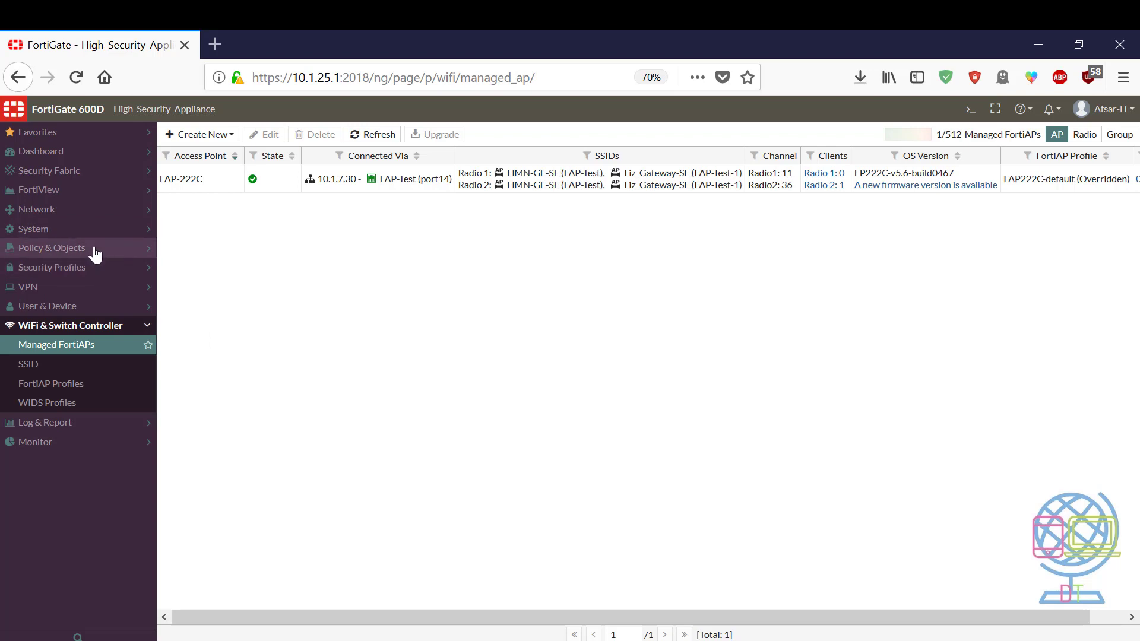
Expand the Policy & Objects menu to list IPv4 Policy and the other policy pages.
click(51, 247)
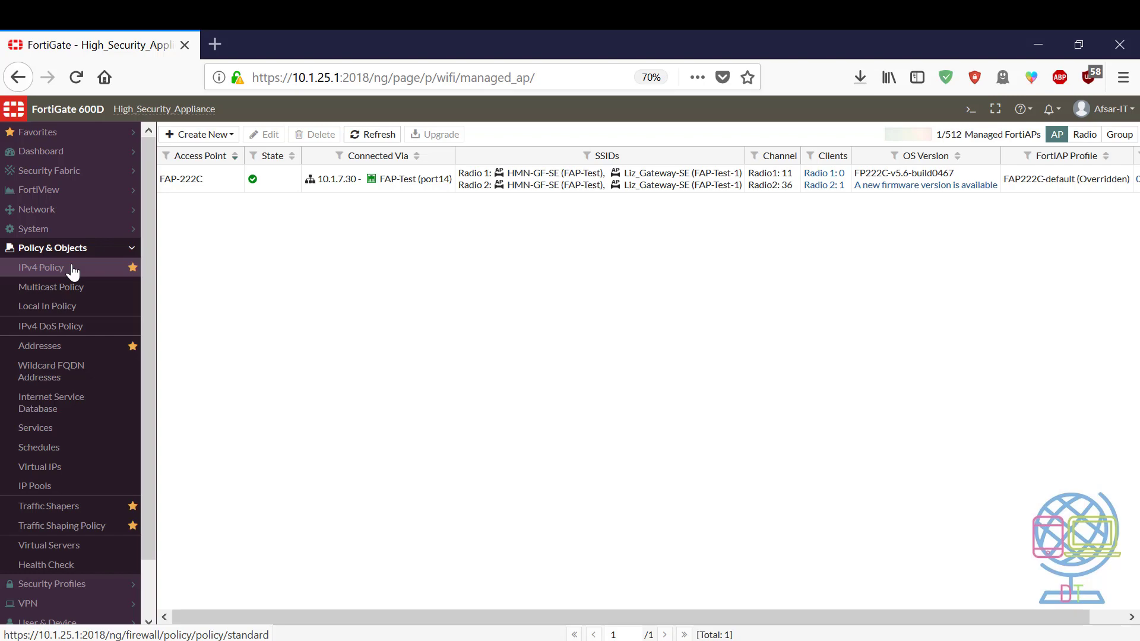
From the IPv4 Policy list, bring up policy 49 FAP-Test (port14 to SD-WAN) in Edit Policy.
click(41, 267)
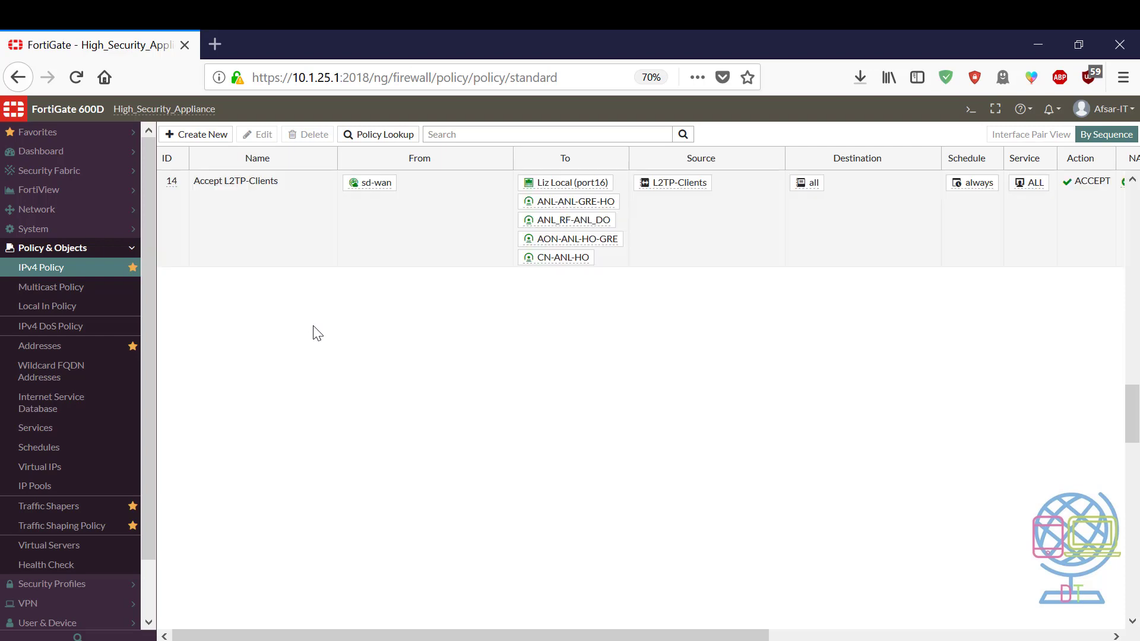
scroll(down, 3)
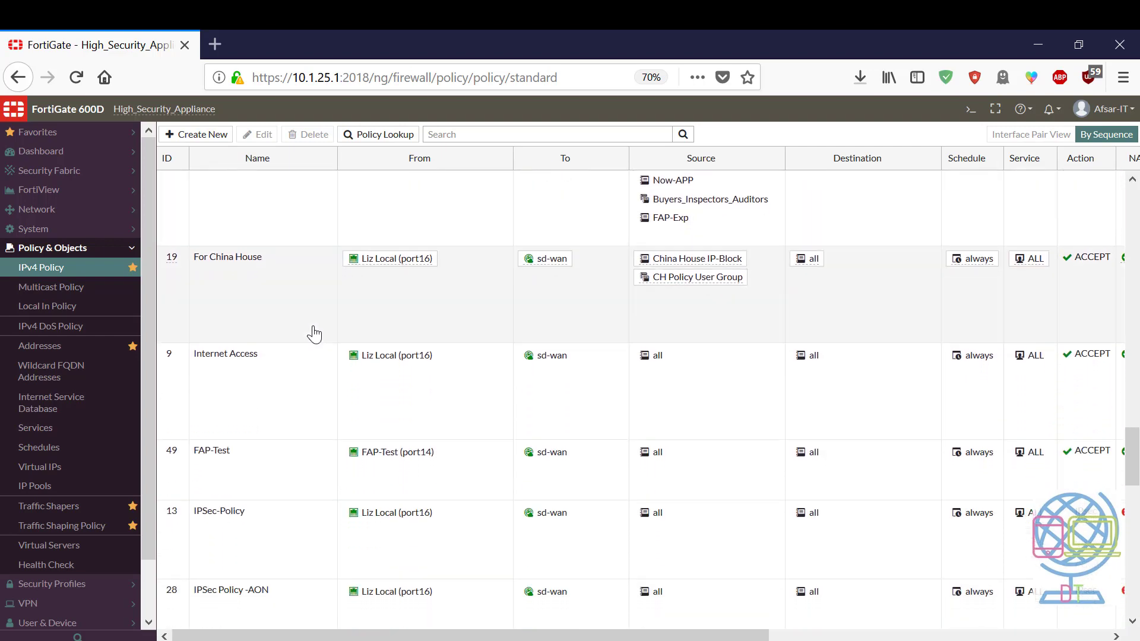
scroll(down, 3)
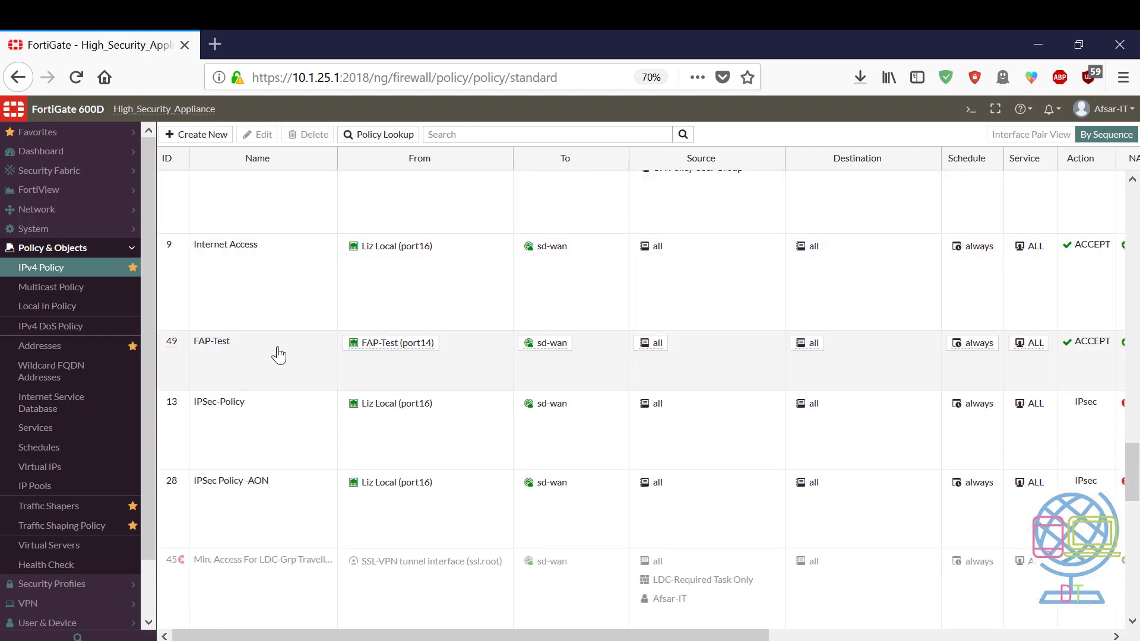
double_click(211, 340)
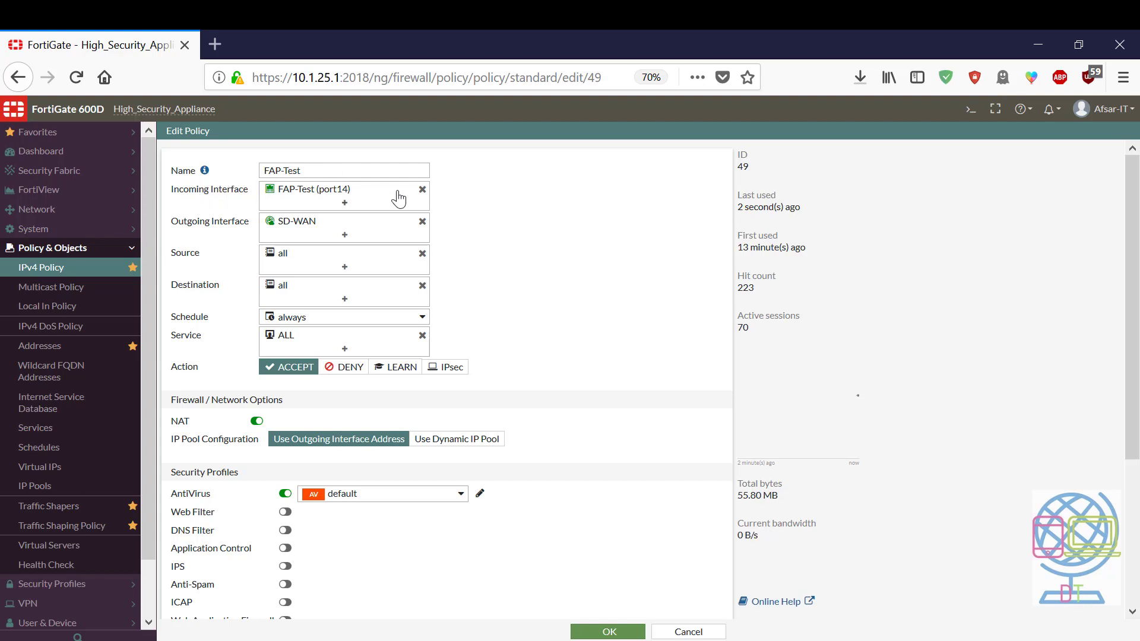
mouse_move(393, 198)
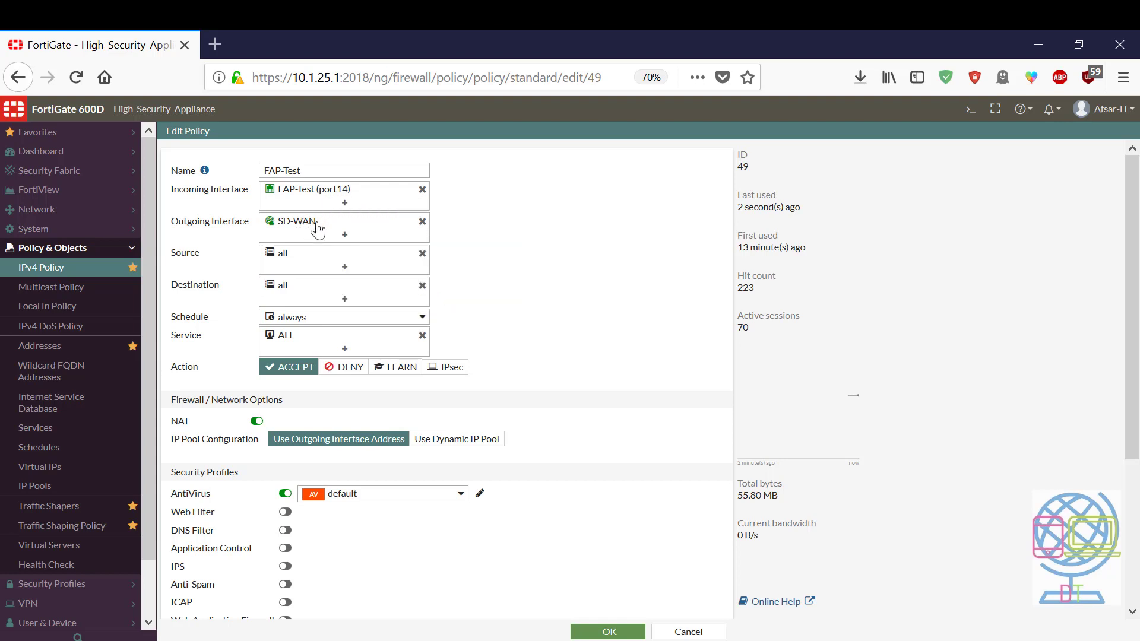
mouse_move(238, 222)
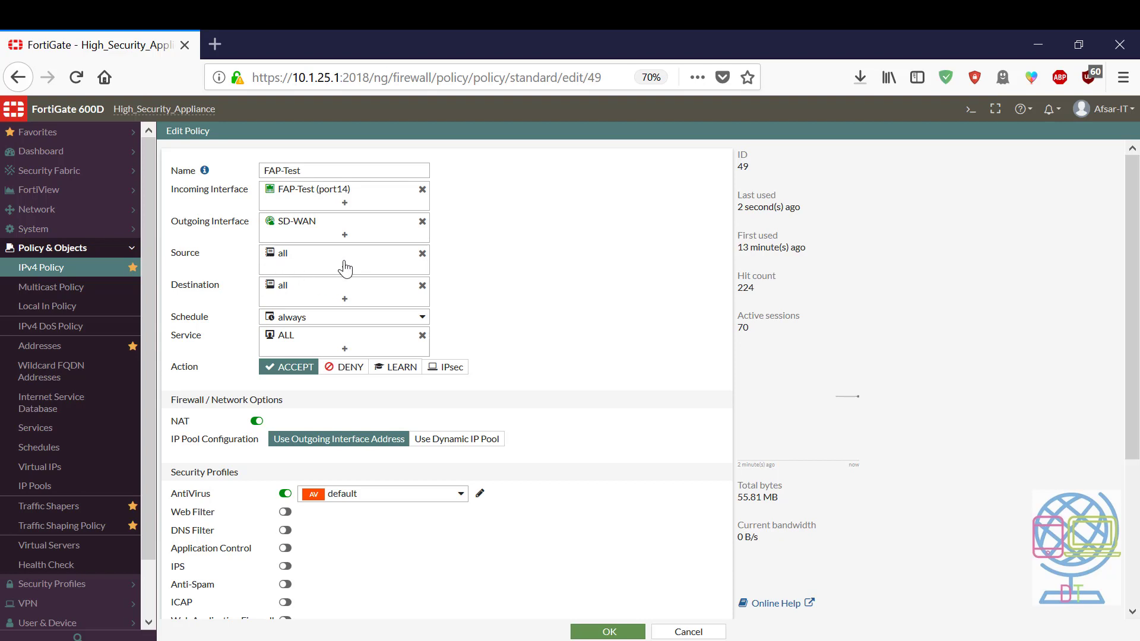
mouse_move(448, 296)
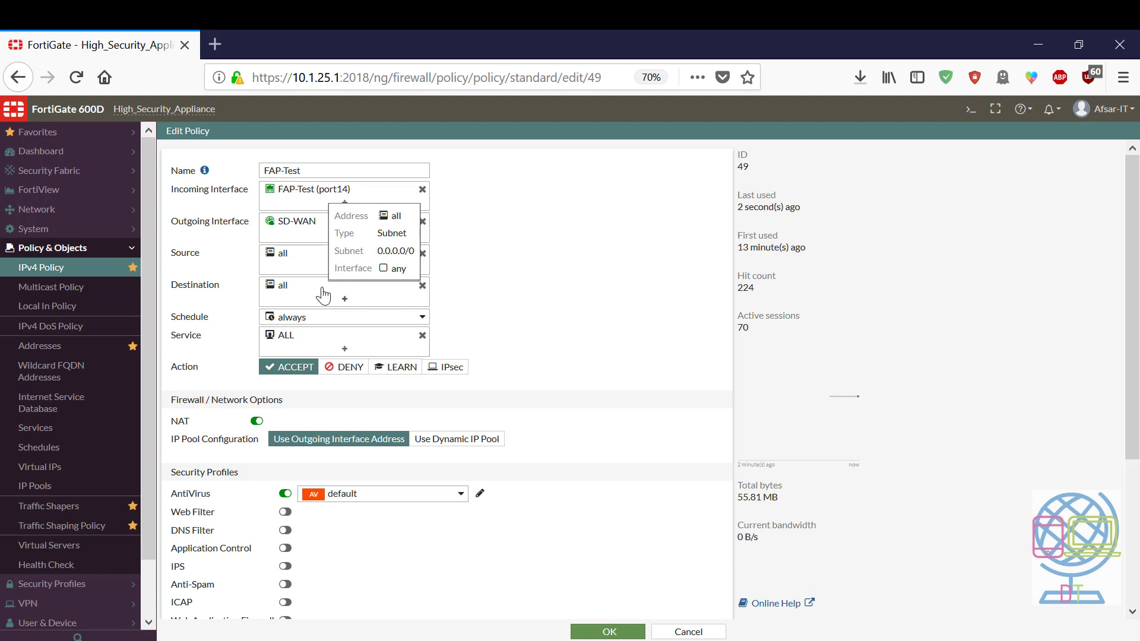
mouse_move(293, 262)
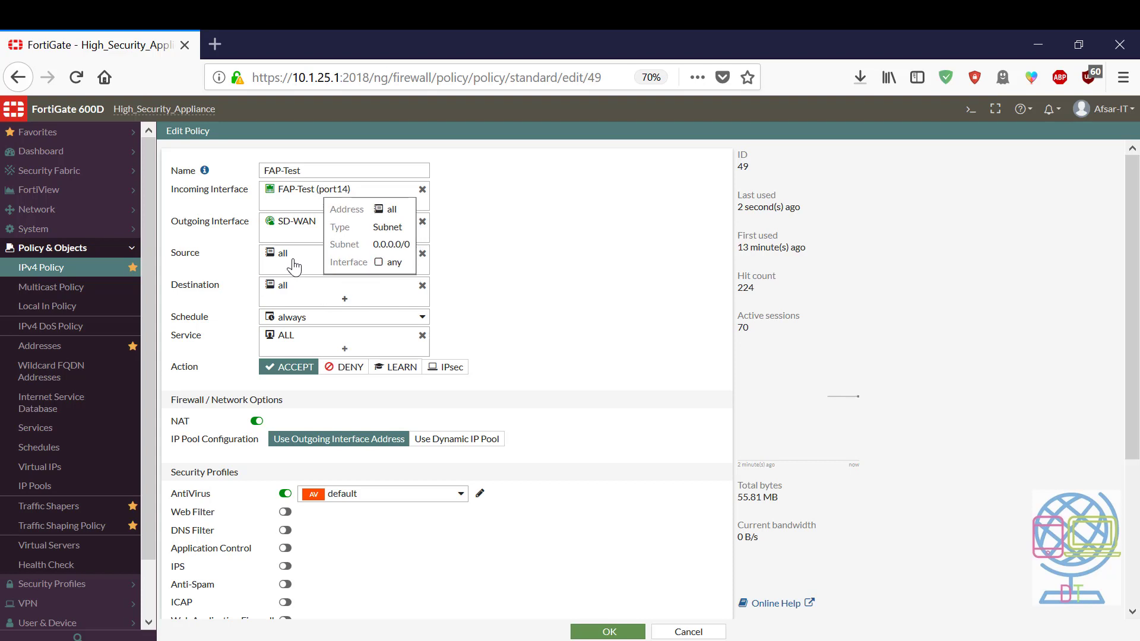
mouse_move(403, 269)
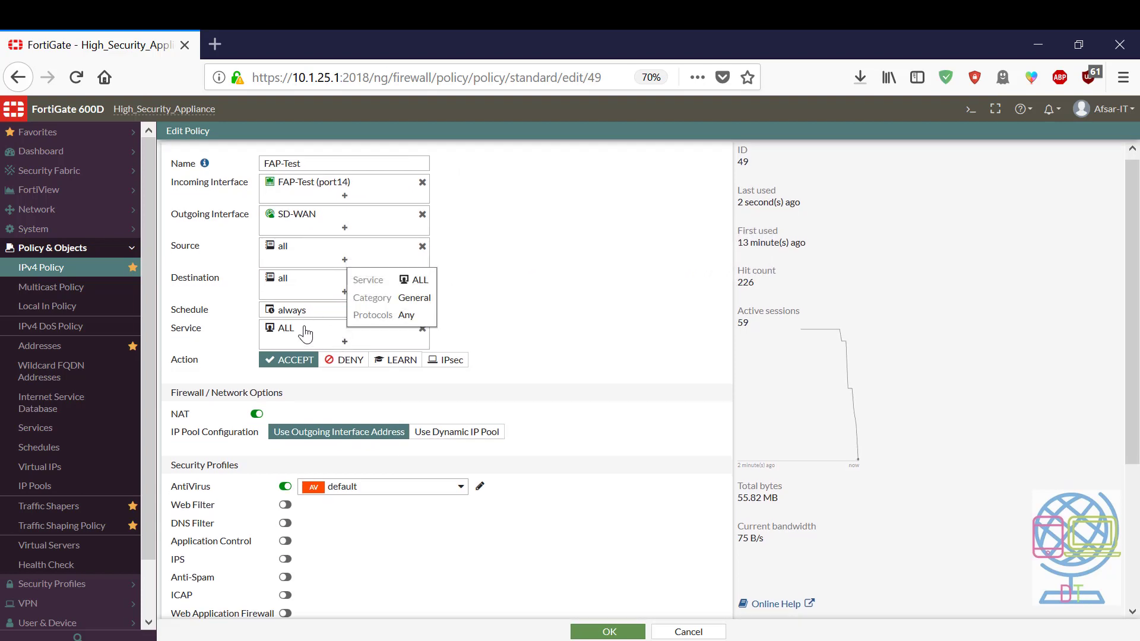
scroll(down, 3)
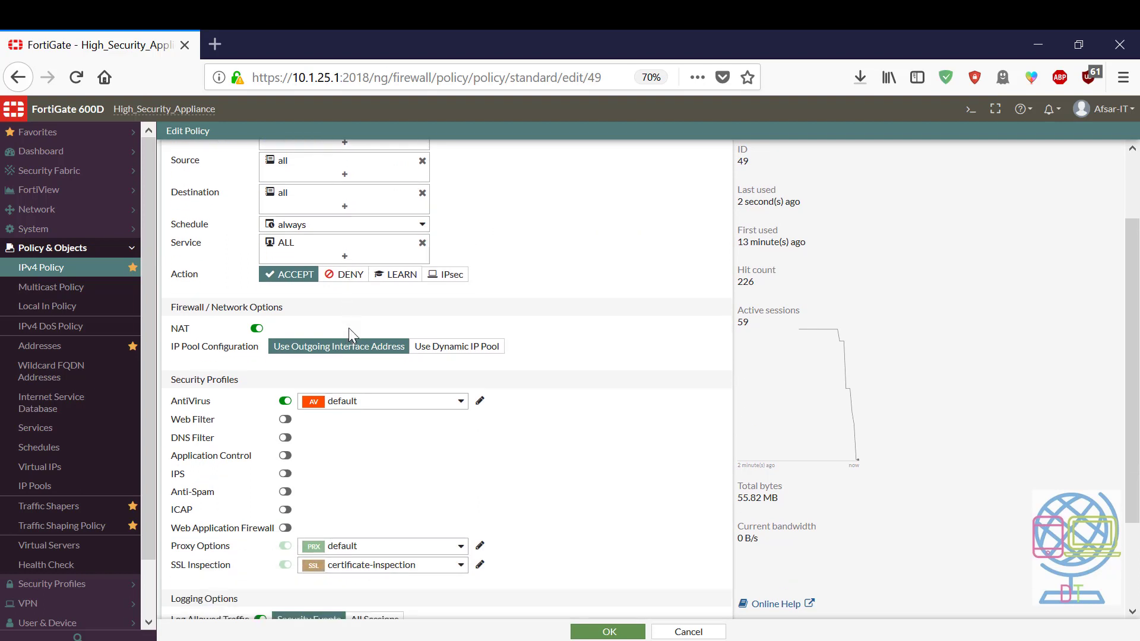
scroll(down, 3)
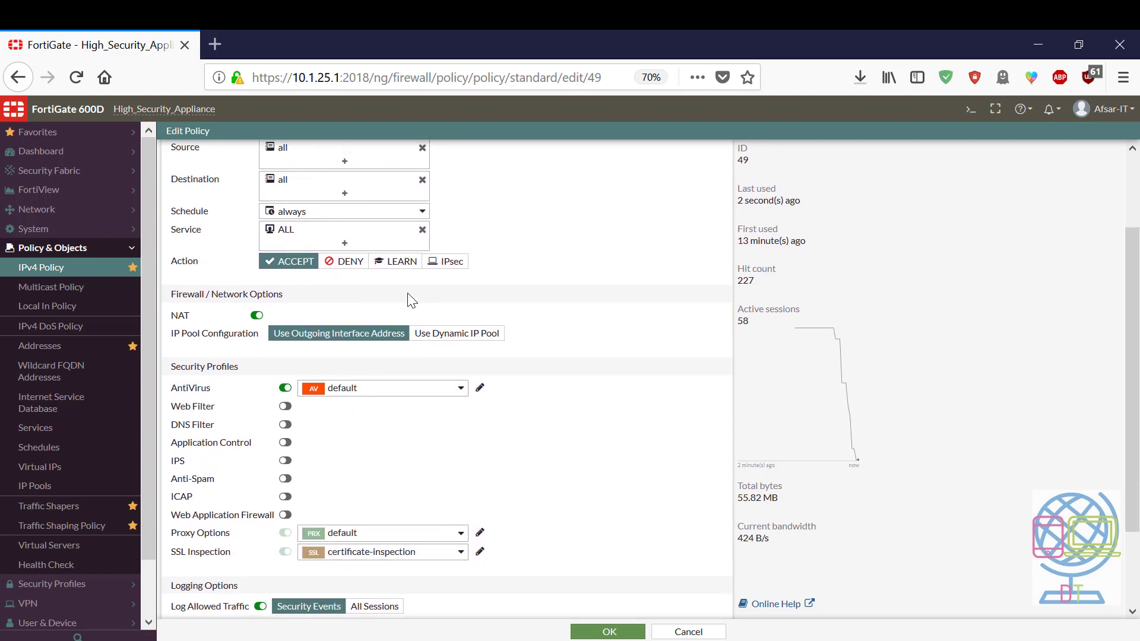
scroll(down, 3)
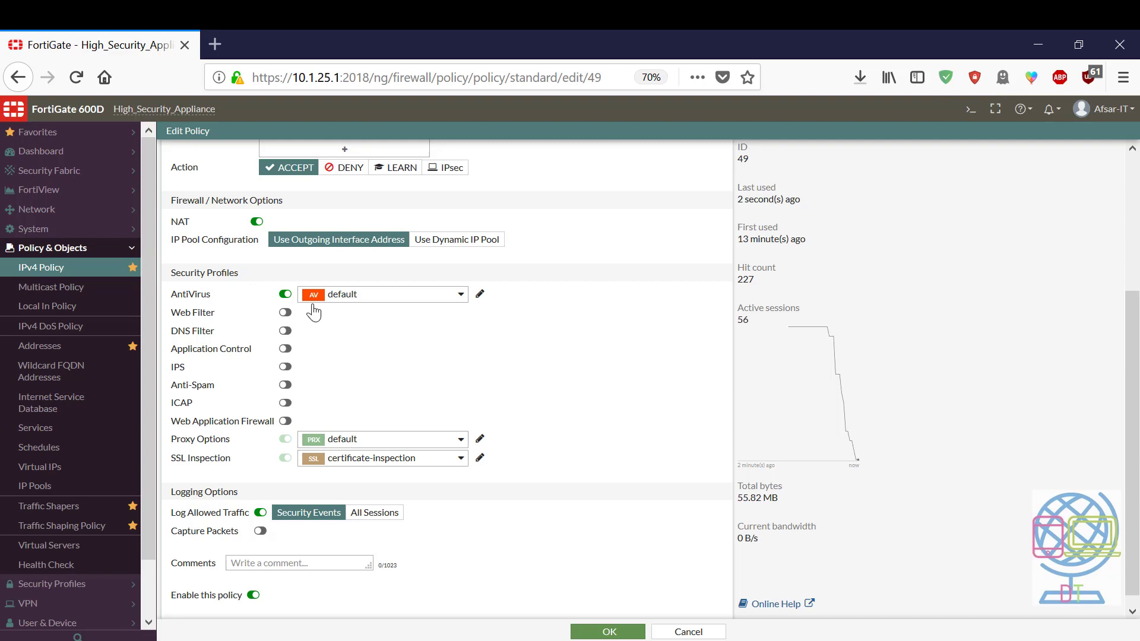
mouse_move(413, 311)
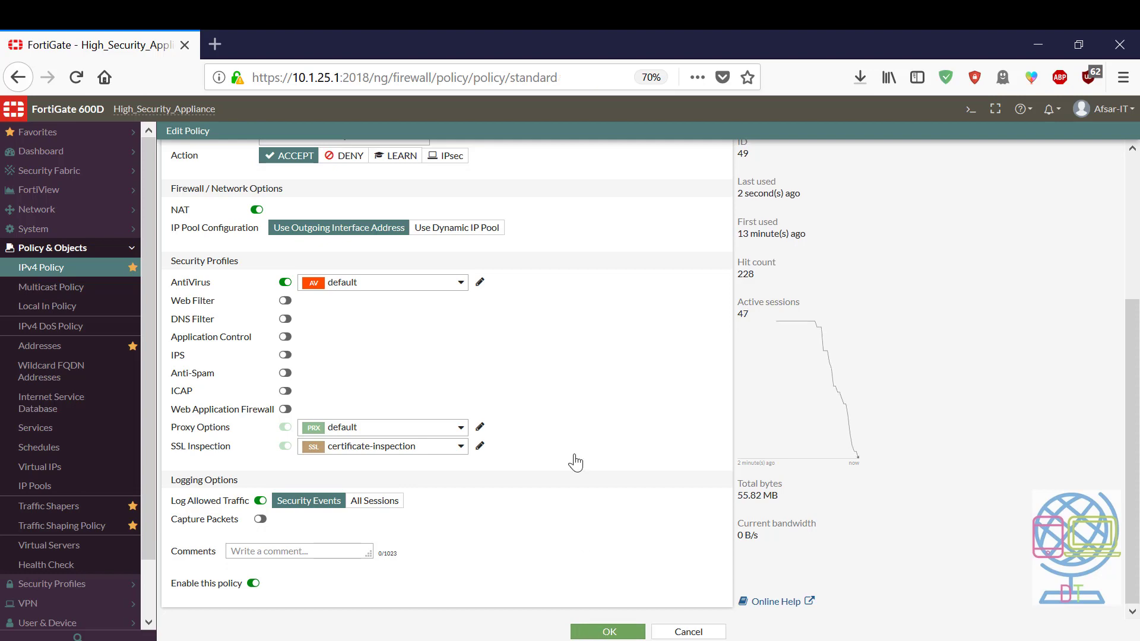
click(607, 630)
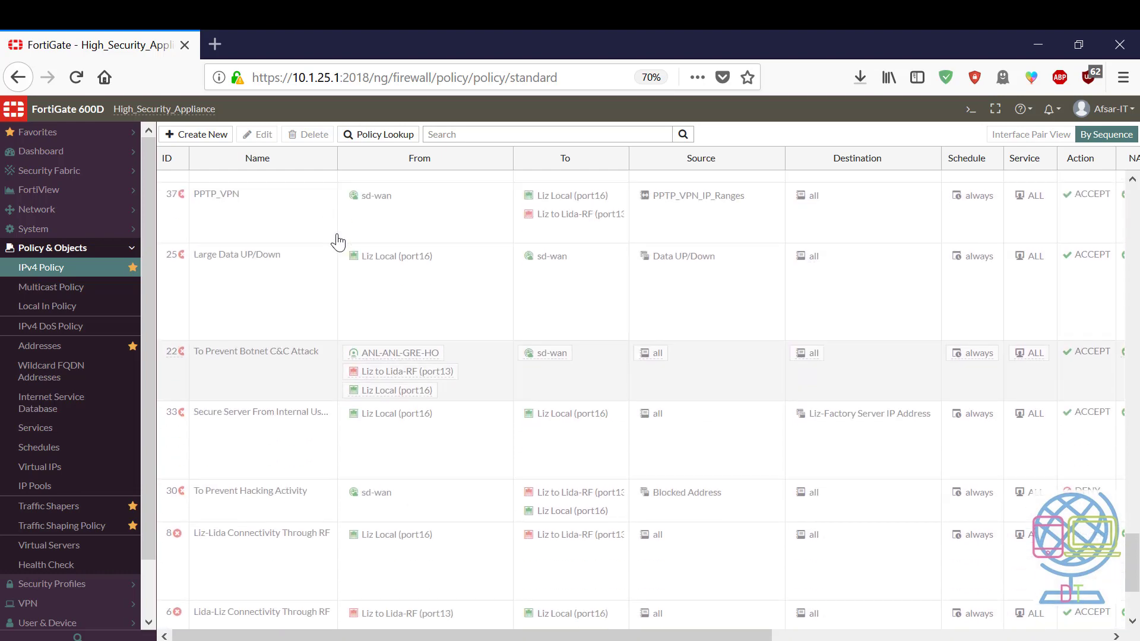
scroll(down, 3)
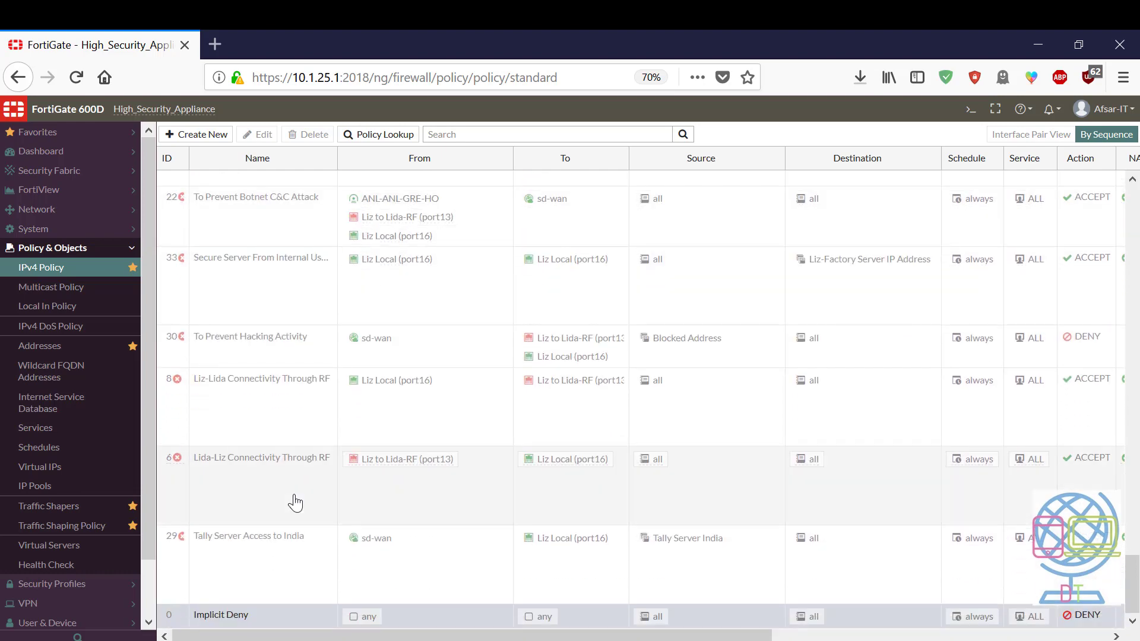
scroll(down, 3)
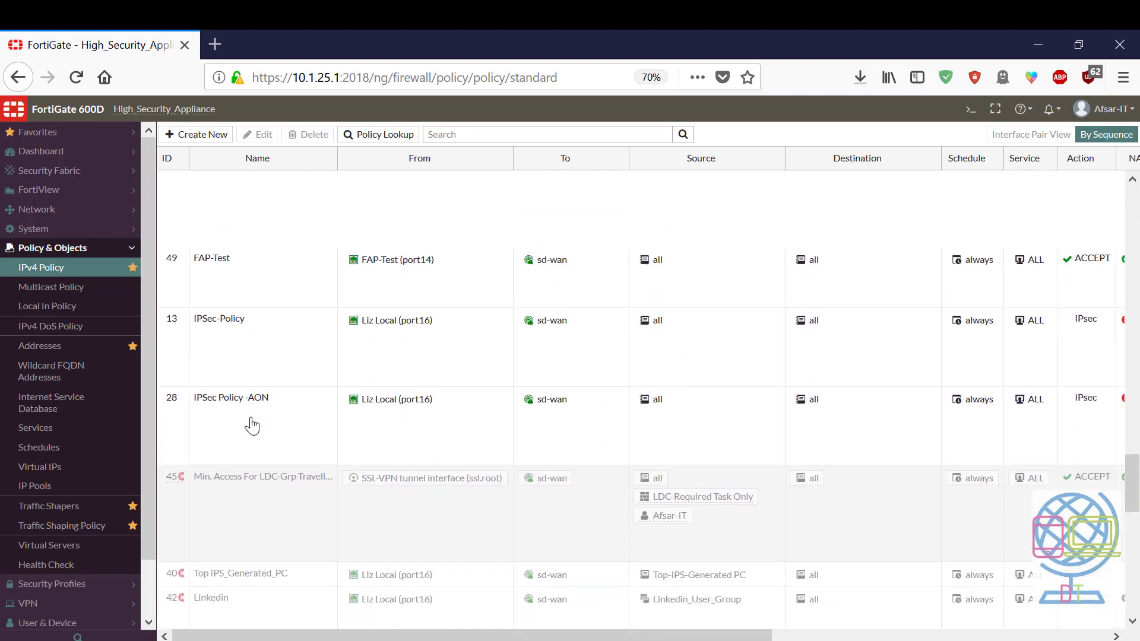
scroll(down, 3)
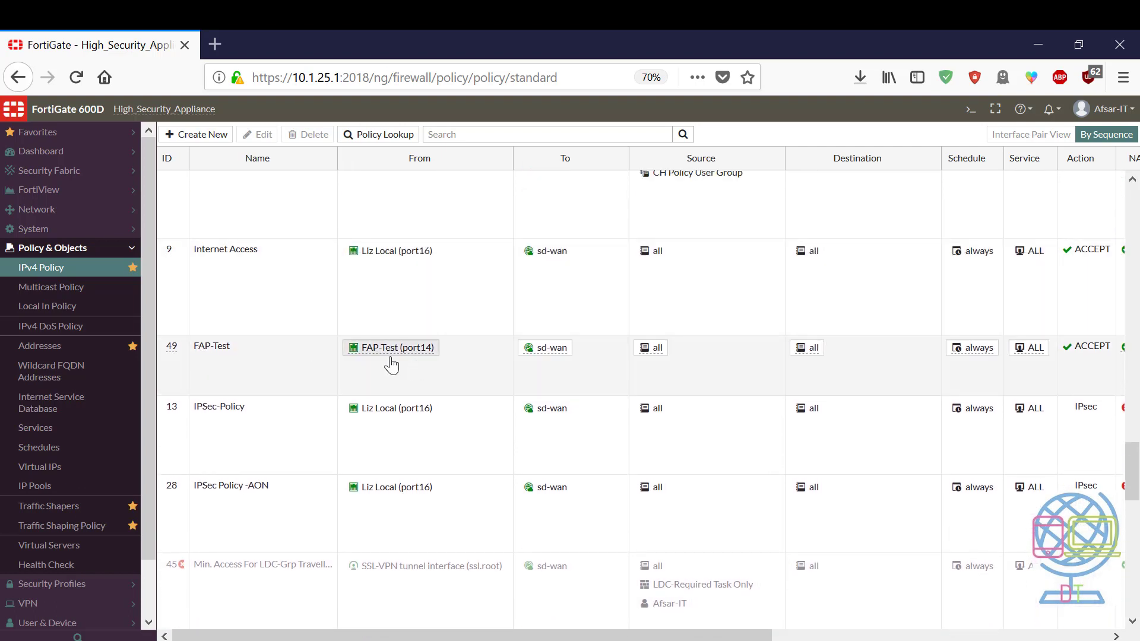
mouse_move(206, 342)
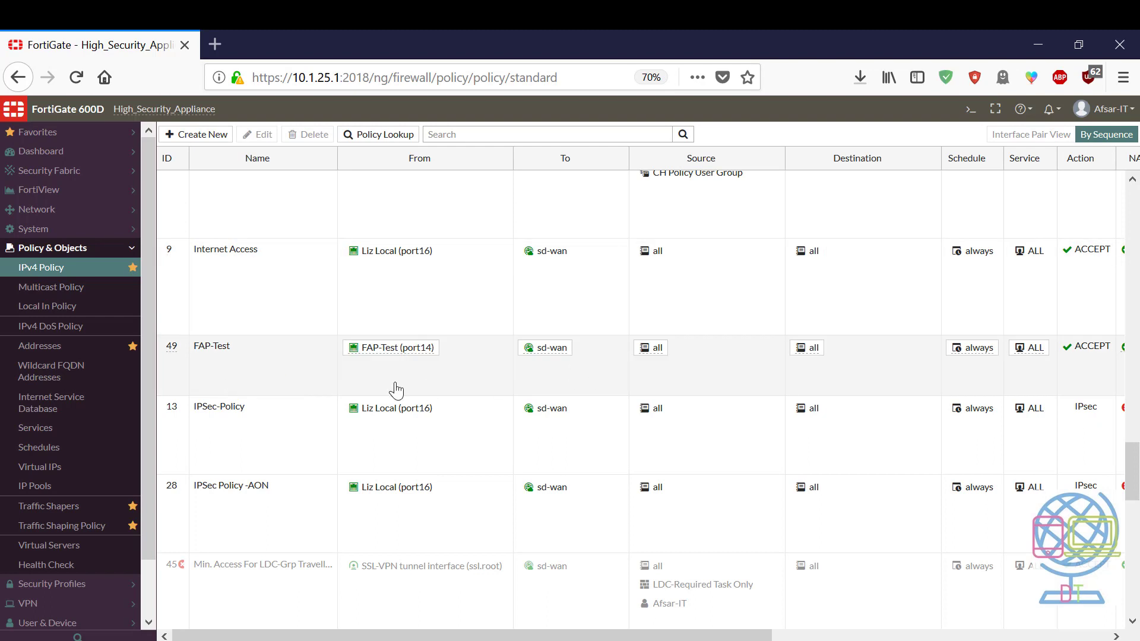
mouse_move(312, 390)
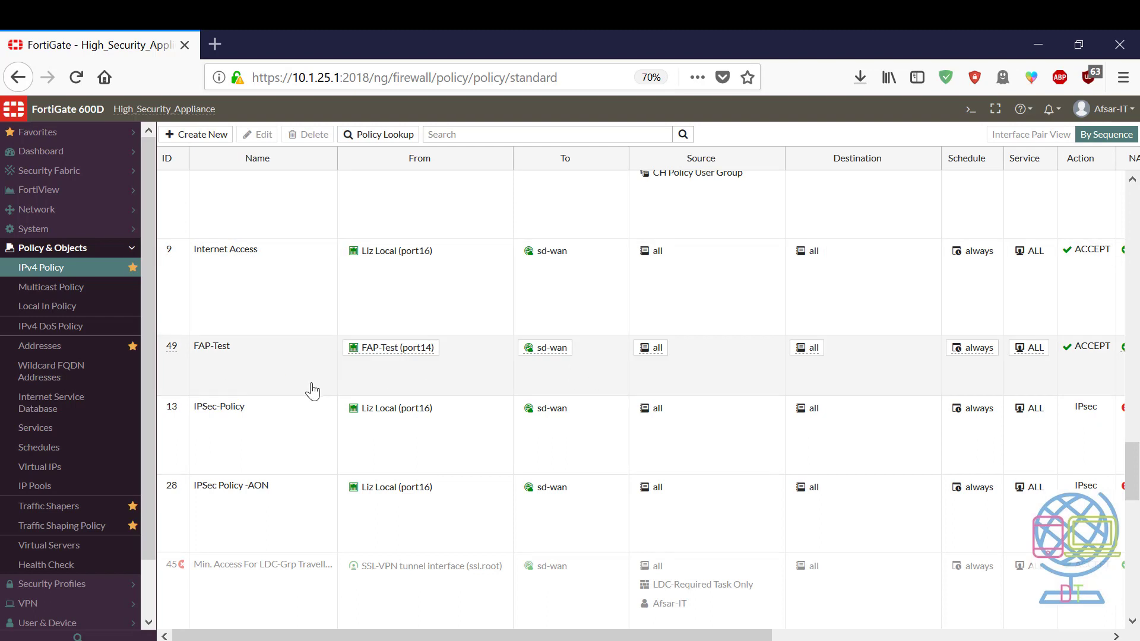
mouse_move(312, 371)
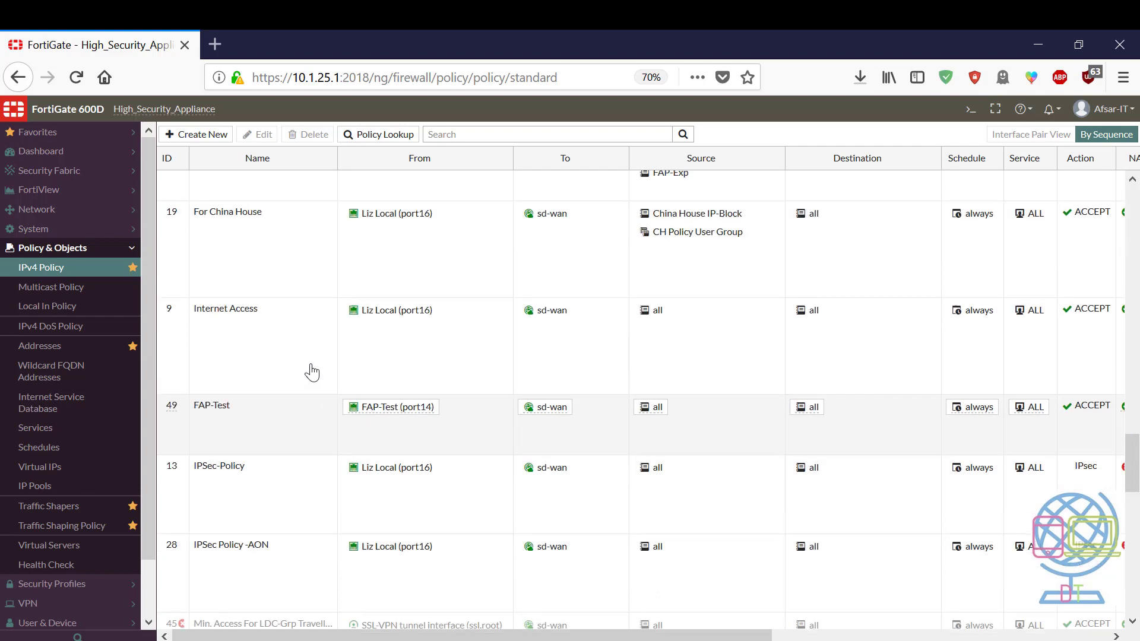
scroll(down, 3)
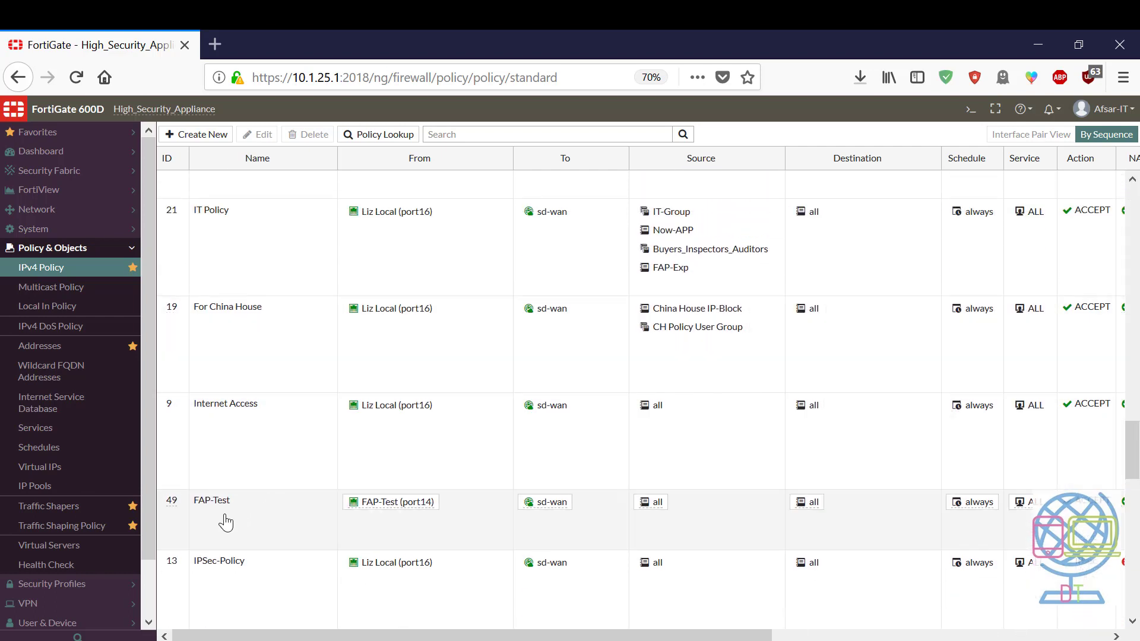
scroll(down, 3)
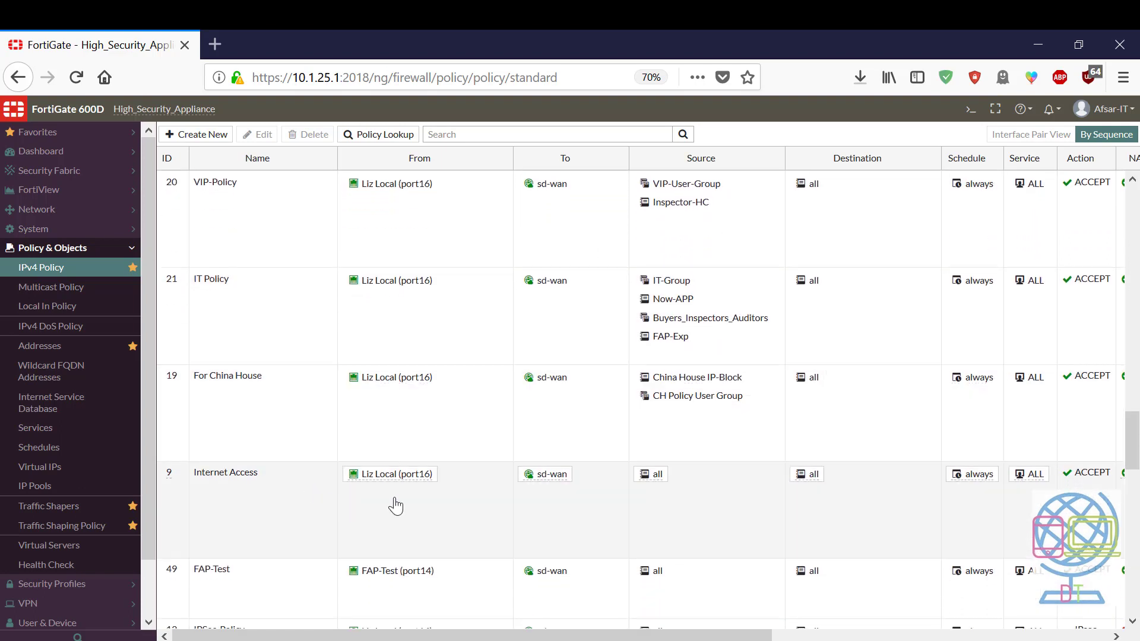
scroll(down, 3)
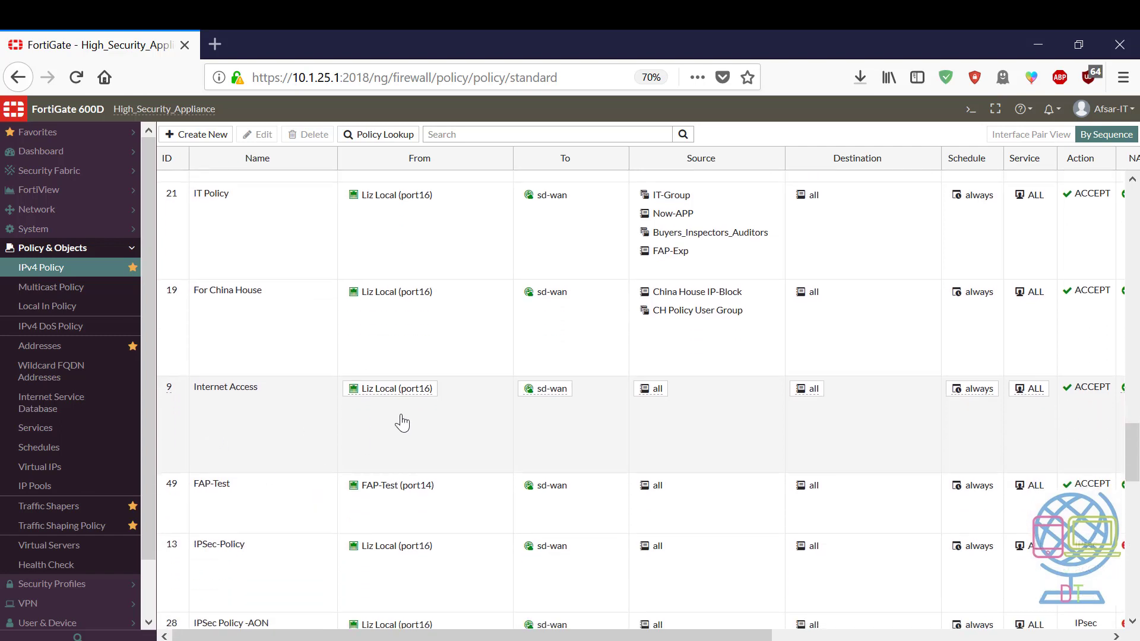
mouse_move(449, 426)
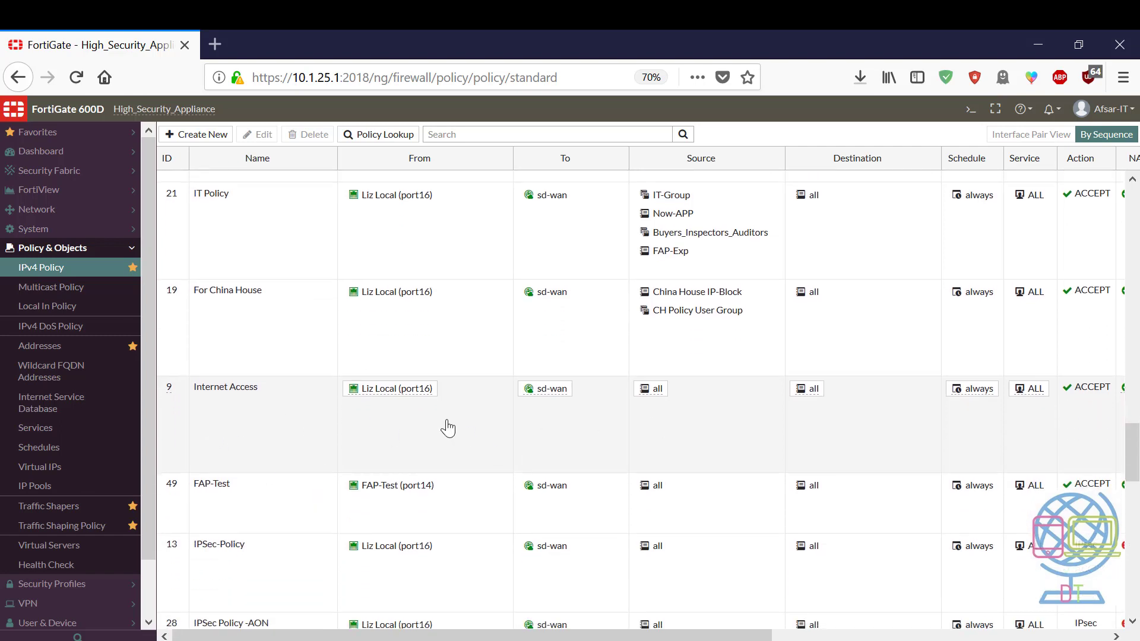
mouse_move(618, 495)
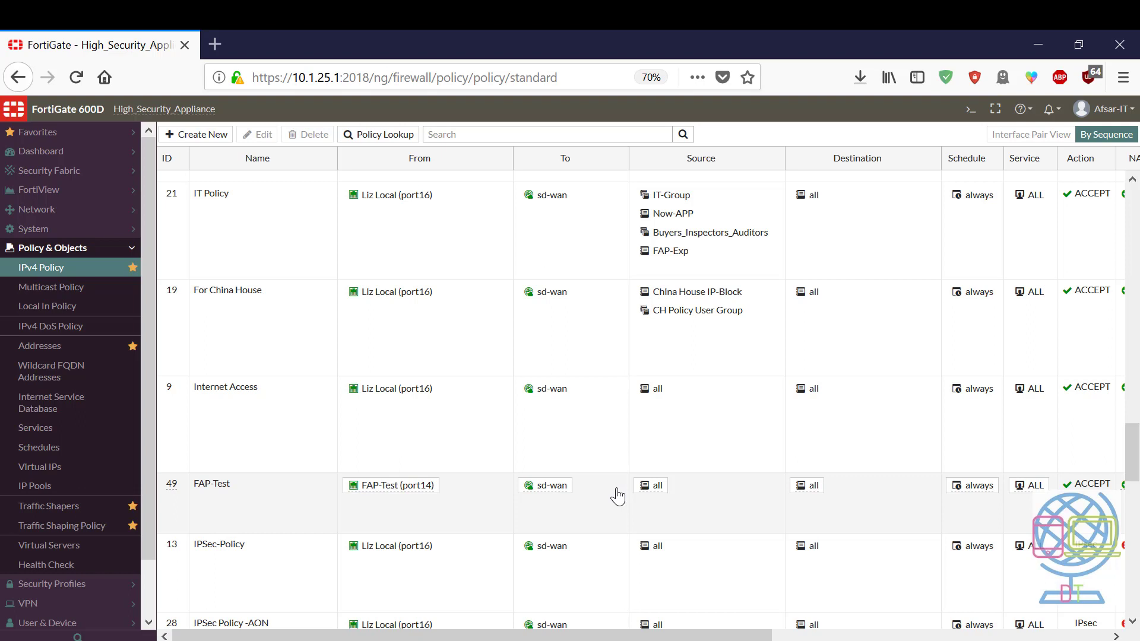
mouse_move(264, 510)
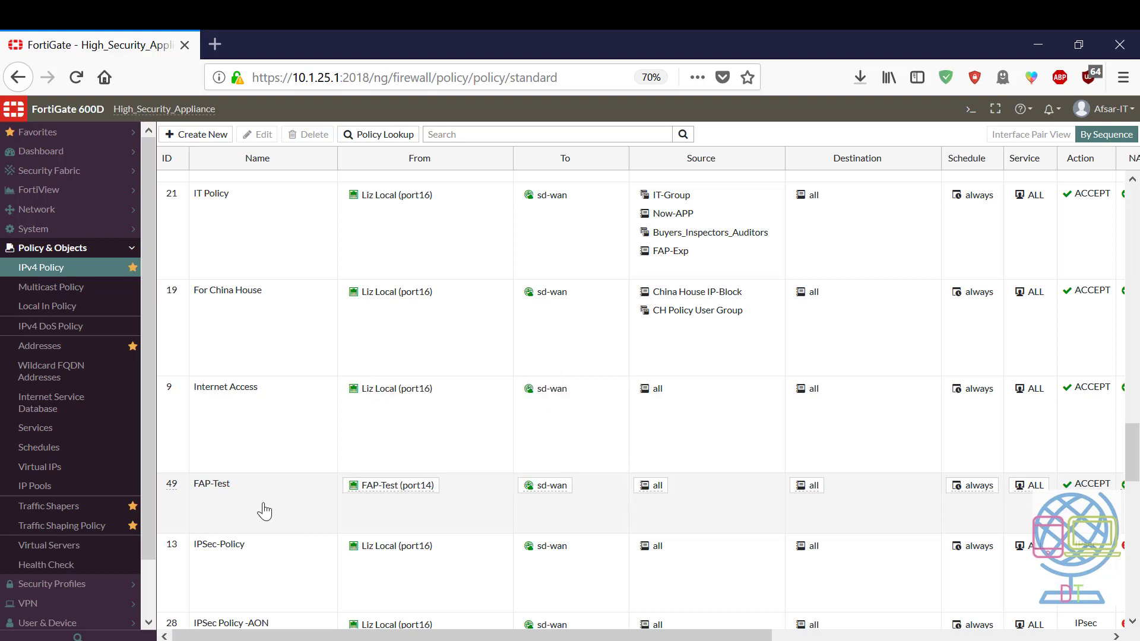
scroll(down, 3)
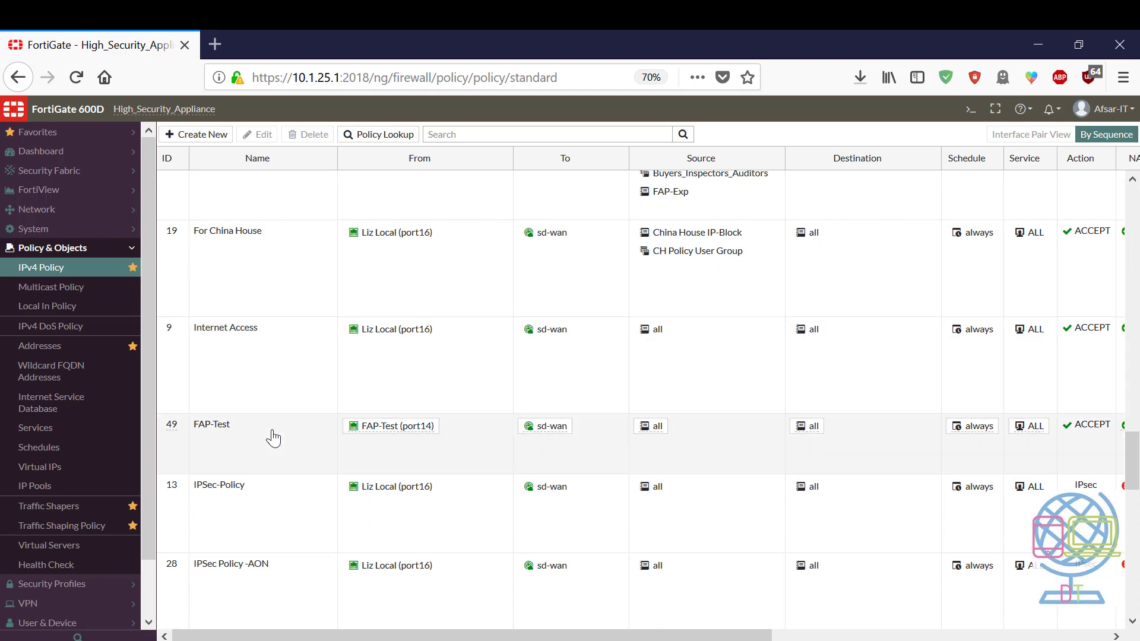
click(261, 443)
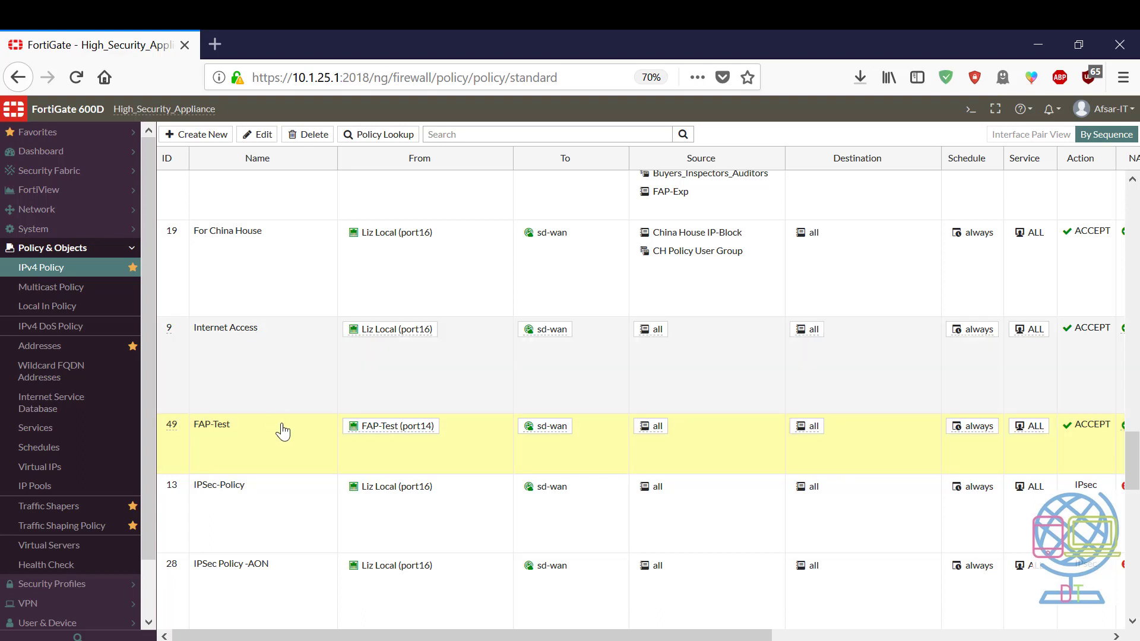
mouse_move(323, 350)
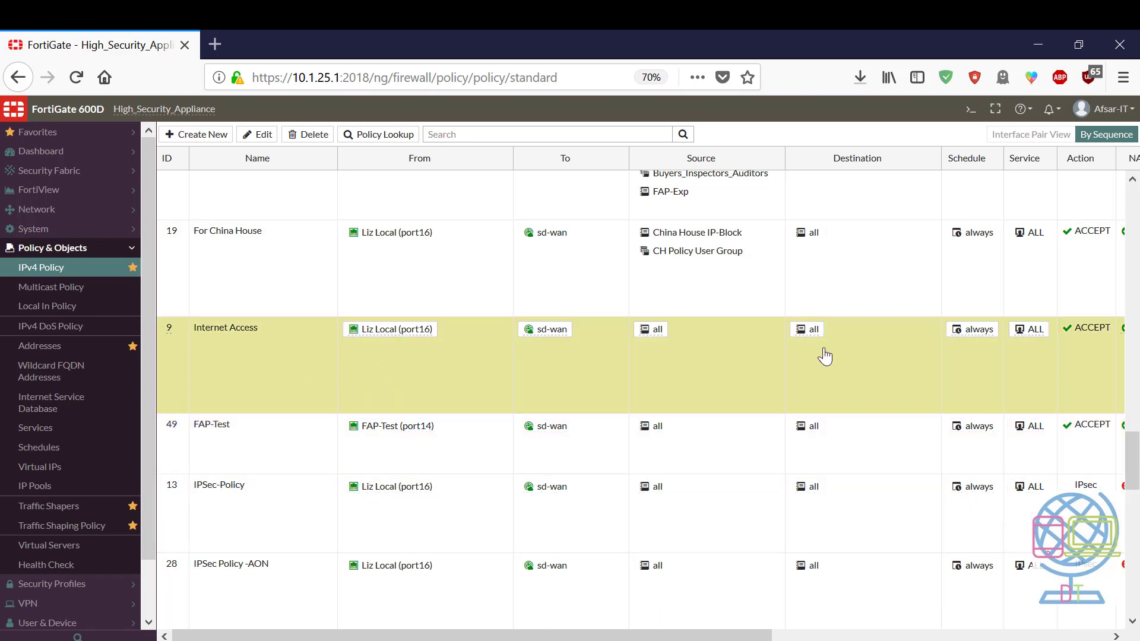
mouse_move(397, 394)
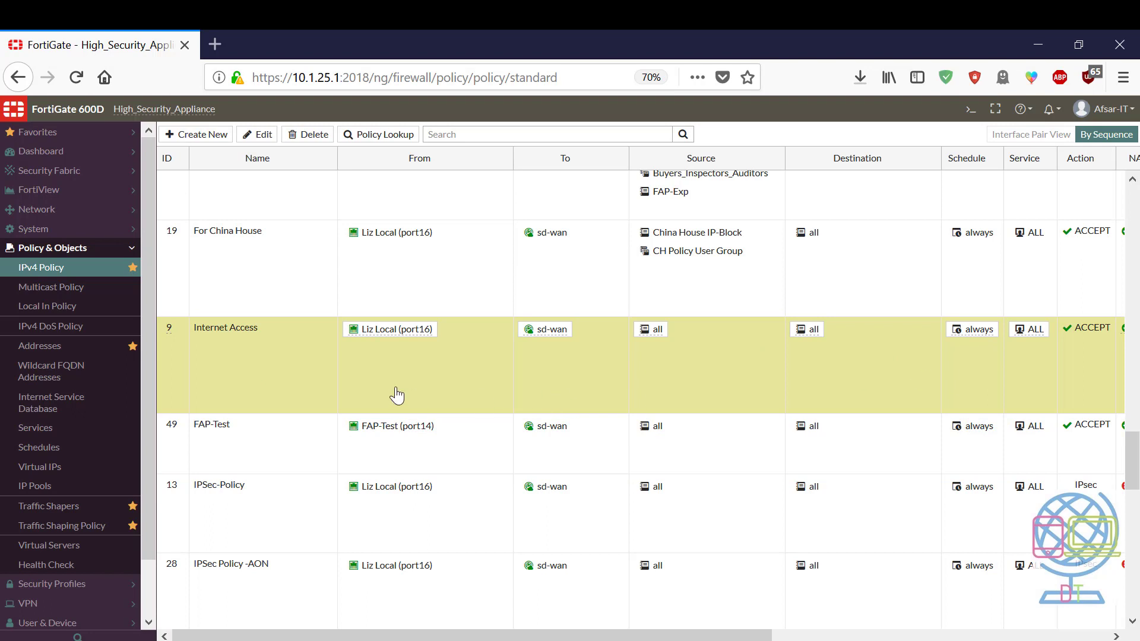
mouse_move(210, 445)
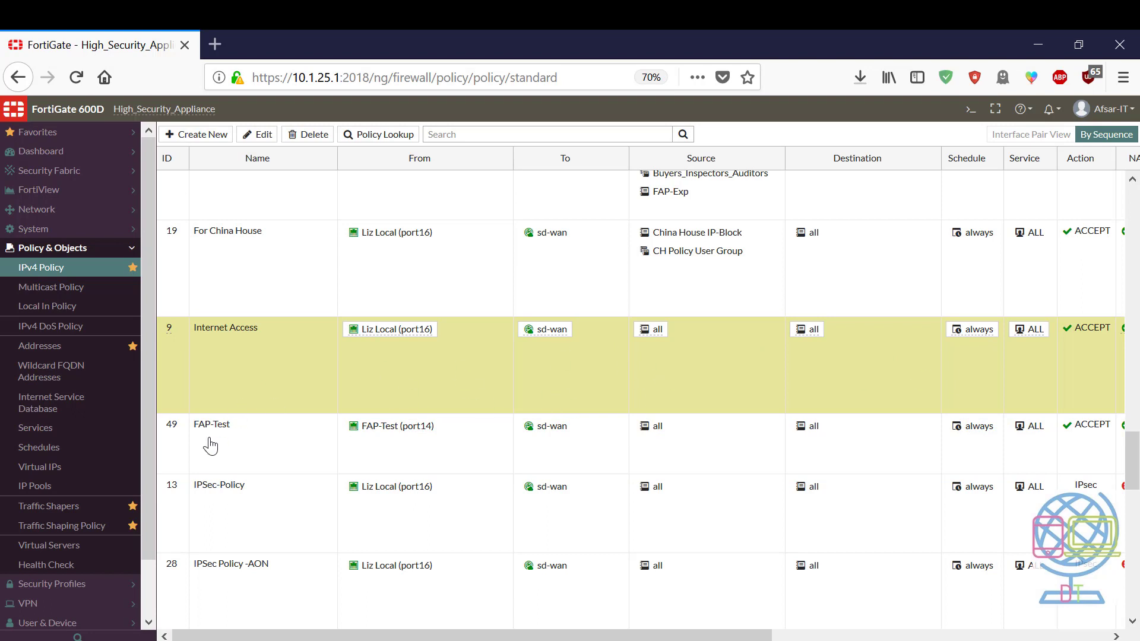
mouse_move(331, 367)
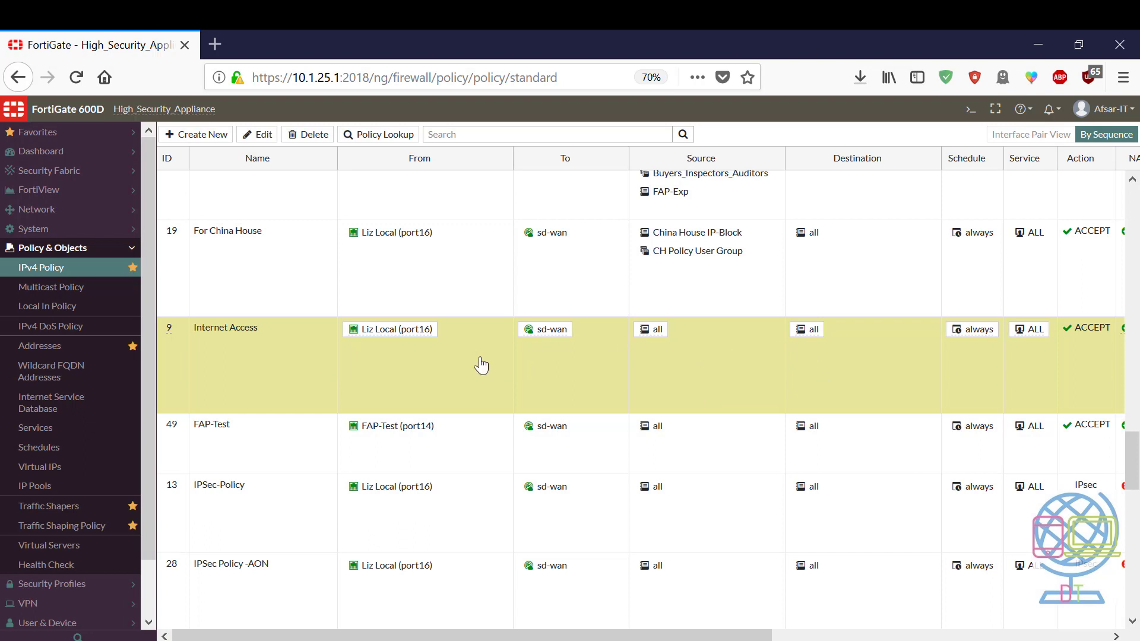
mouse_move(860, 374)
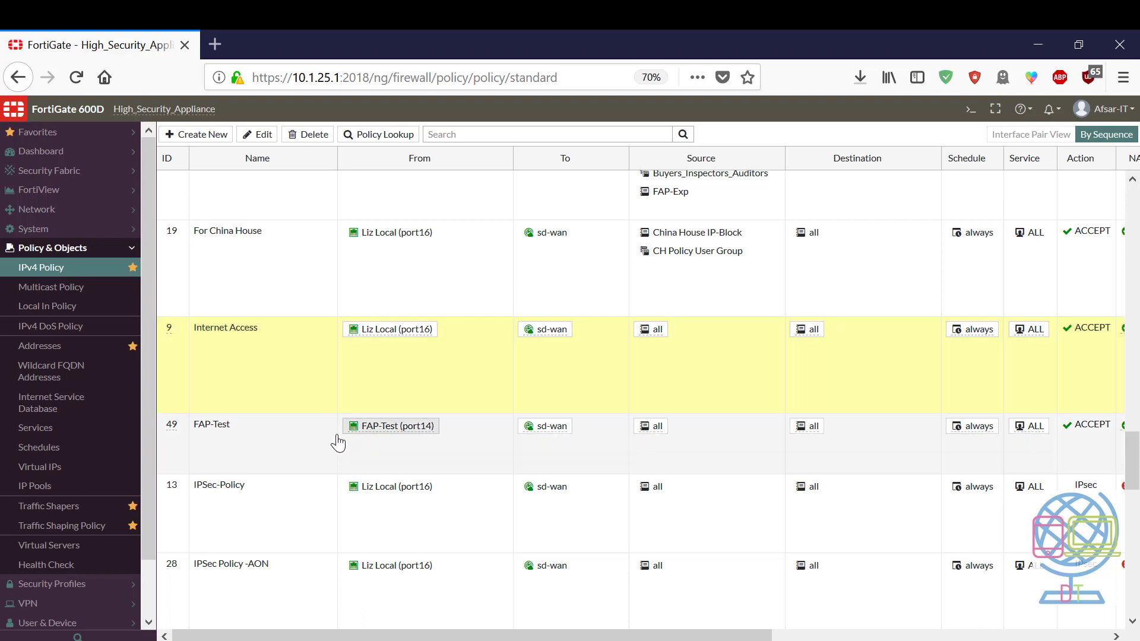
click(236, 443)
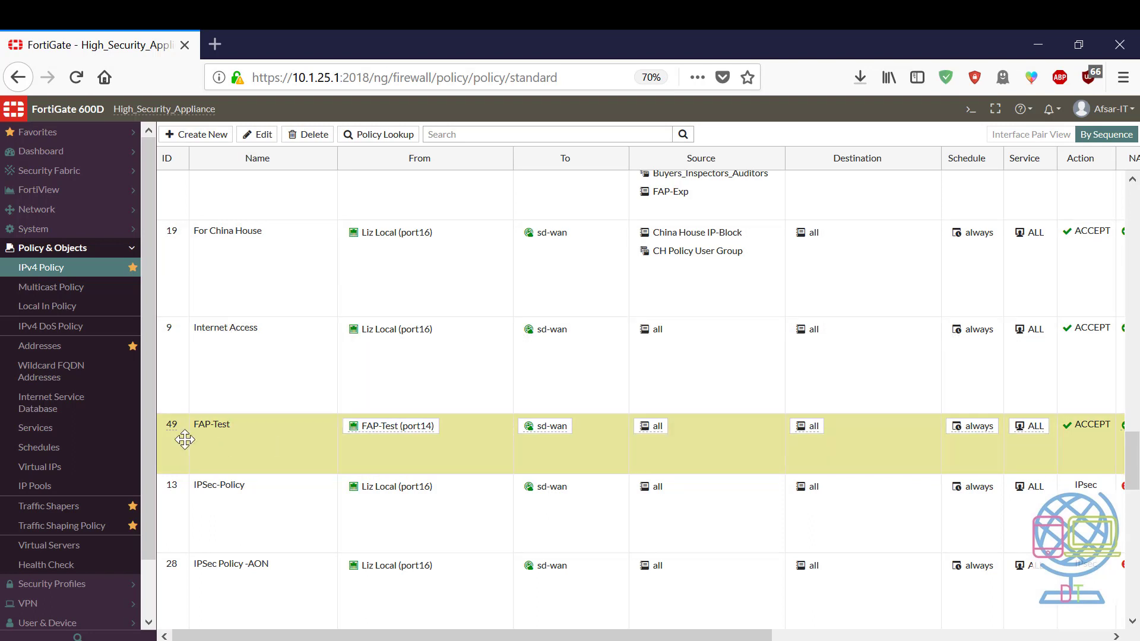
mouse_move(318, 447)
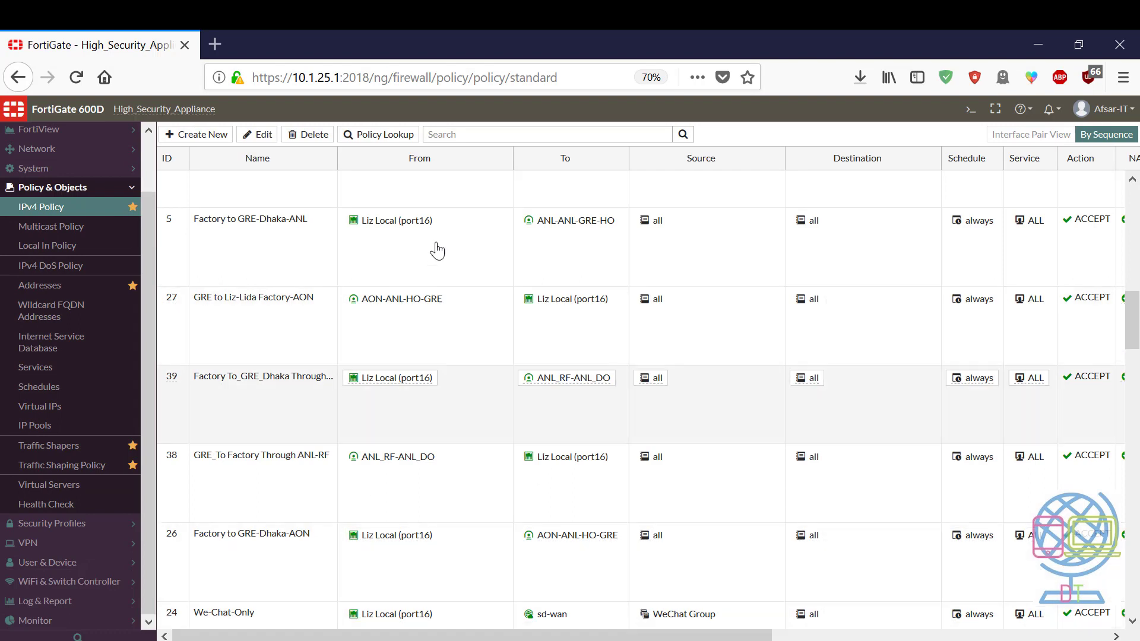
mouse_move(215, 44)
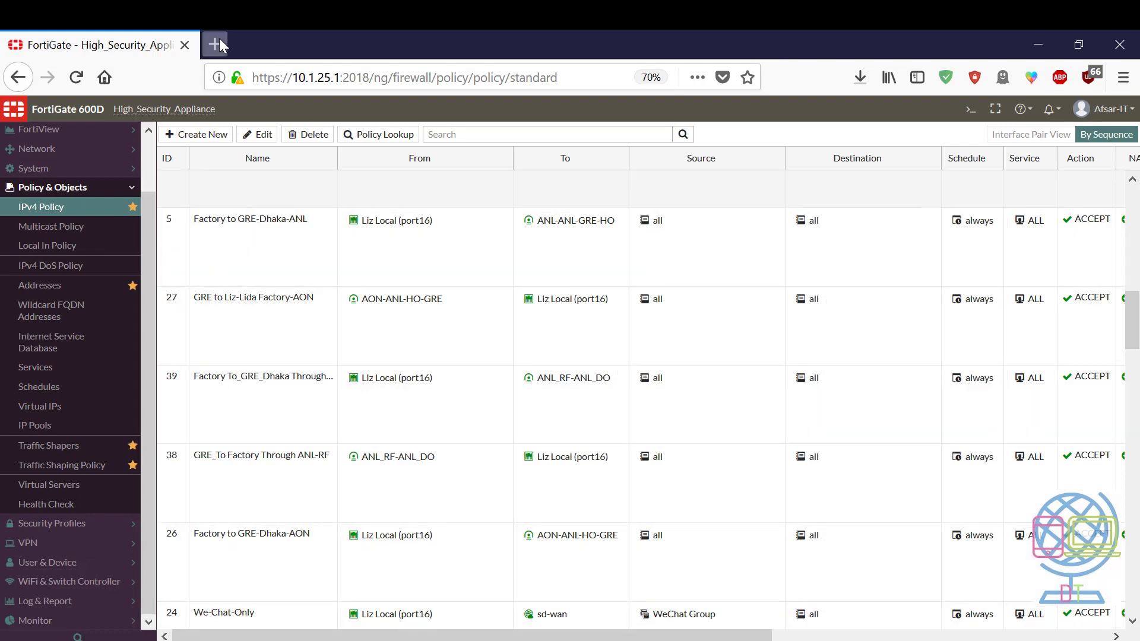
With a new Firefox tab open, connect the laptop to the HMN-GF-SE Wi-Fi network.
click(215, 44)
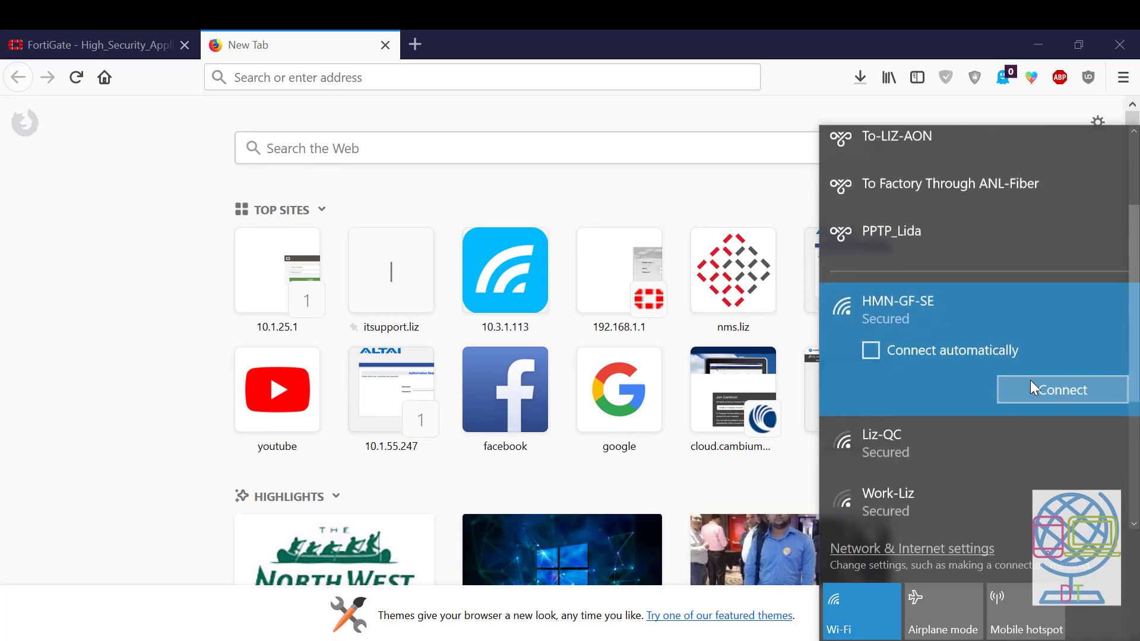
click(1060, 389)
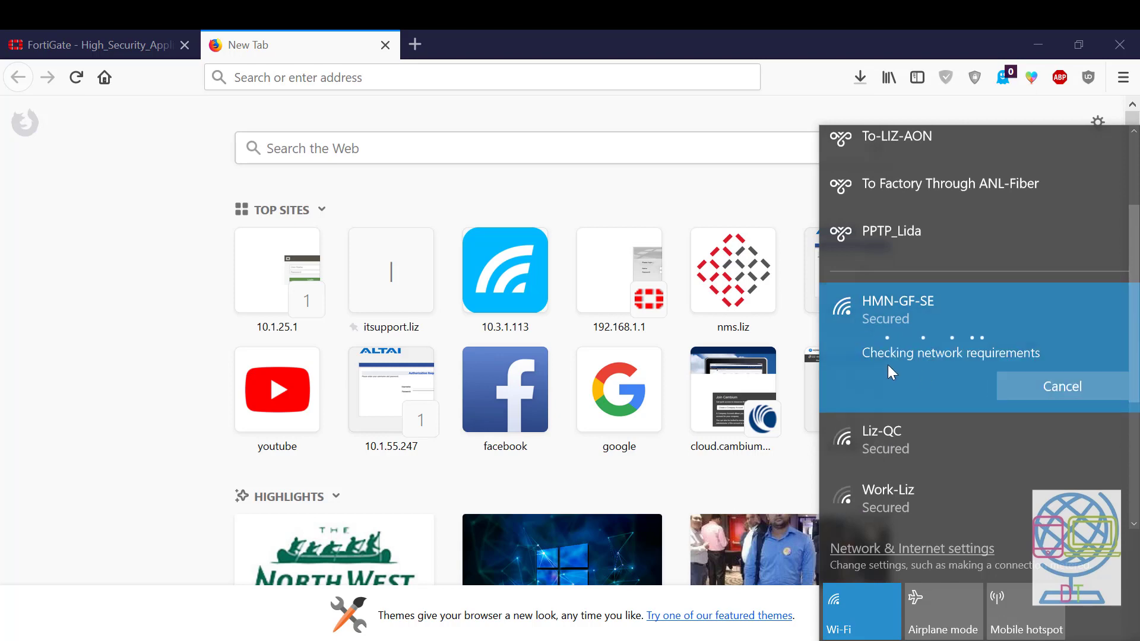
mouse_move(869, 335)
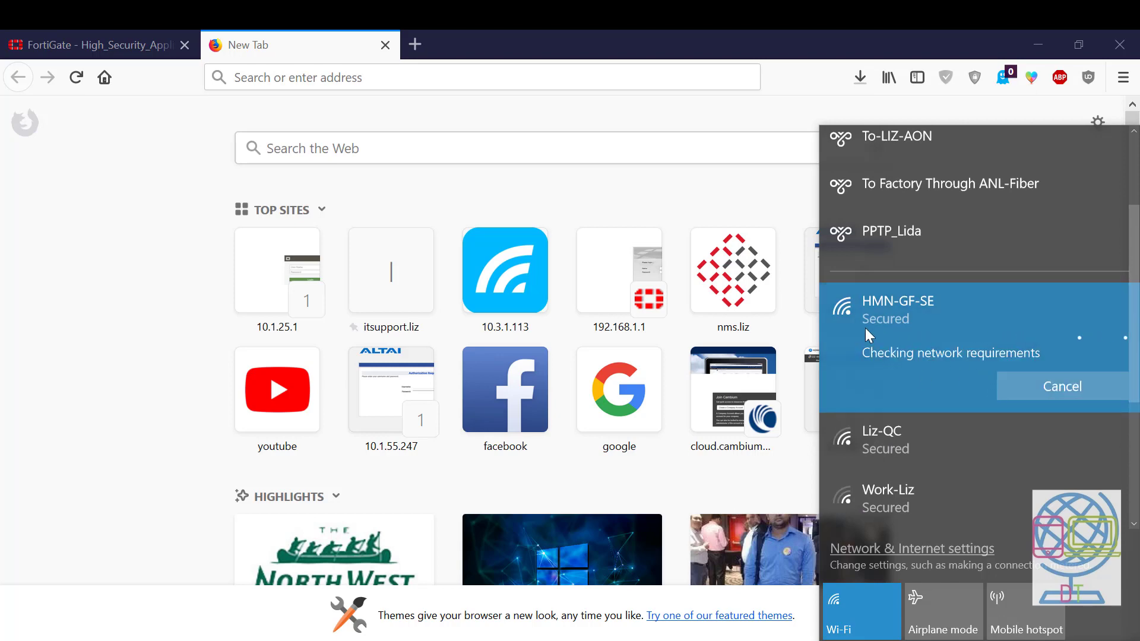
mouse_move(918, 418)
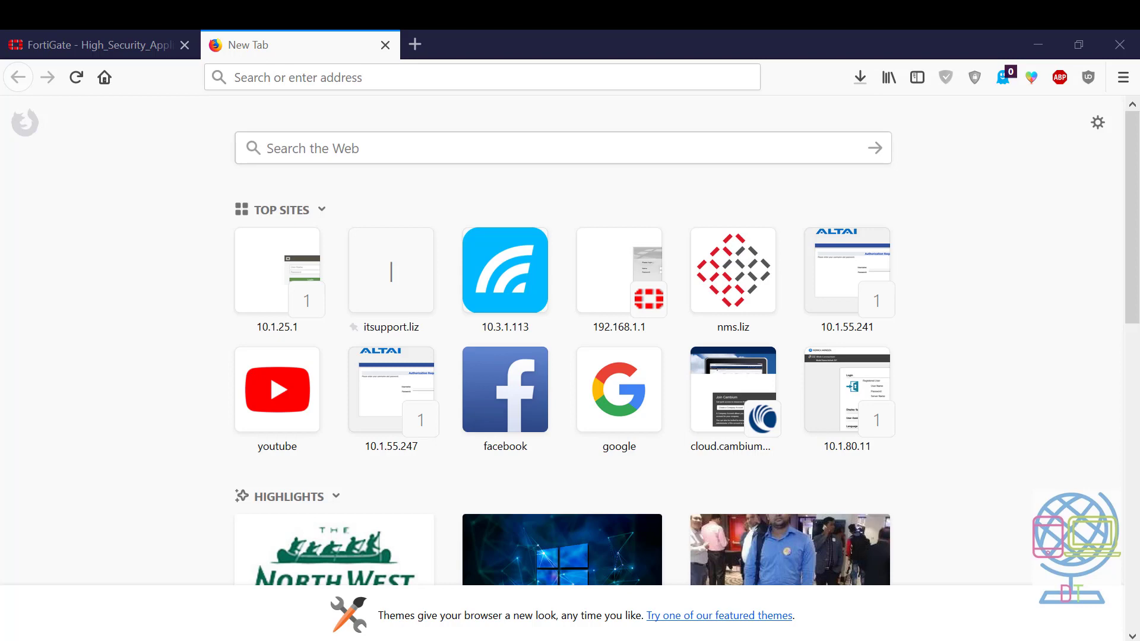
mouse_move(277, 390)
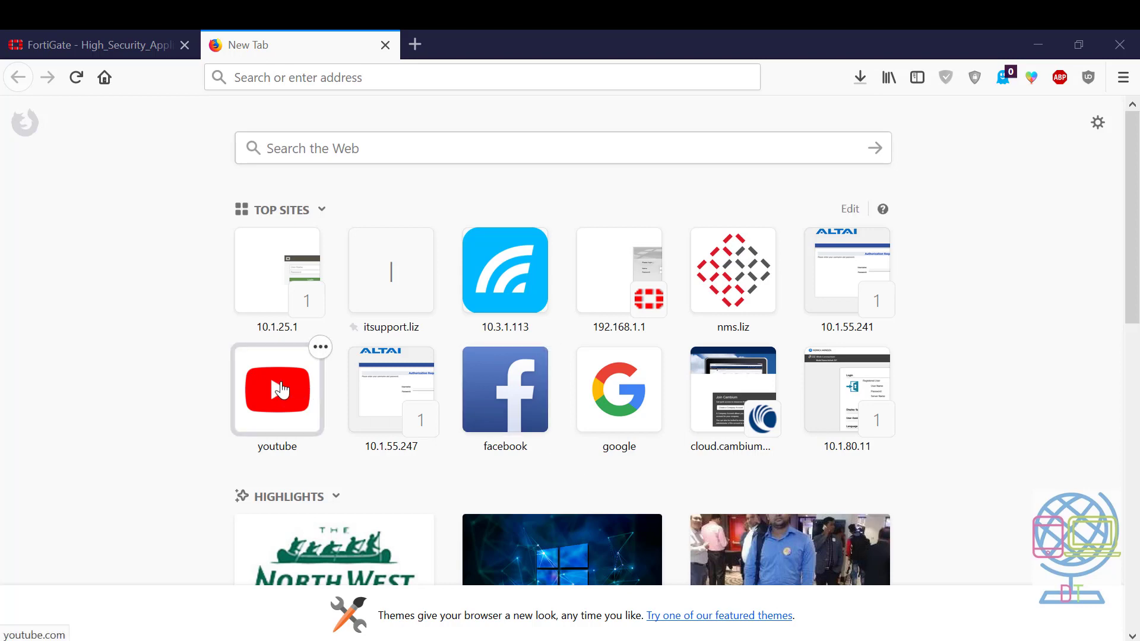
Load YouTube from Top Sites to confirm internet access, then return to the FortiGate tab.
click(276, 391)
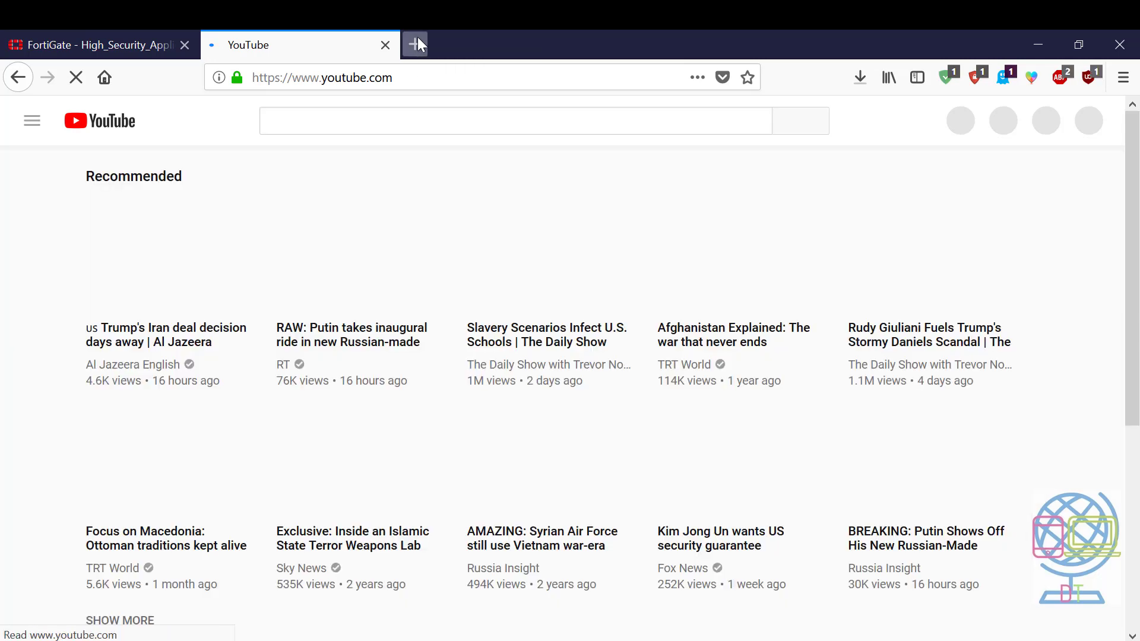
click(416, 44)
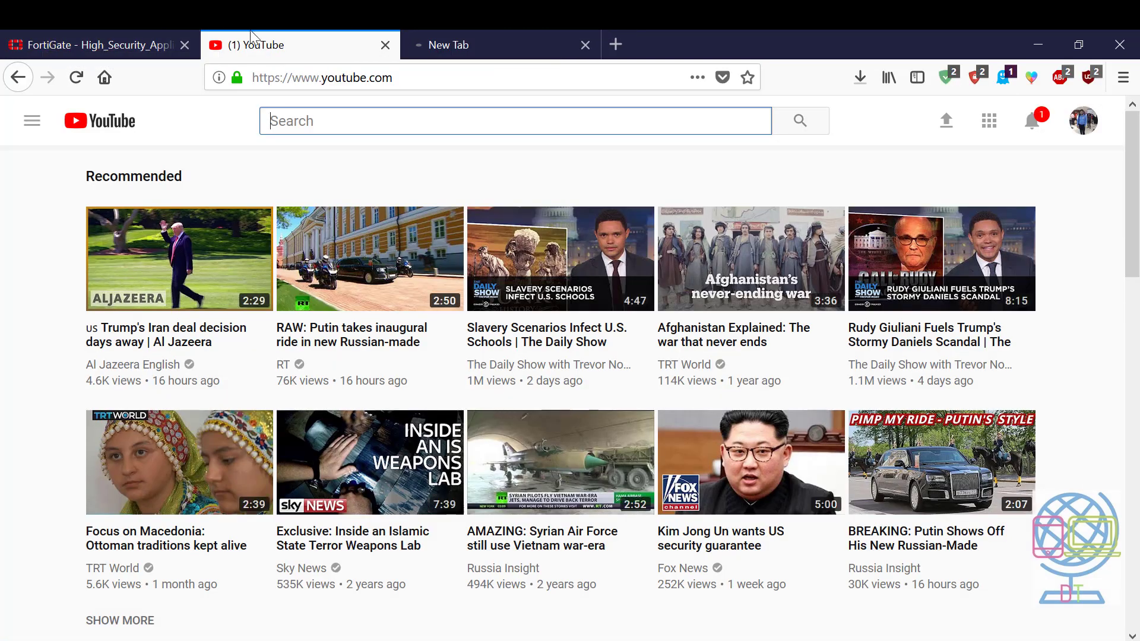
click(95, 44)
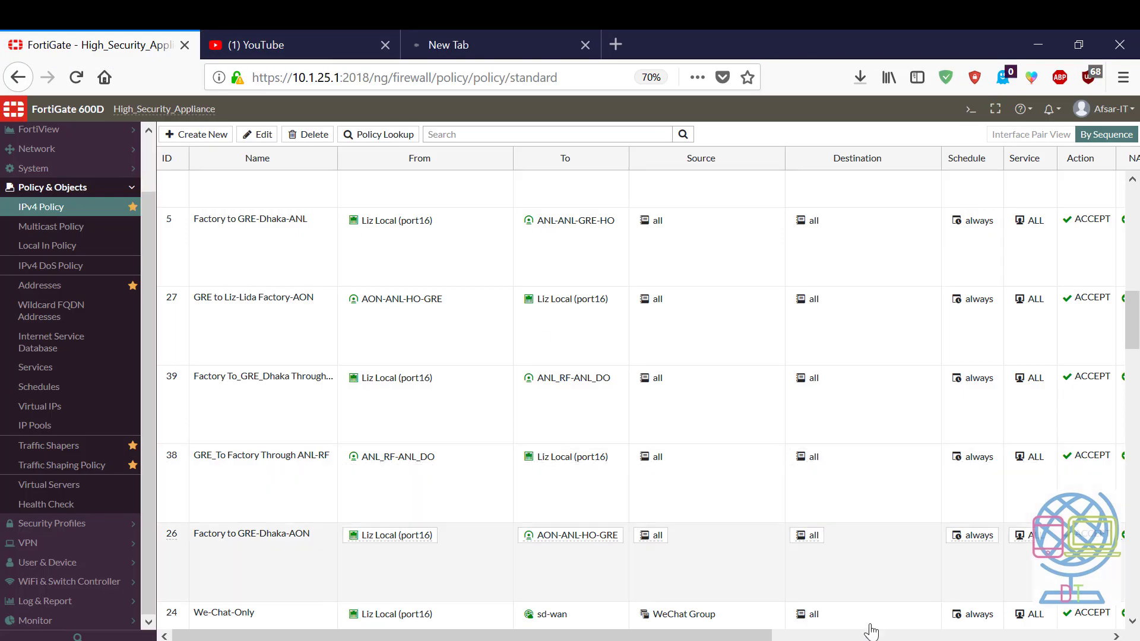